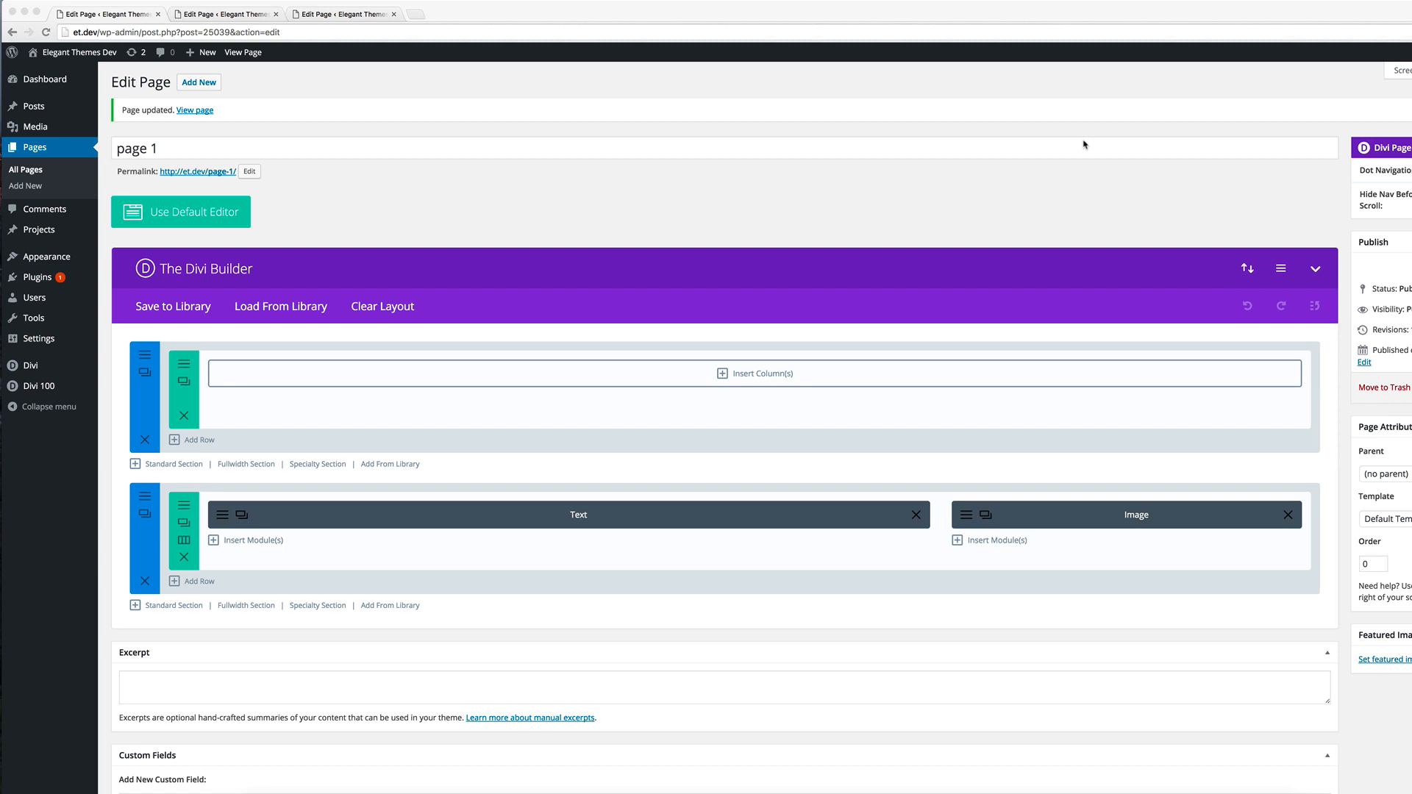
mouse_move(892, 315)
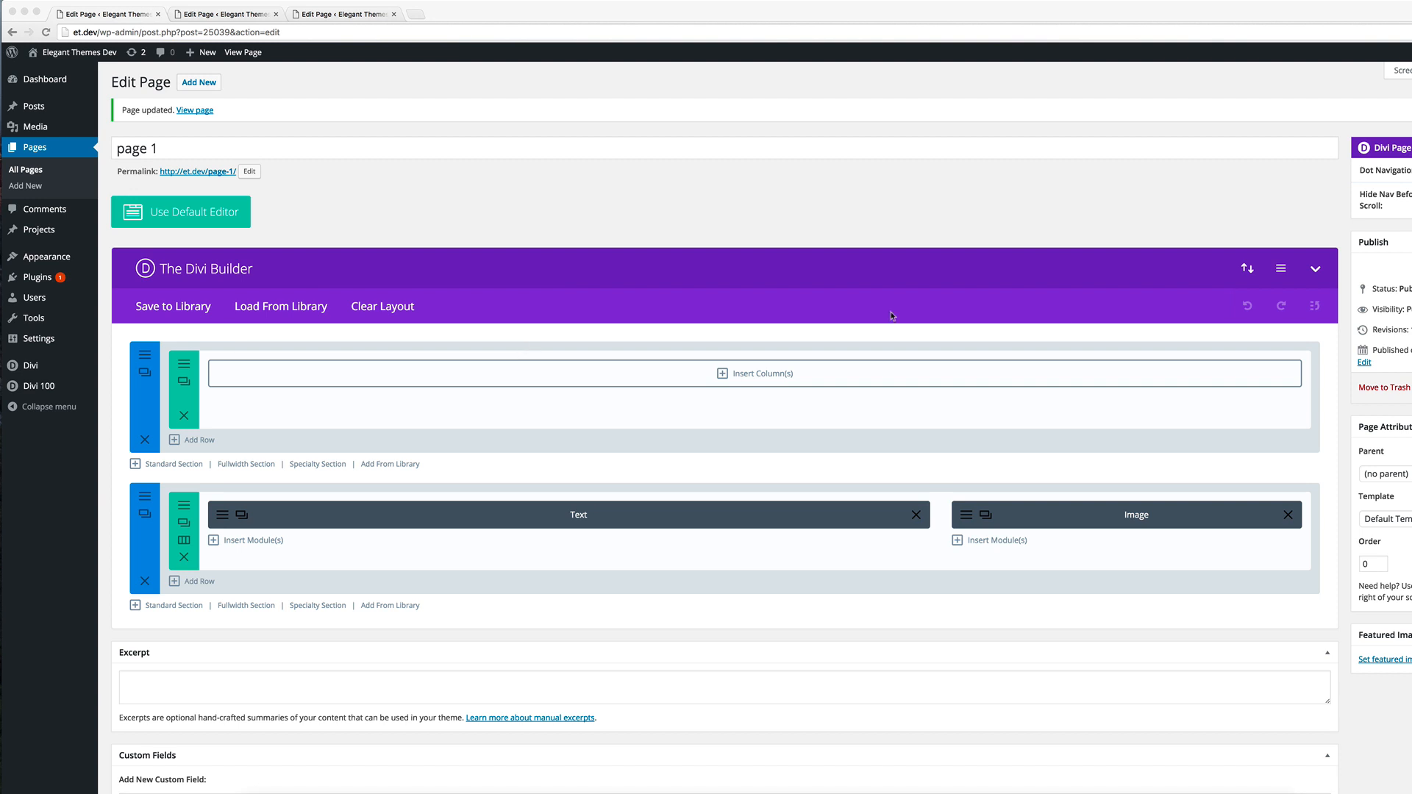
mouse_move(245, 108)
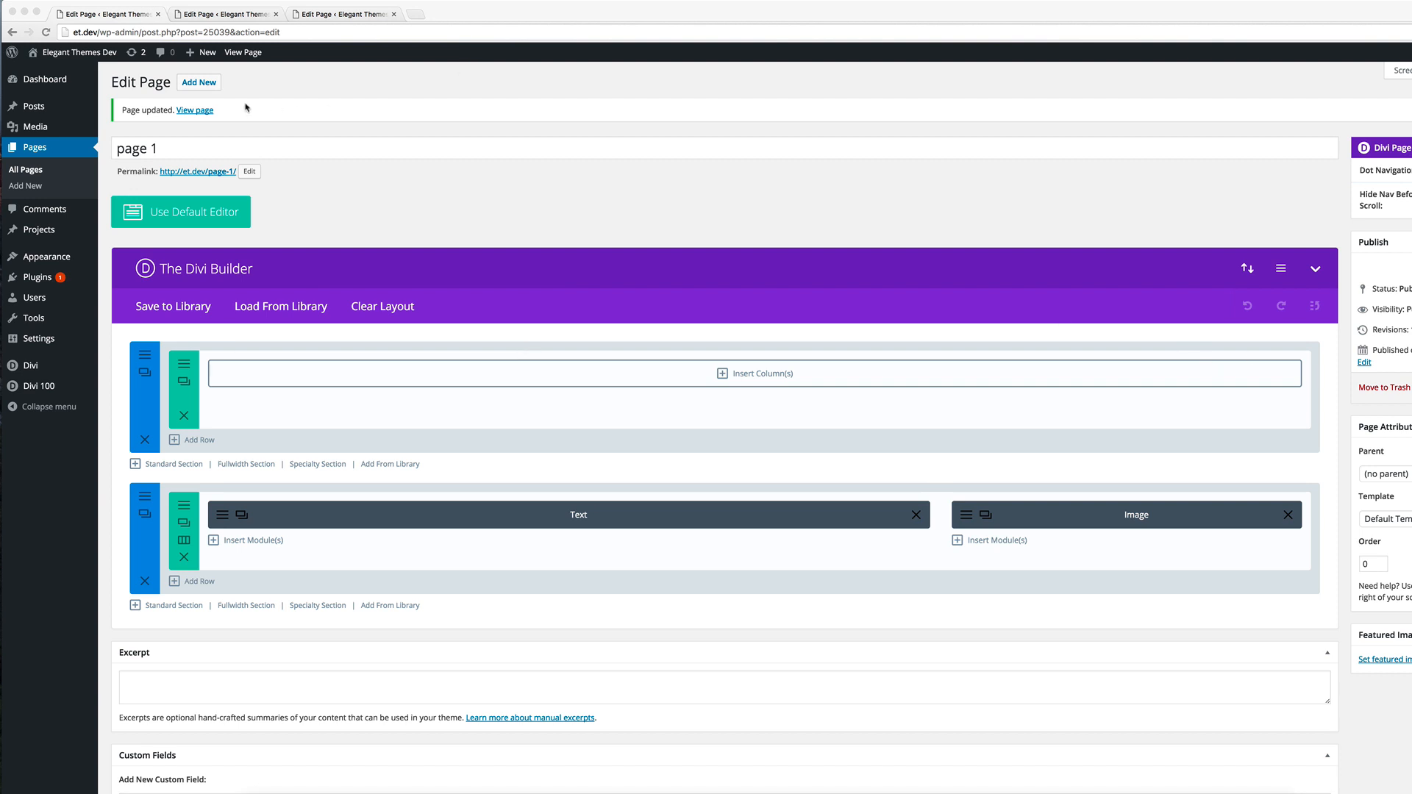
Step: Open page 1, give its empty first row one full-width column, and insert a Post Title module
left_click(194, 109)
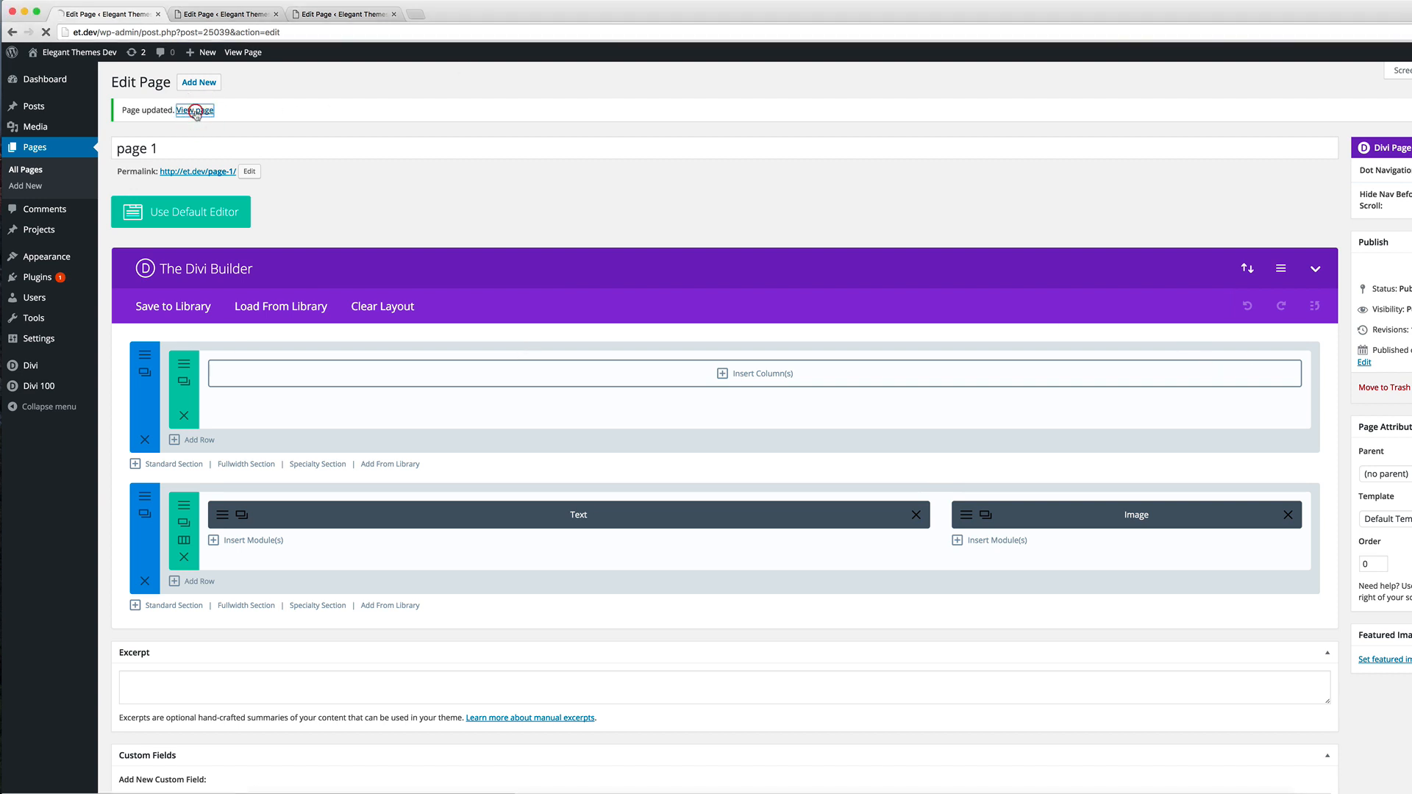
left_click(195, 109)
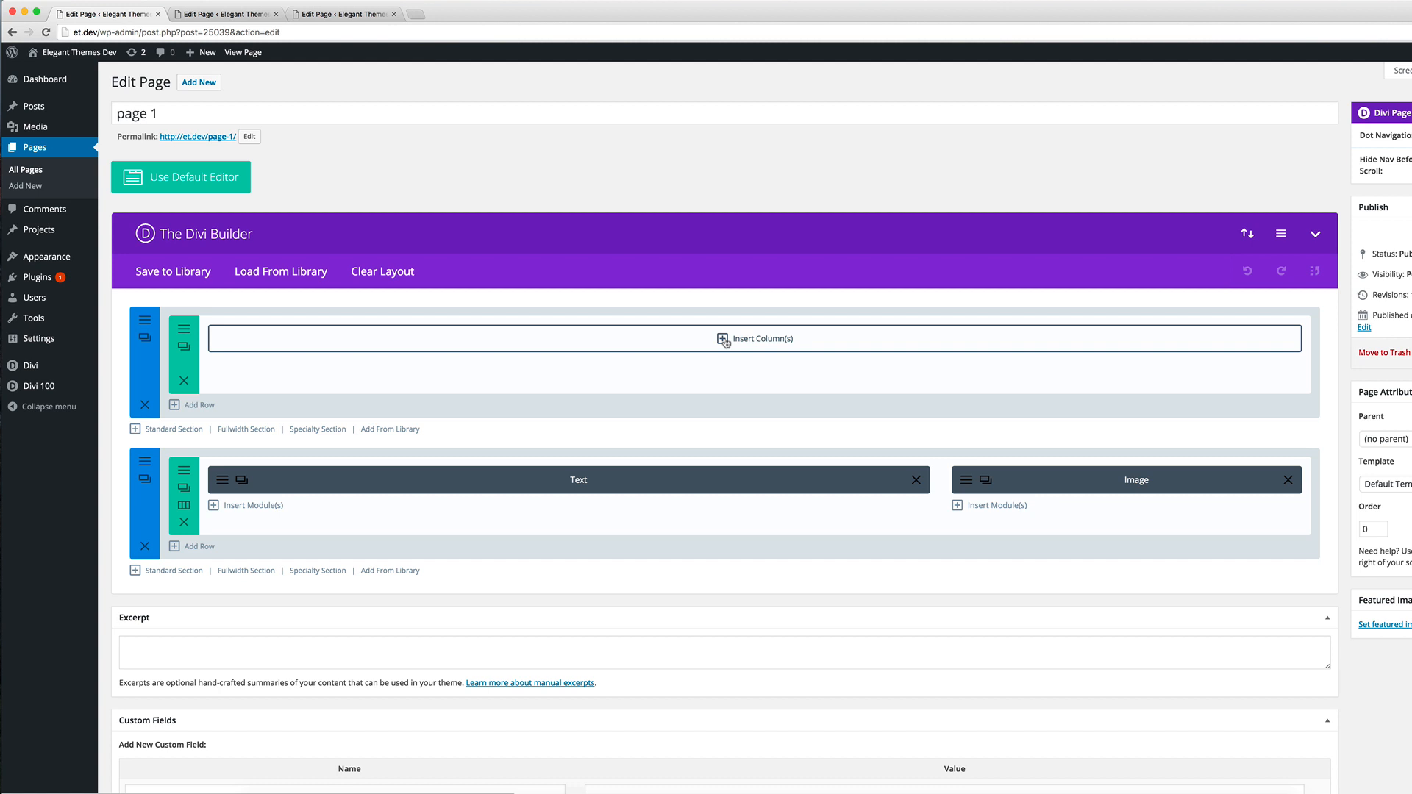
left_click(755, 338)
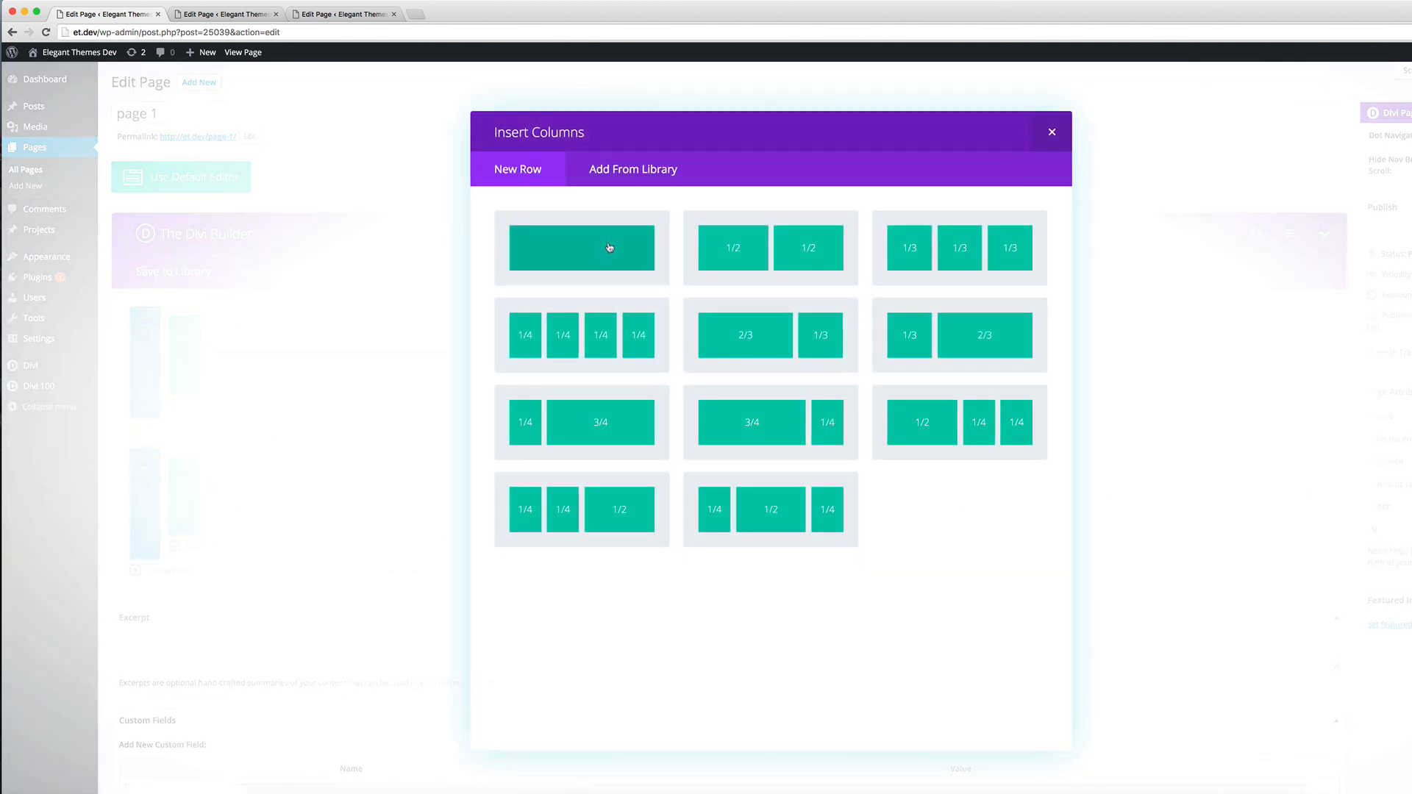
left_click(582, 247)
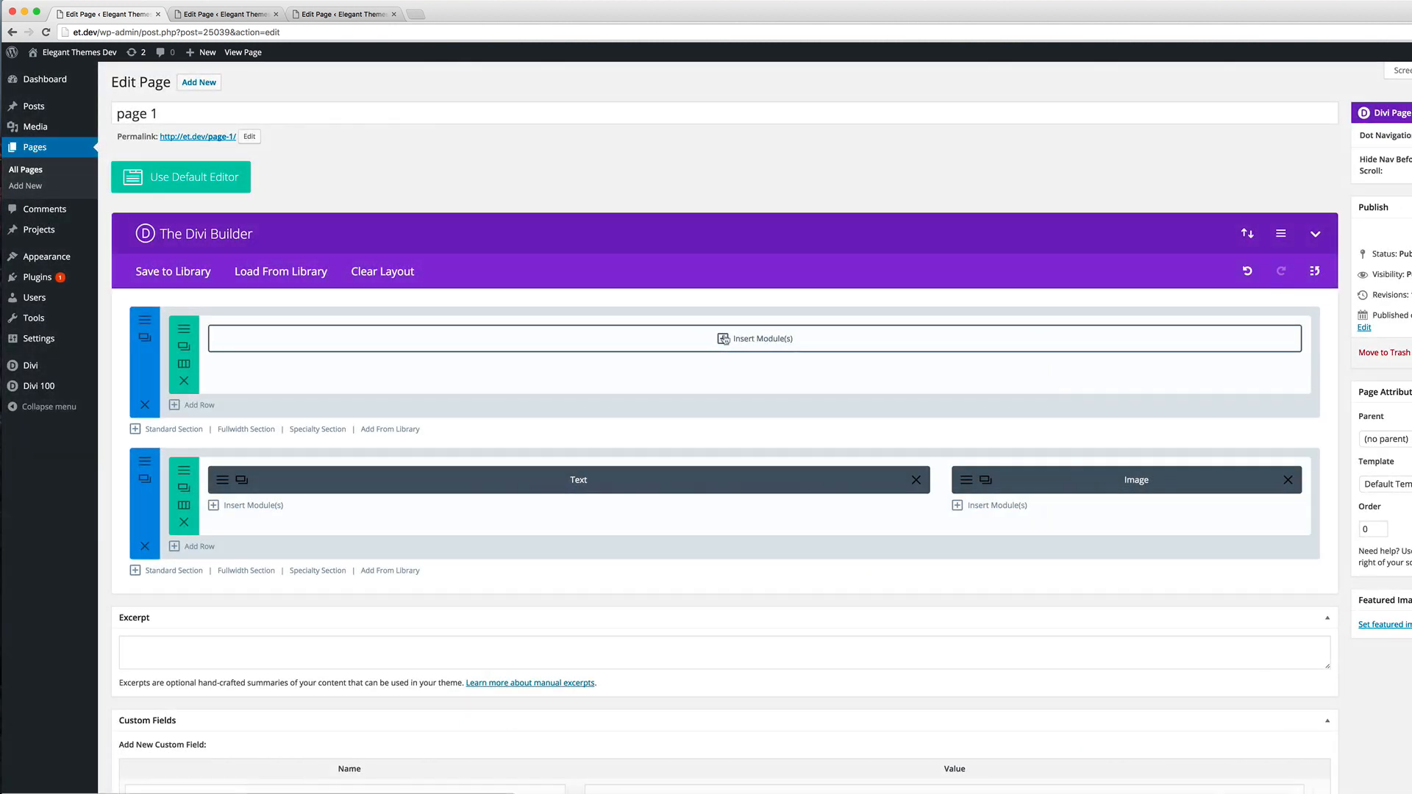
left_click(755, 337)
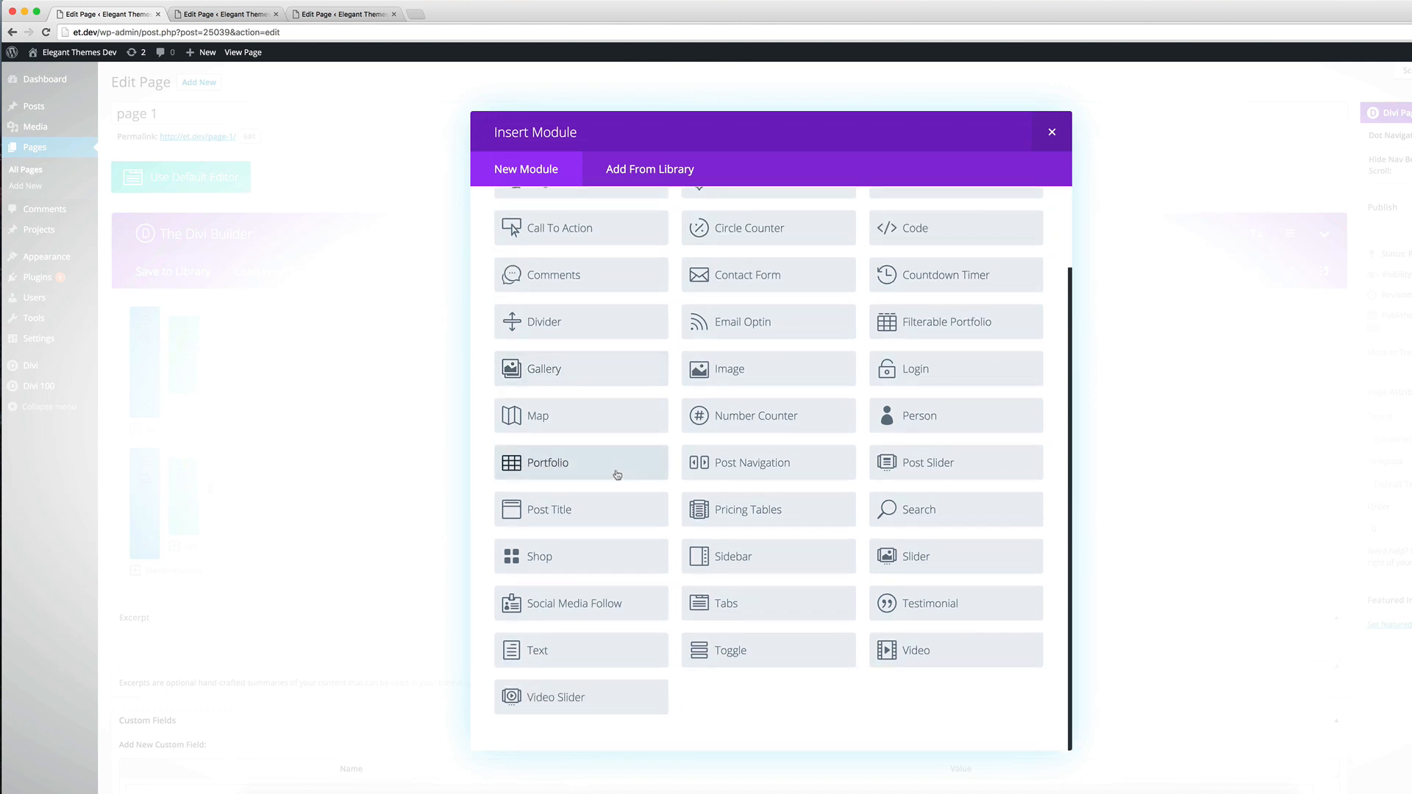
left_click(550, 509)
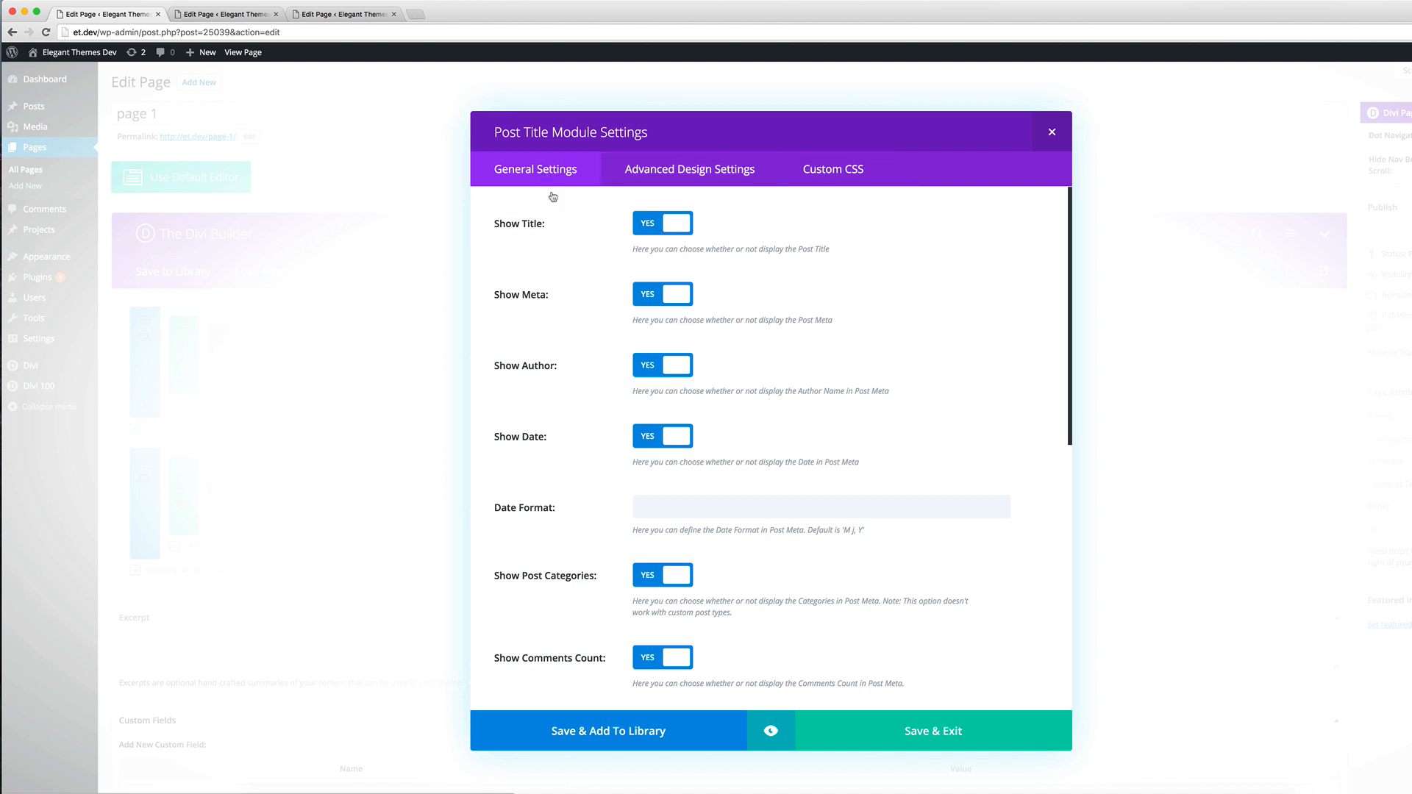
mouse_move(707, 415)
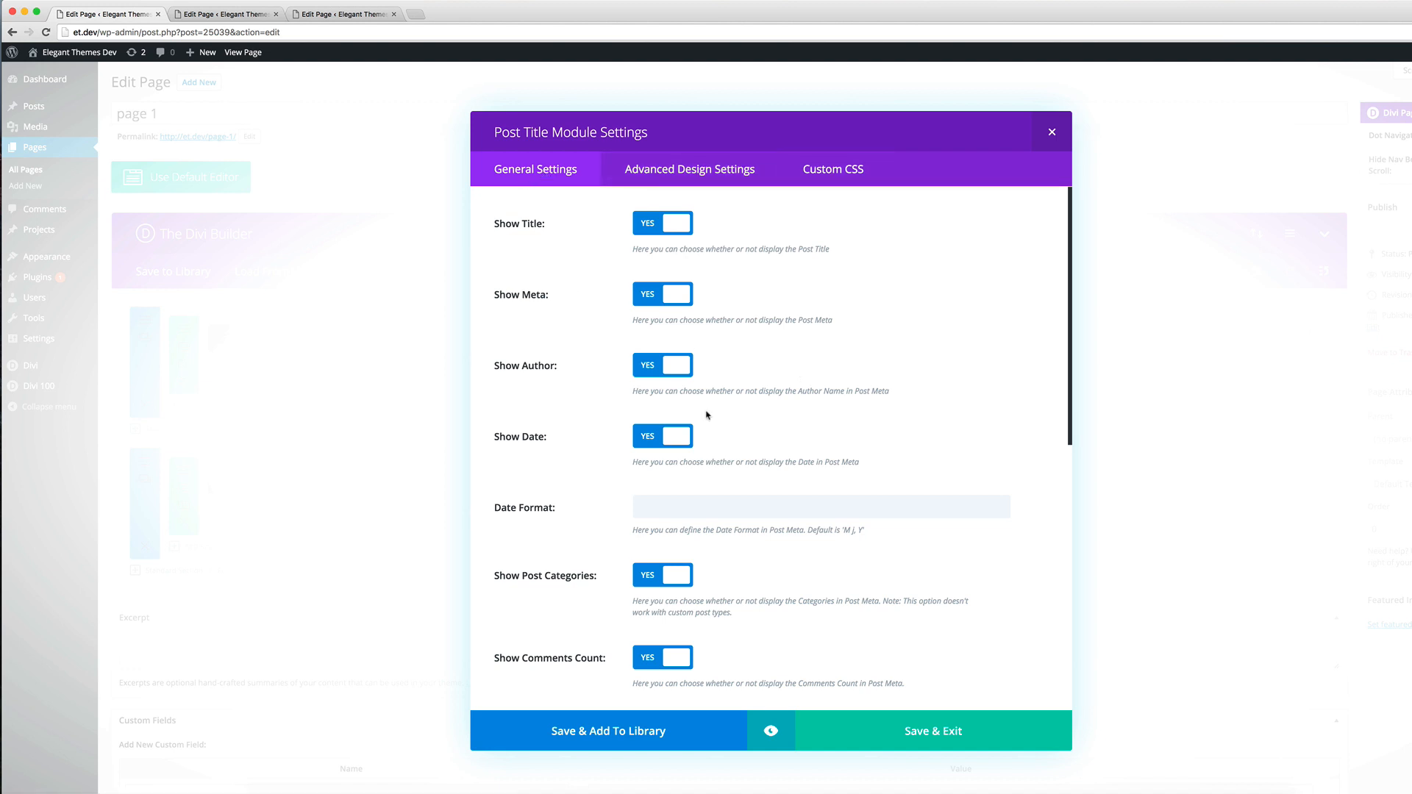
mouse_move(662, 458)
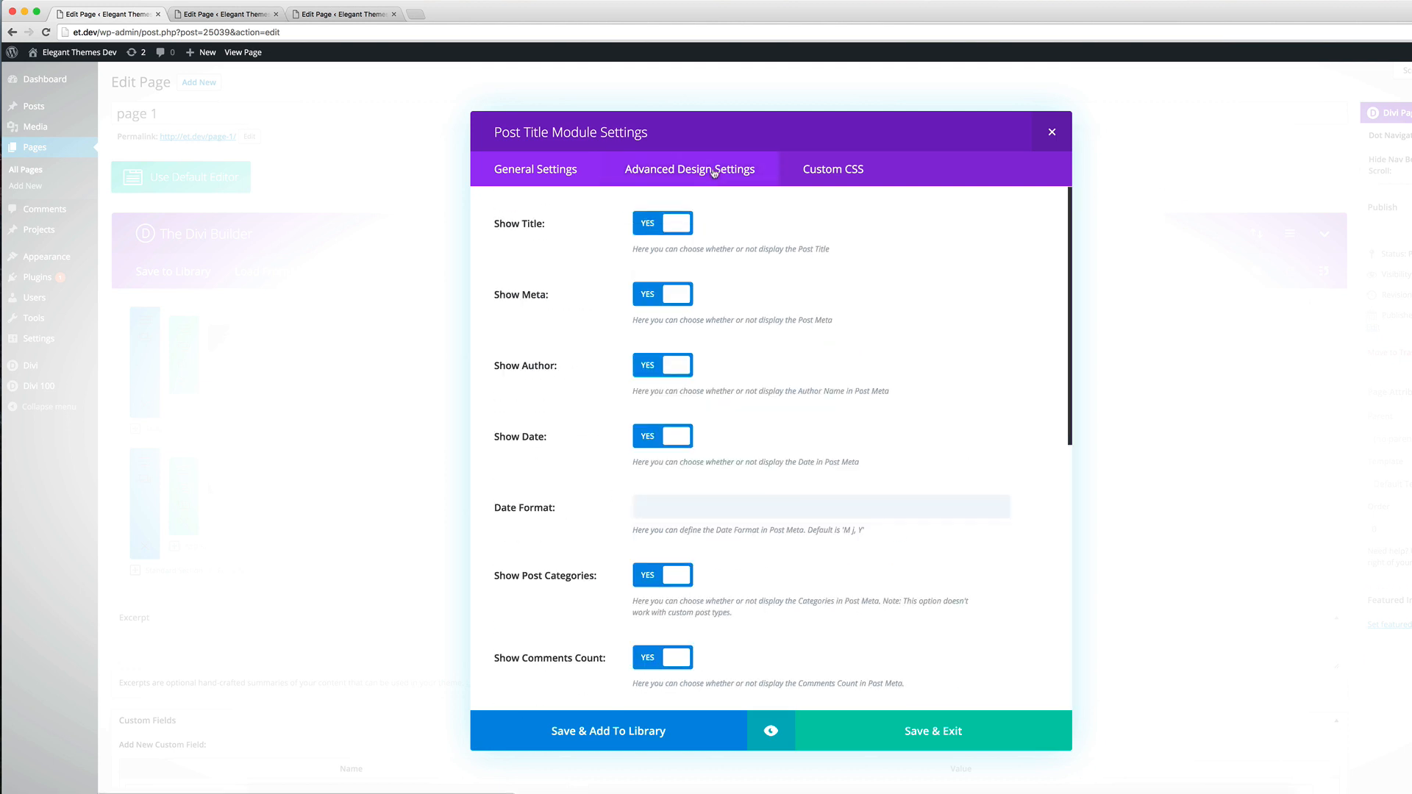
Step: Review the Post Title module's Advanced Design and General Settings tabs, ending on General Settings
left_click(690, 168)
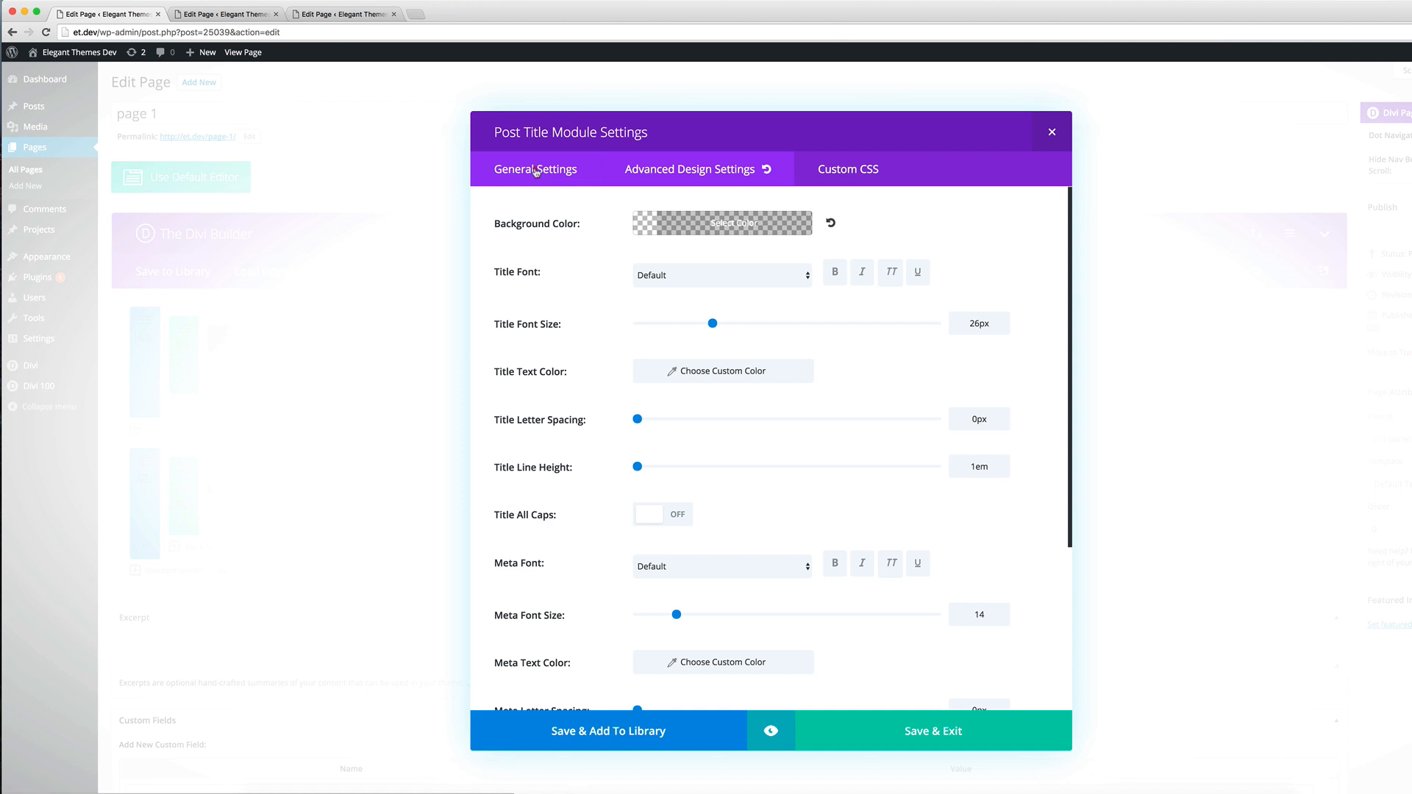
left_click(690, 169)
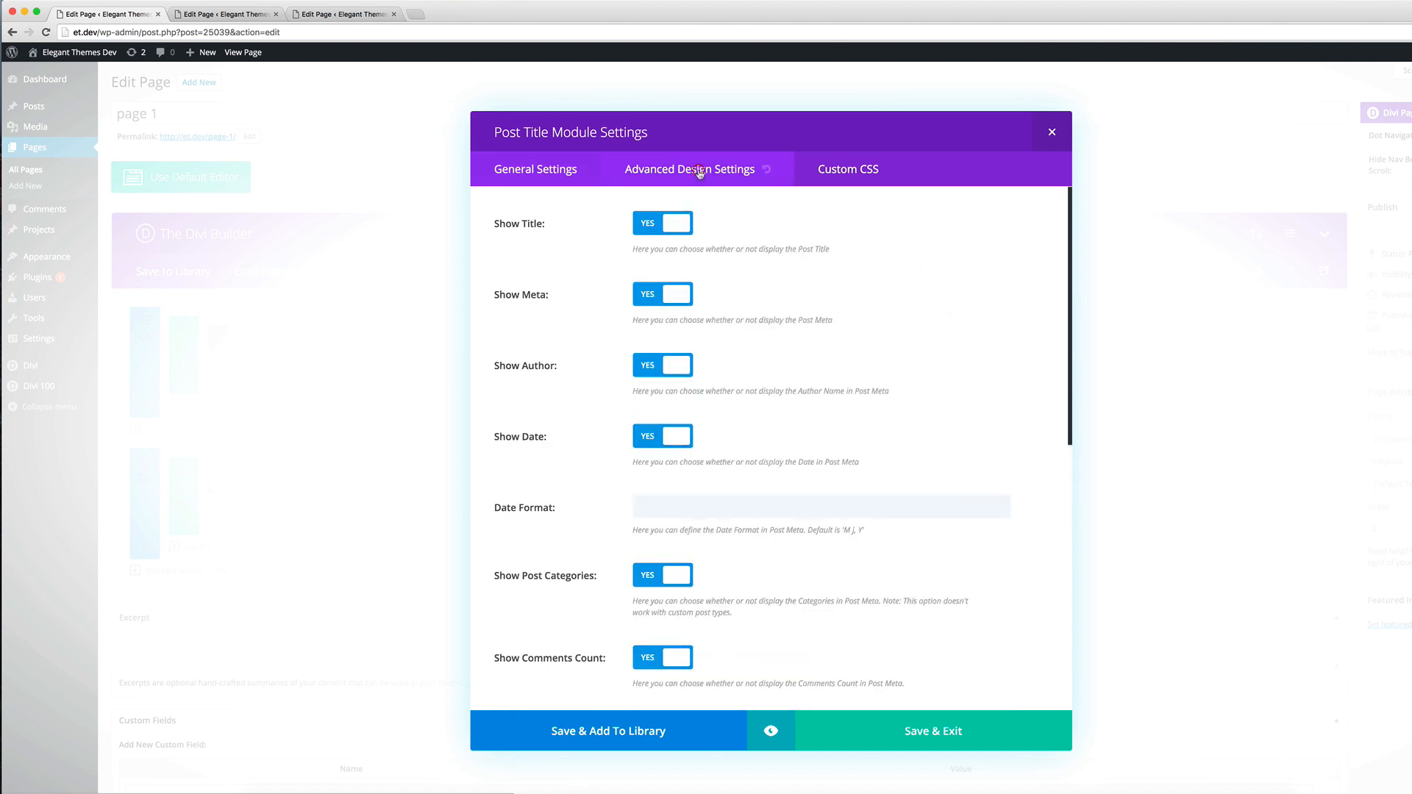
left_click(690, 169)
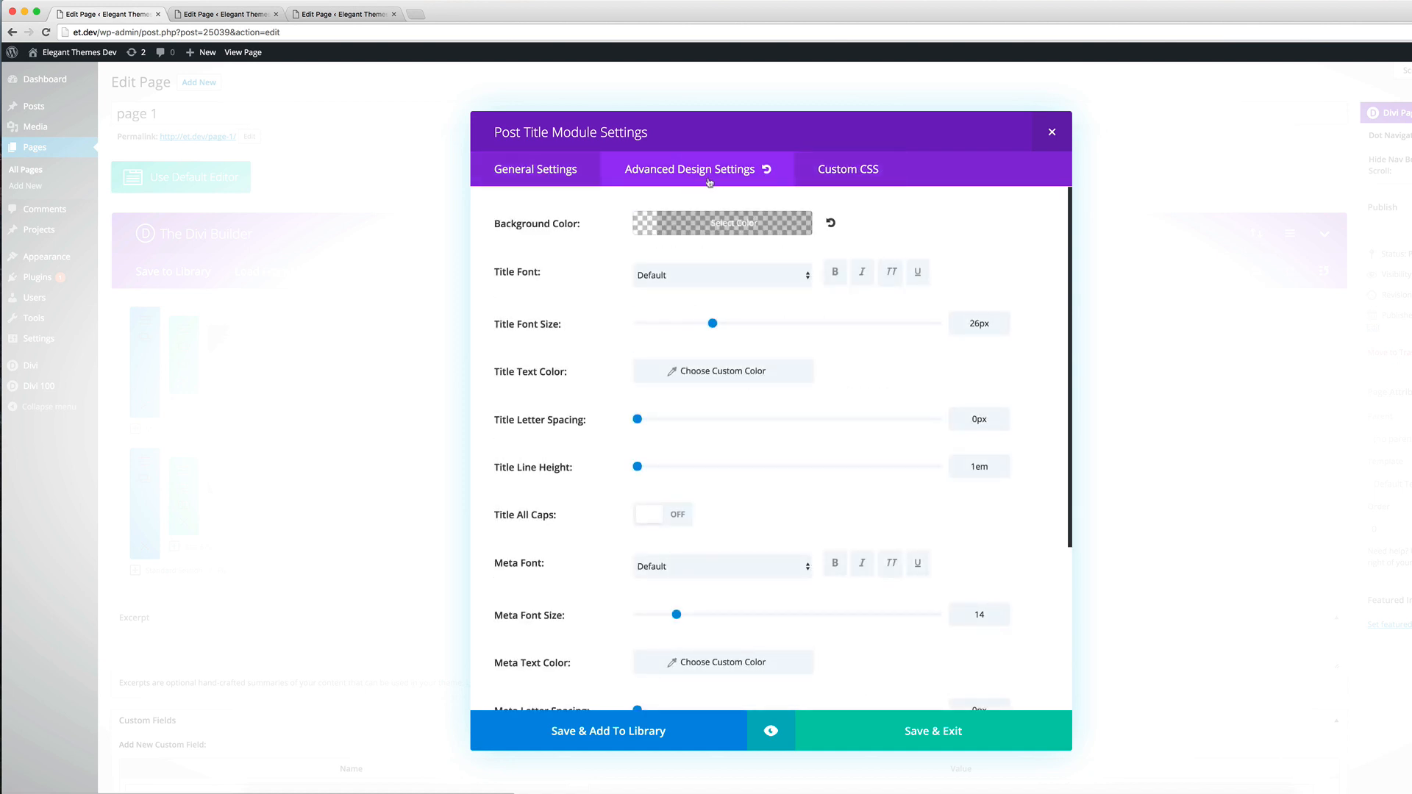
left_click(535, 169)
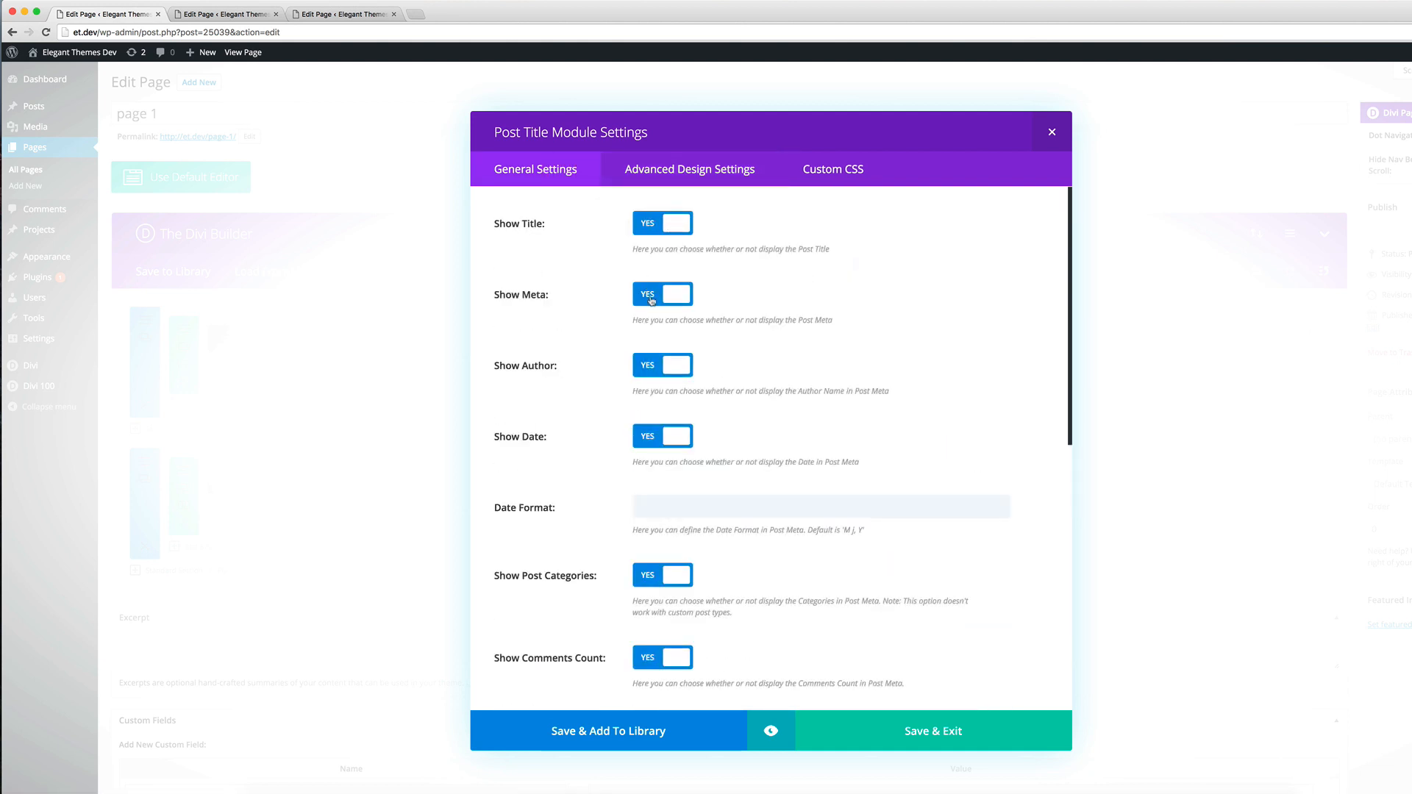
Step: Set Show Meta and Show Featured Image to No, Text Orientation to Center, Text Color to Light
left_click(662, 293)
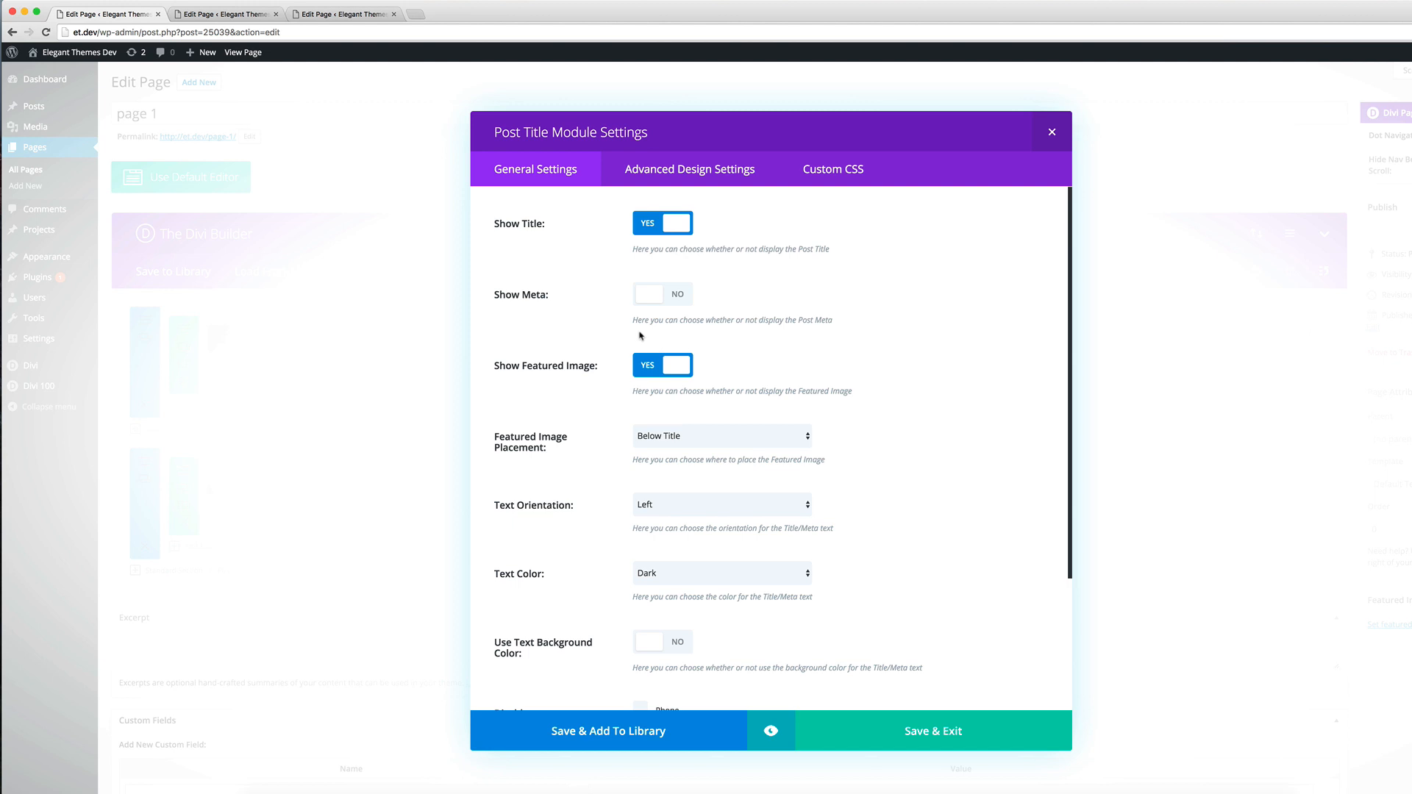
mouse_move(649, 365)
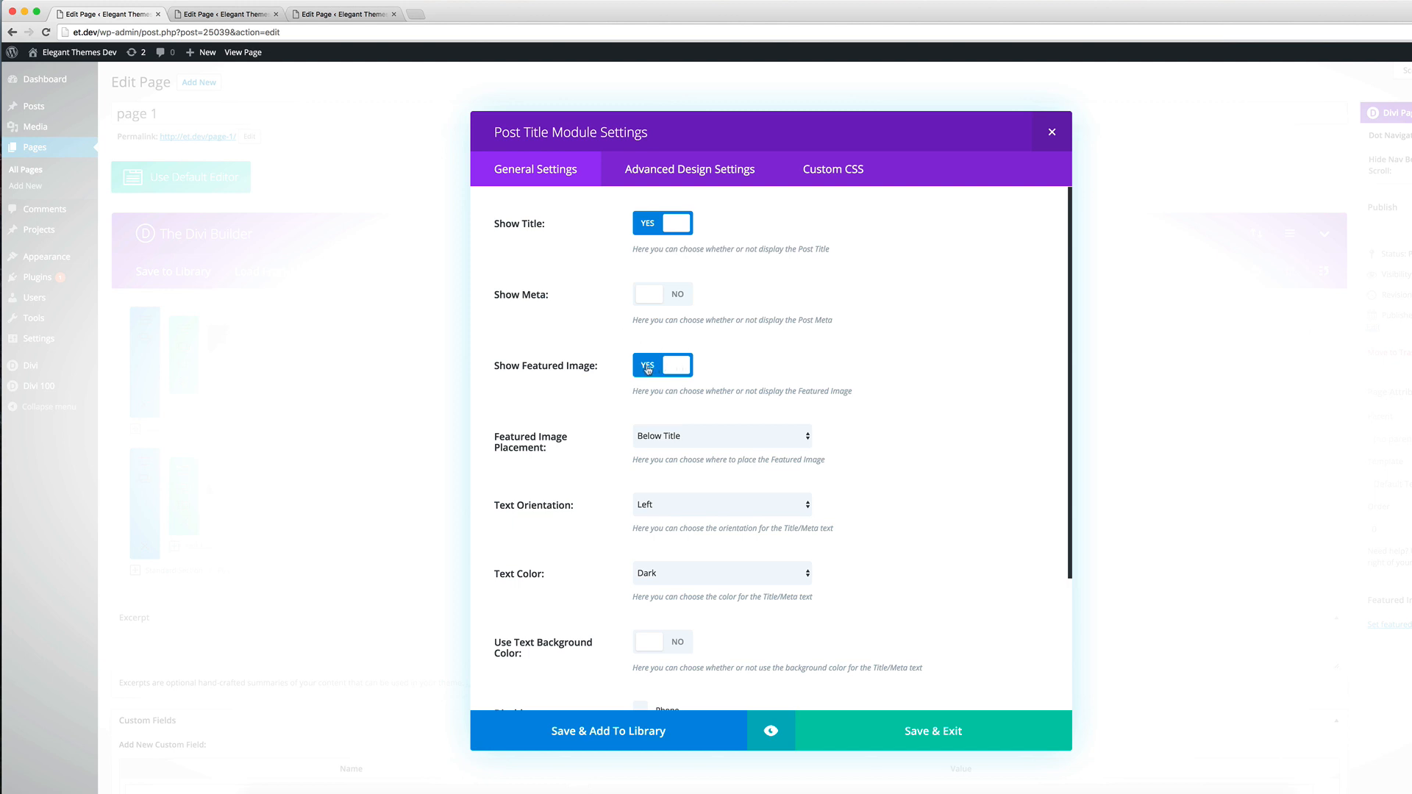
left_click(662, 365)
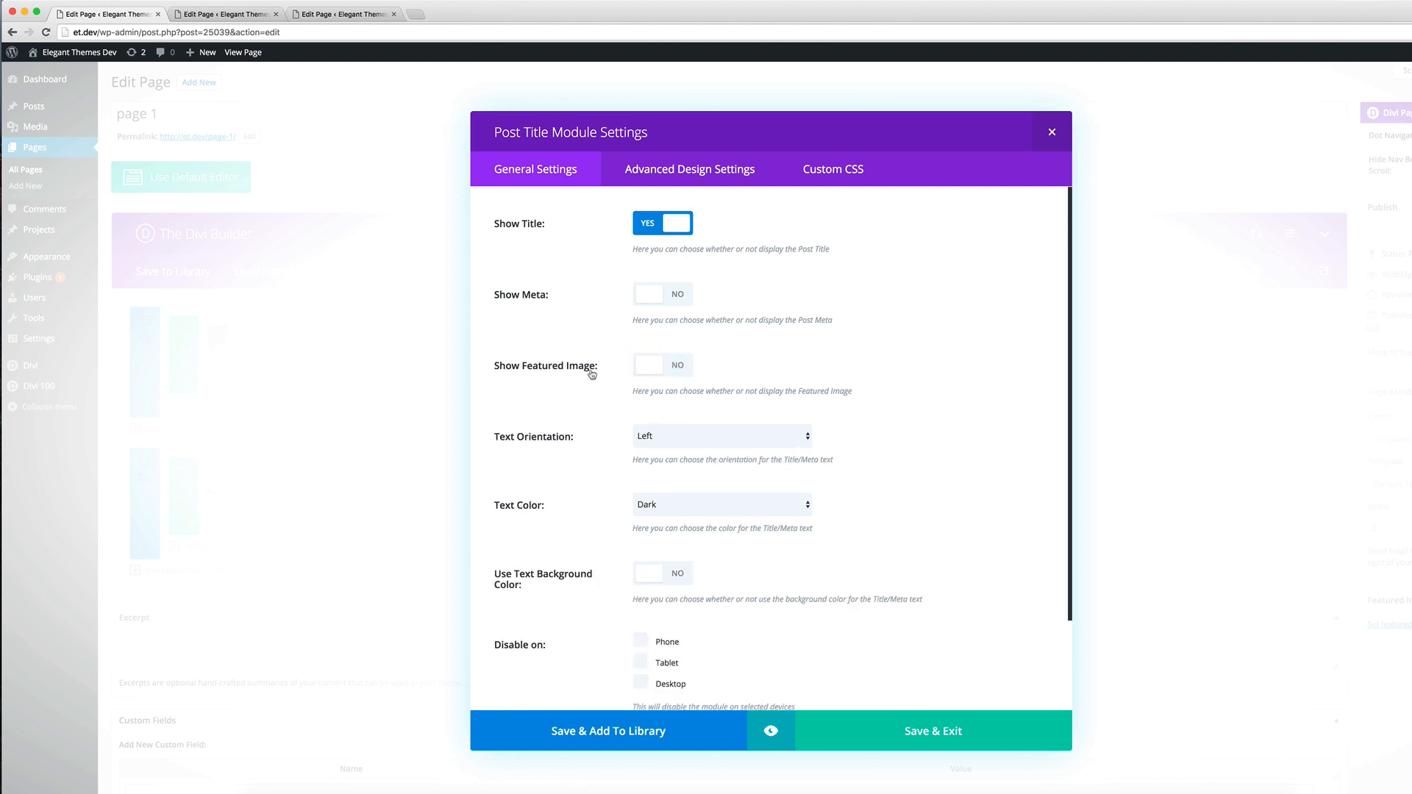
mouse_move(738, 439)
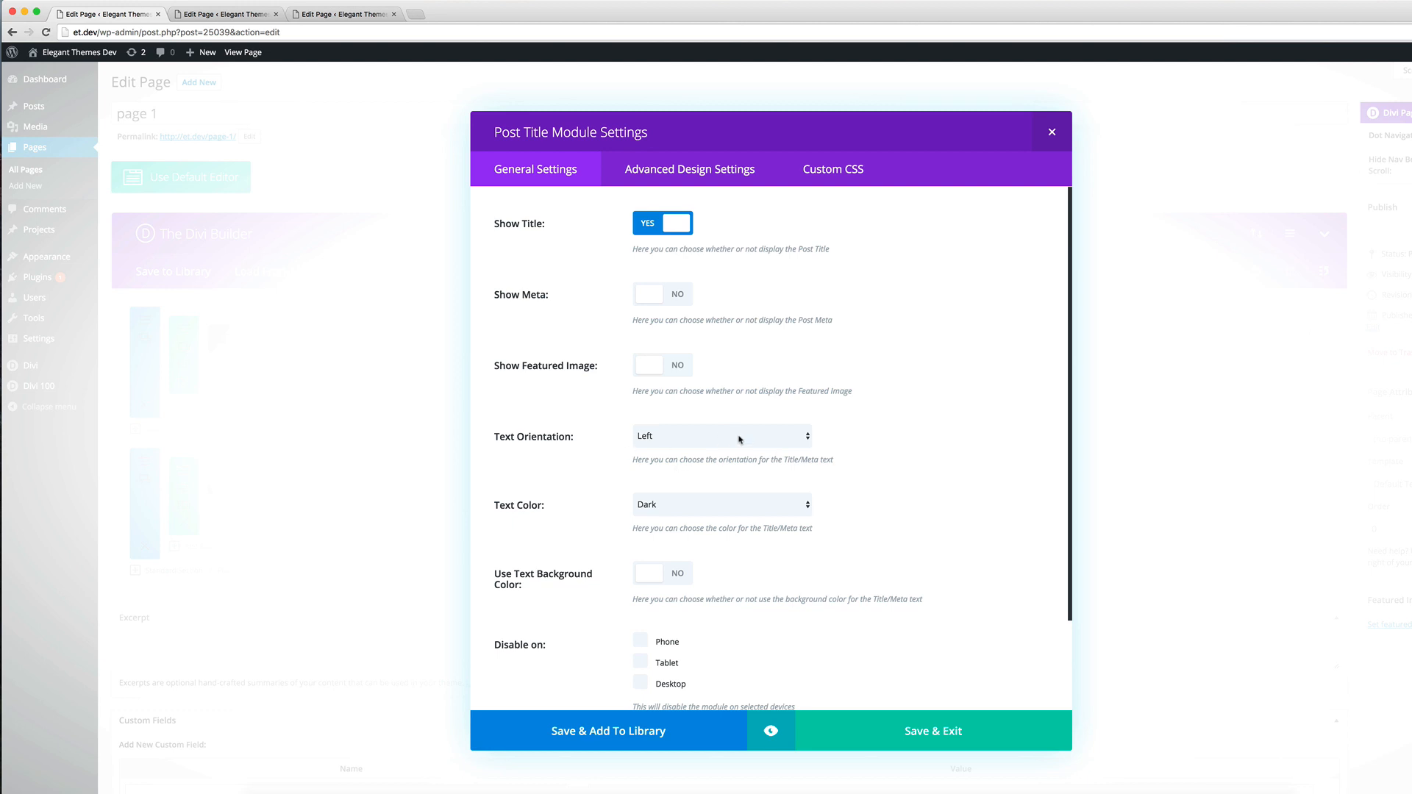
left_click(720, 436)
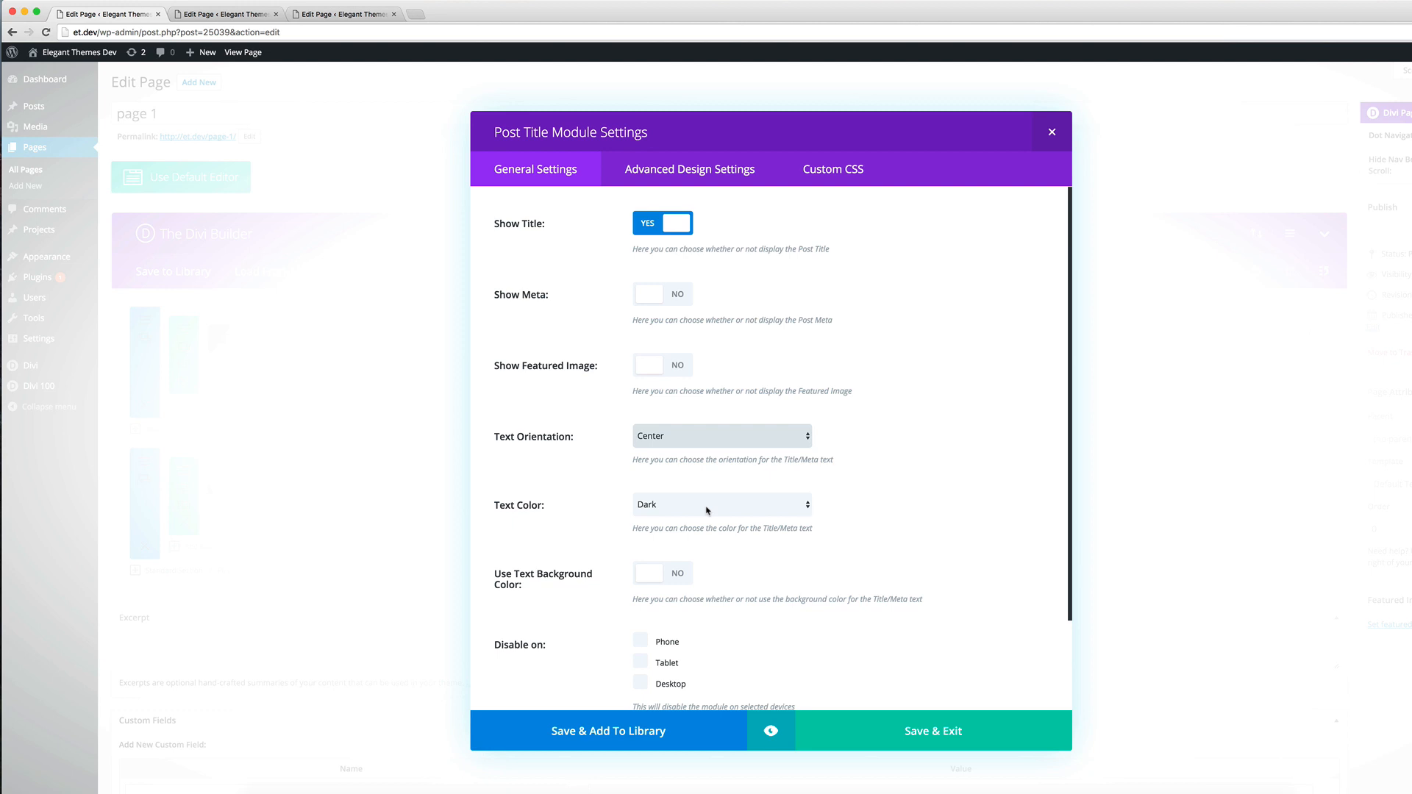
left_click(720, 504)
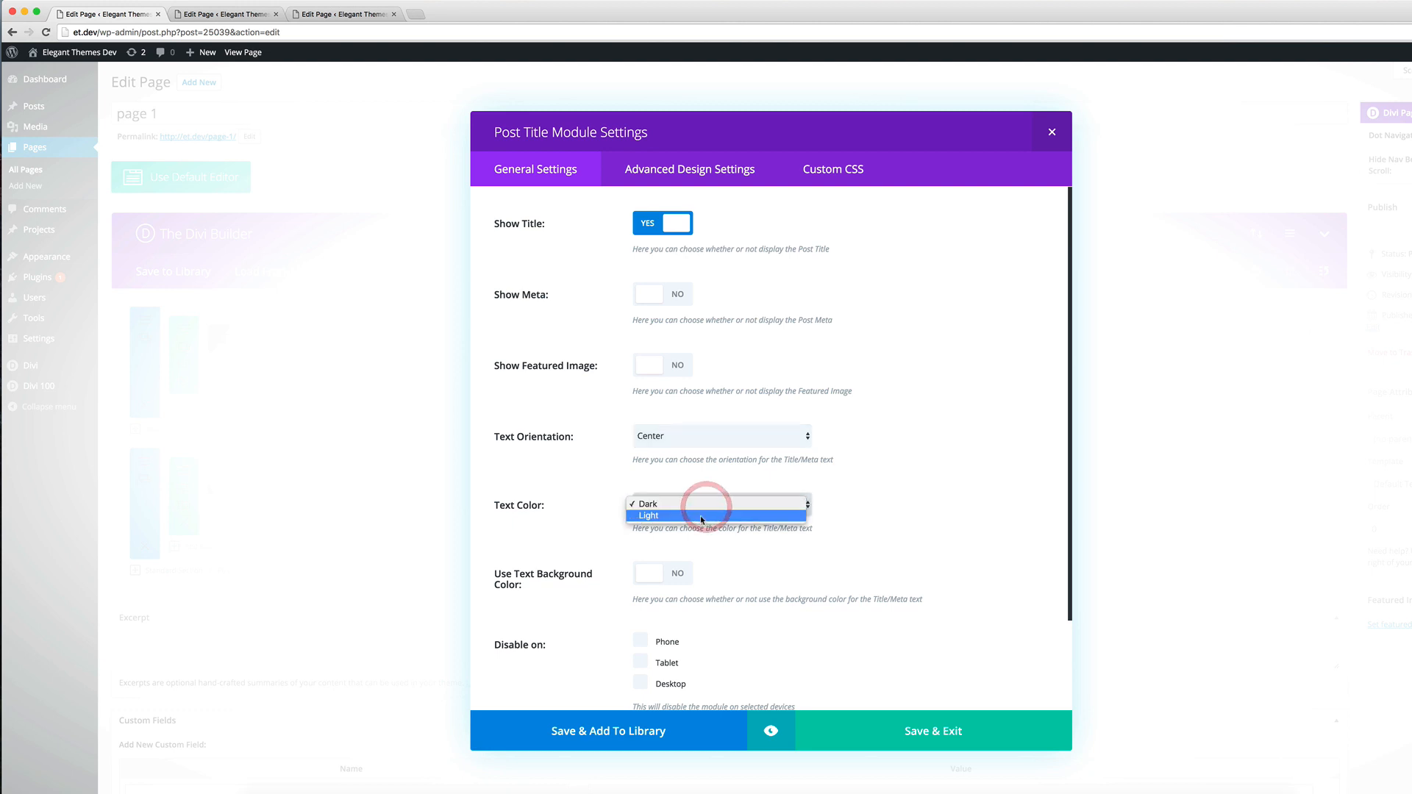
left_click(647, 515)
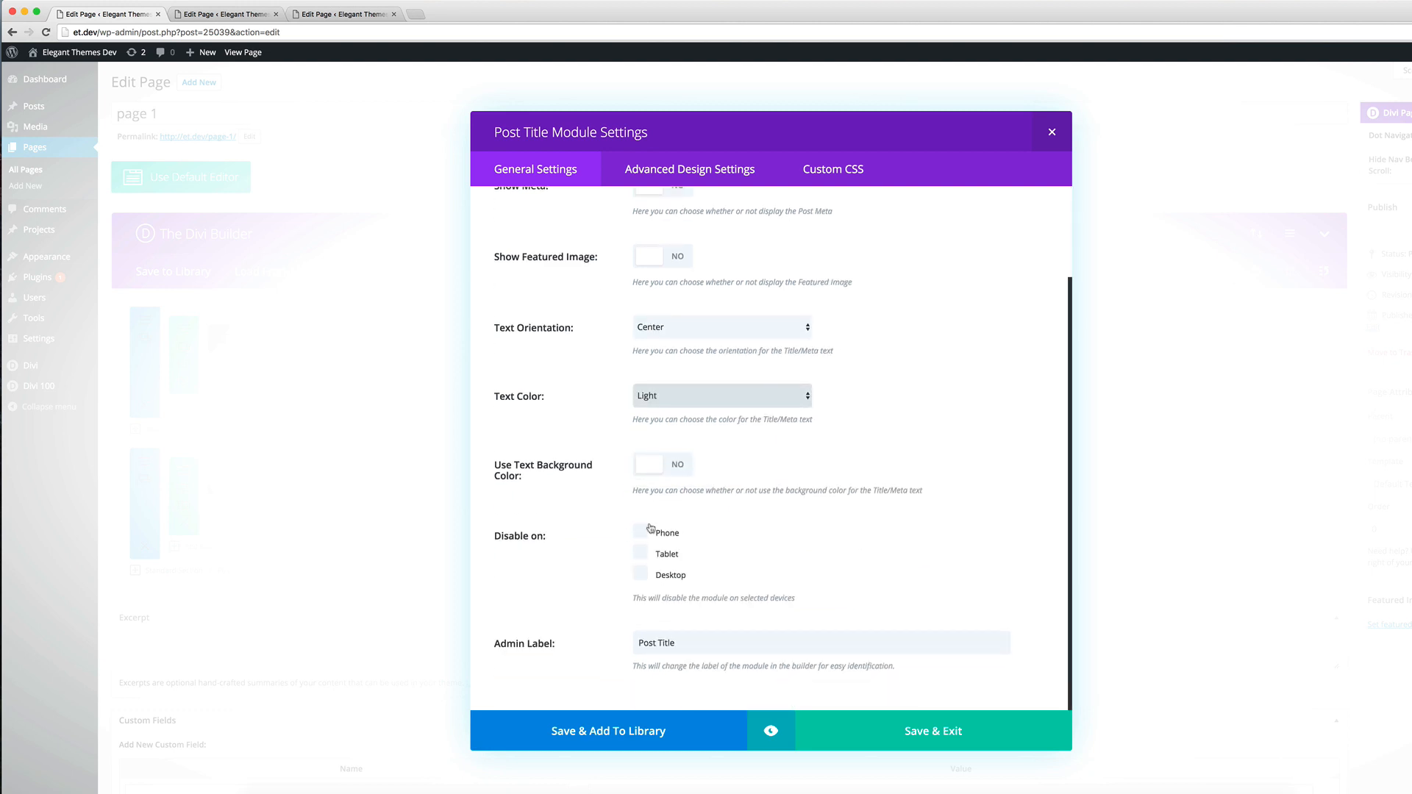
mouse_move(683, 509)
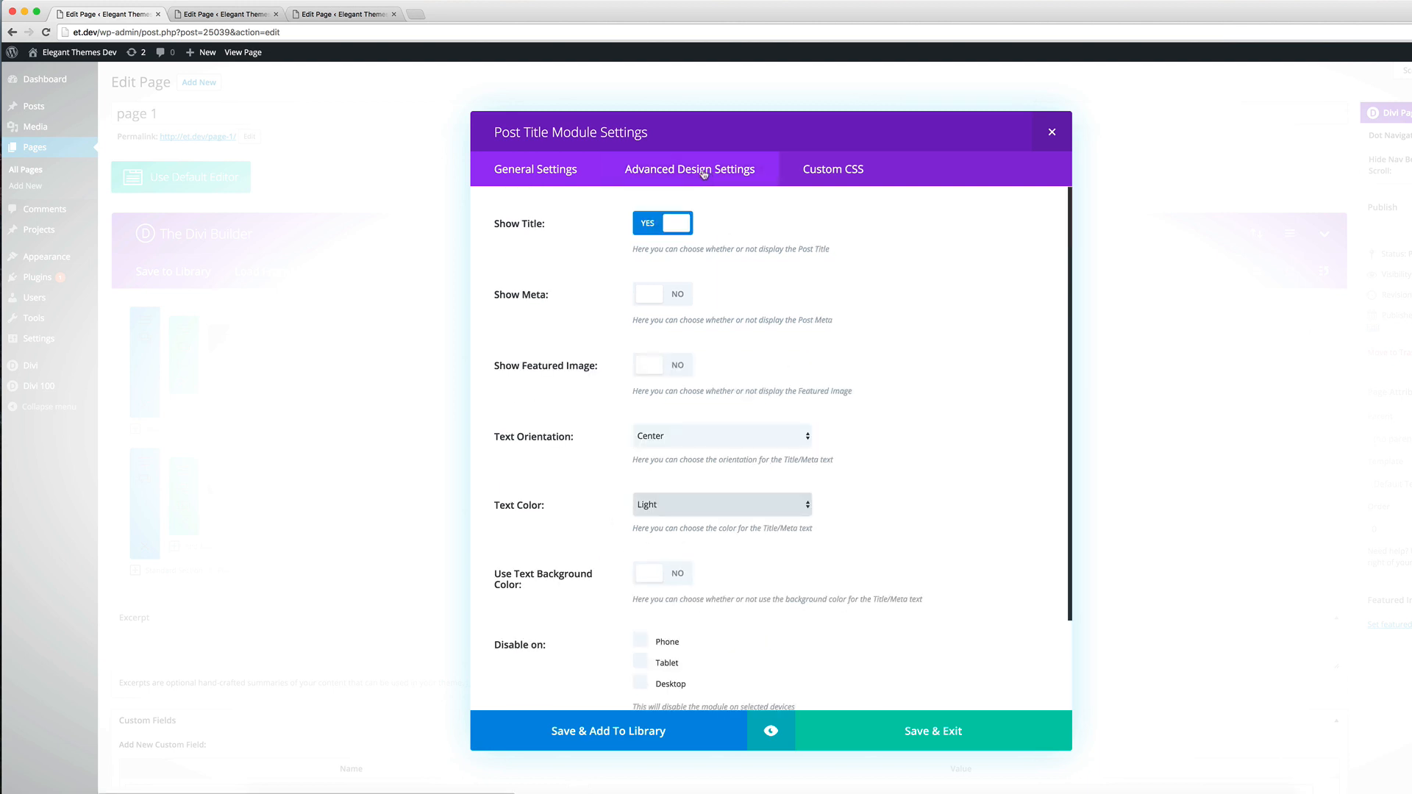
Step: Raise the Post Title's title font size to 44px in Advanced Design Settings
left_click(690, 168)
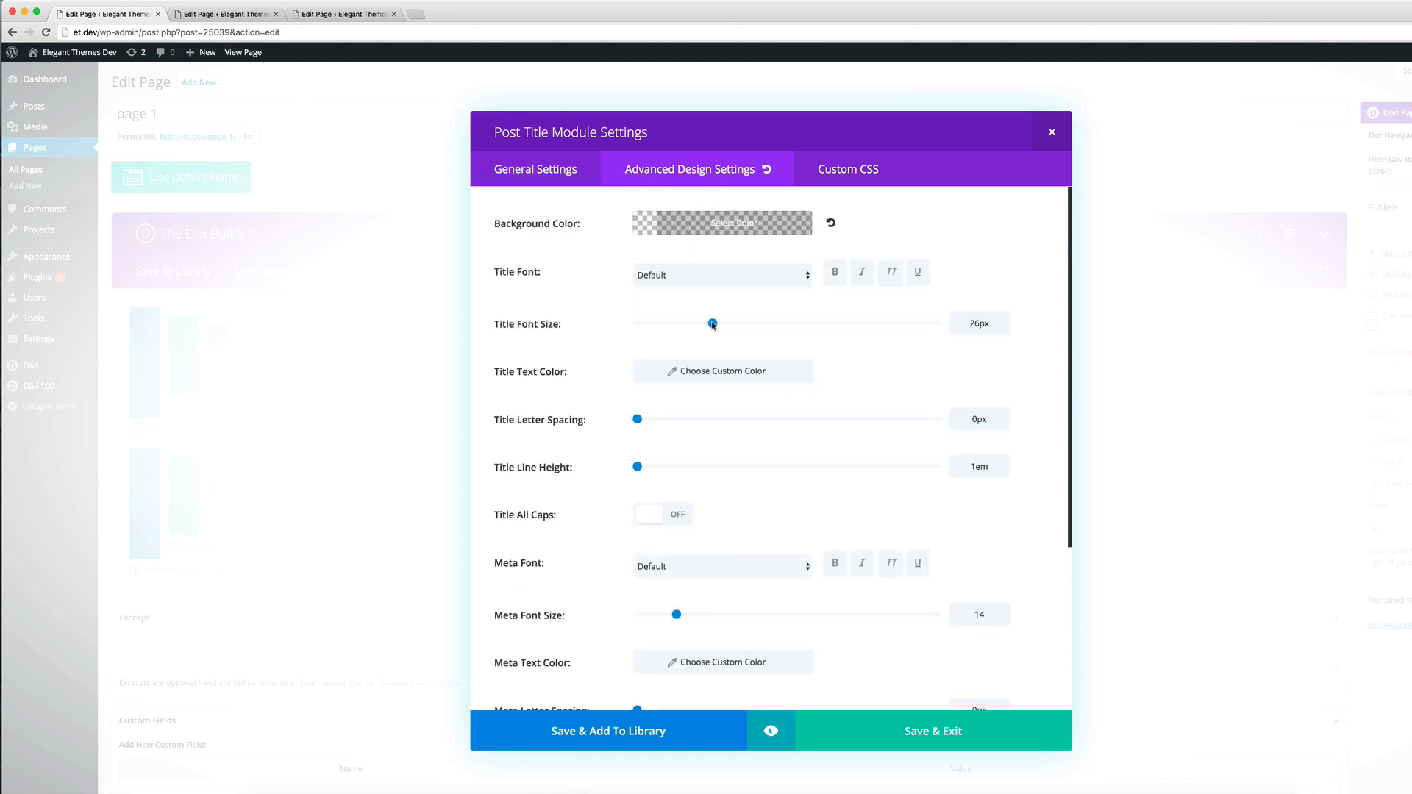
left_click_drag(713, 324, 767, 323)
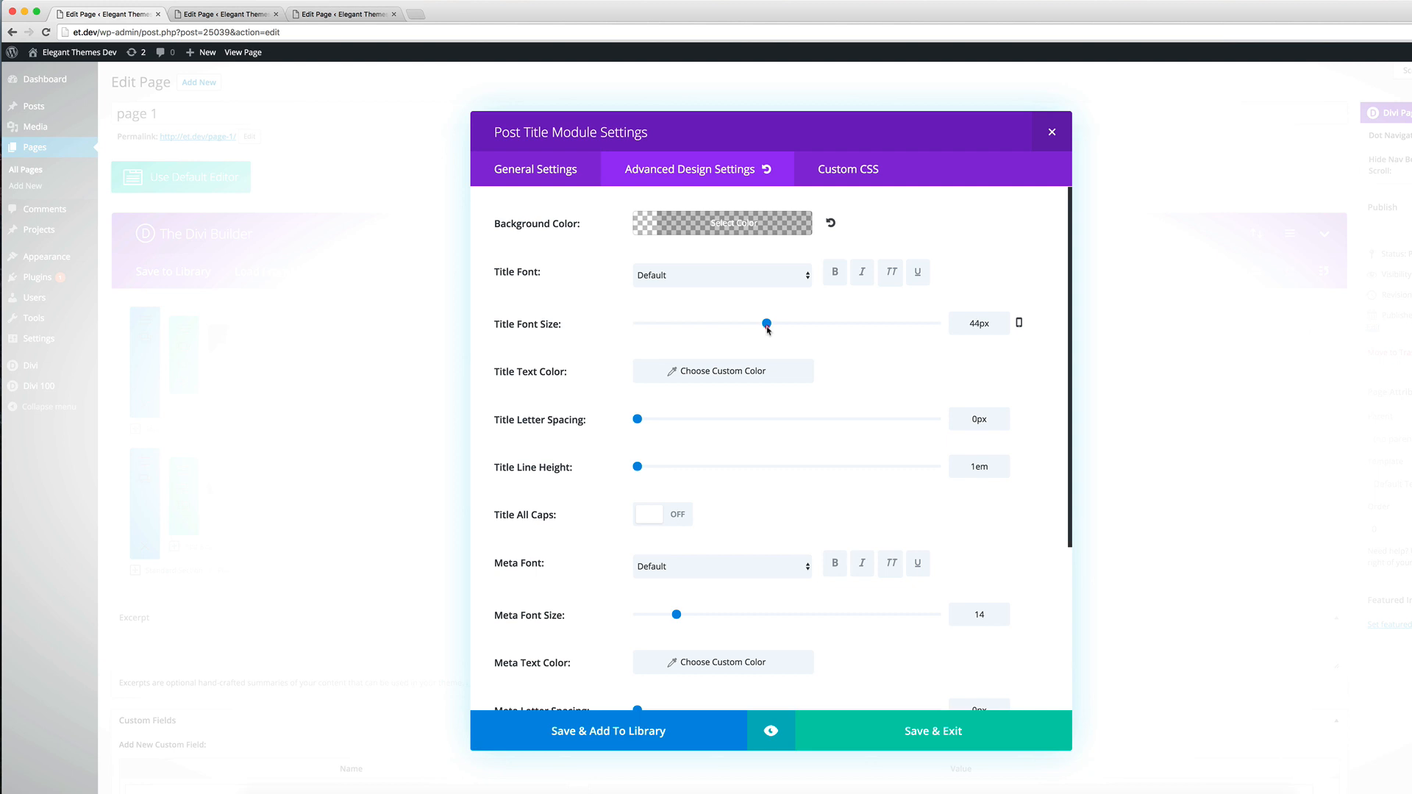
scroll("down", 3)
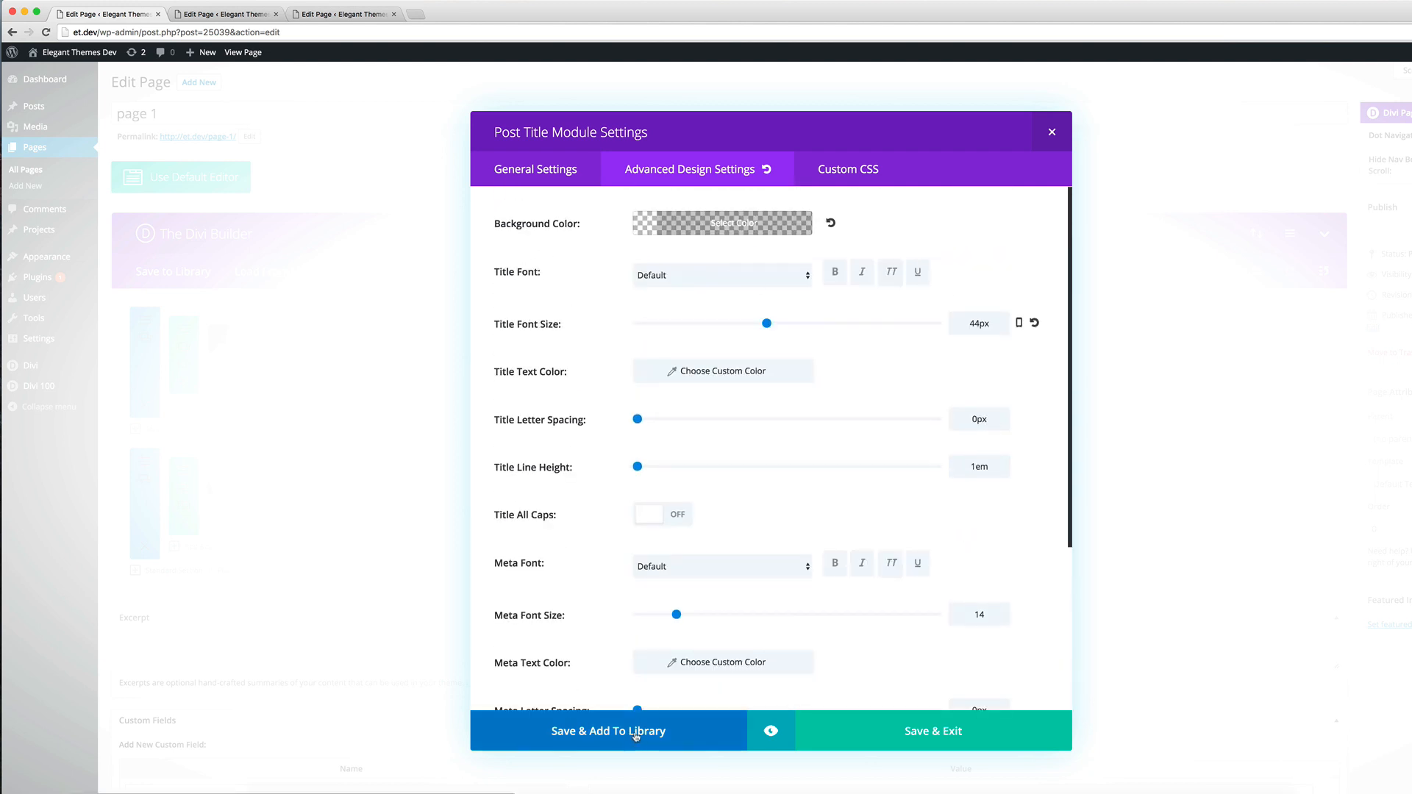
Step: Start saving the module to the library and enter 44 as the template name
left_click(608, 730)
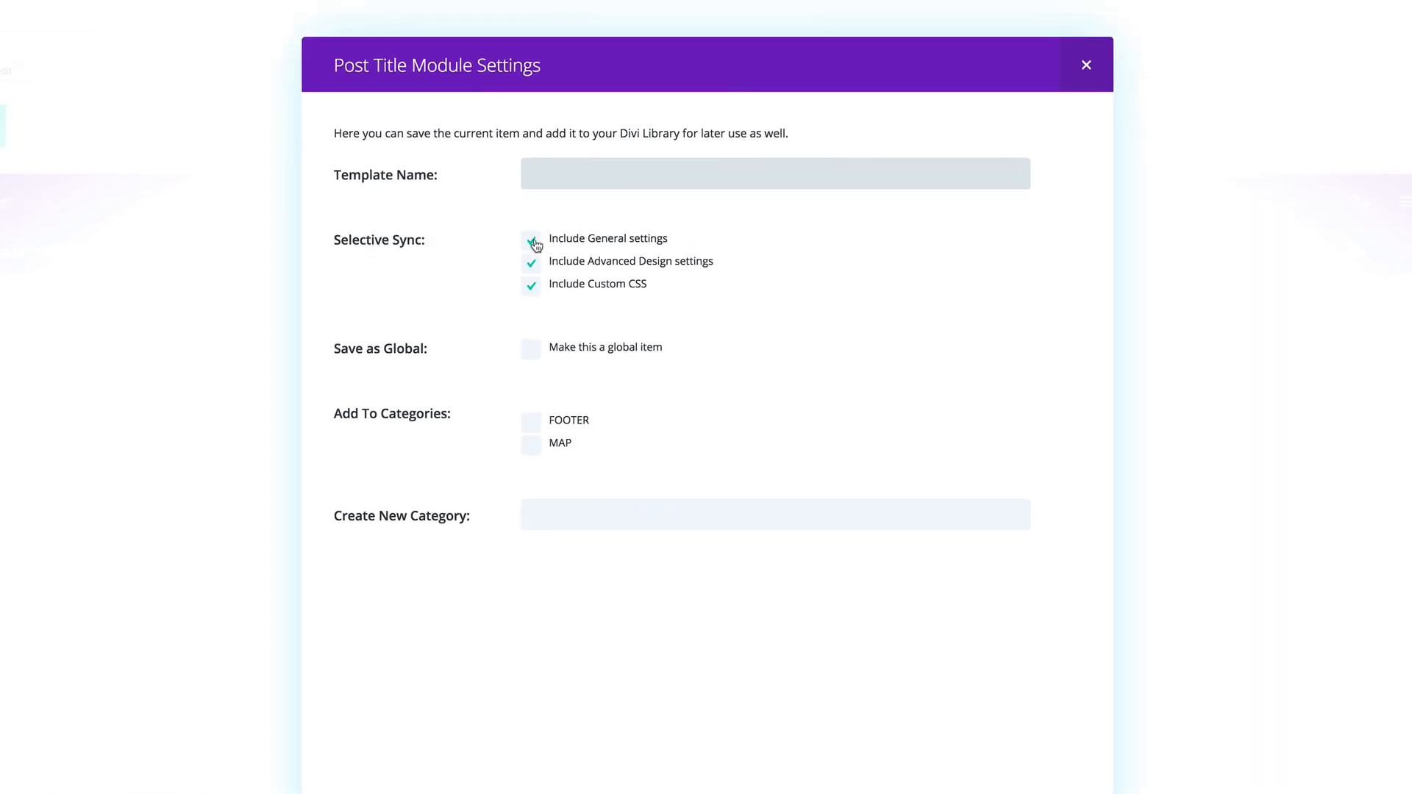
left_click(531, 238)
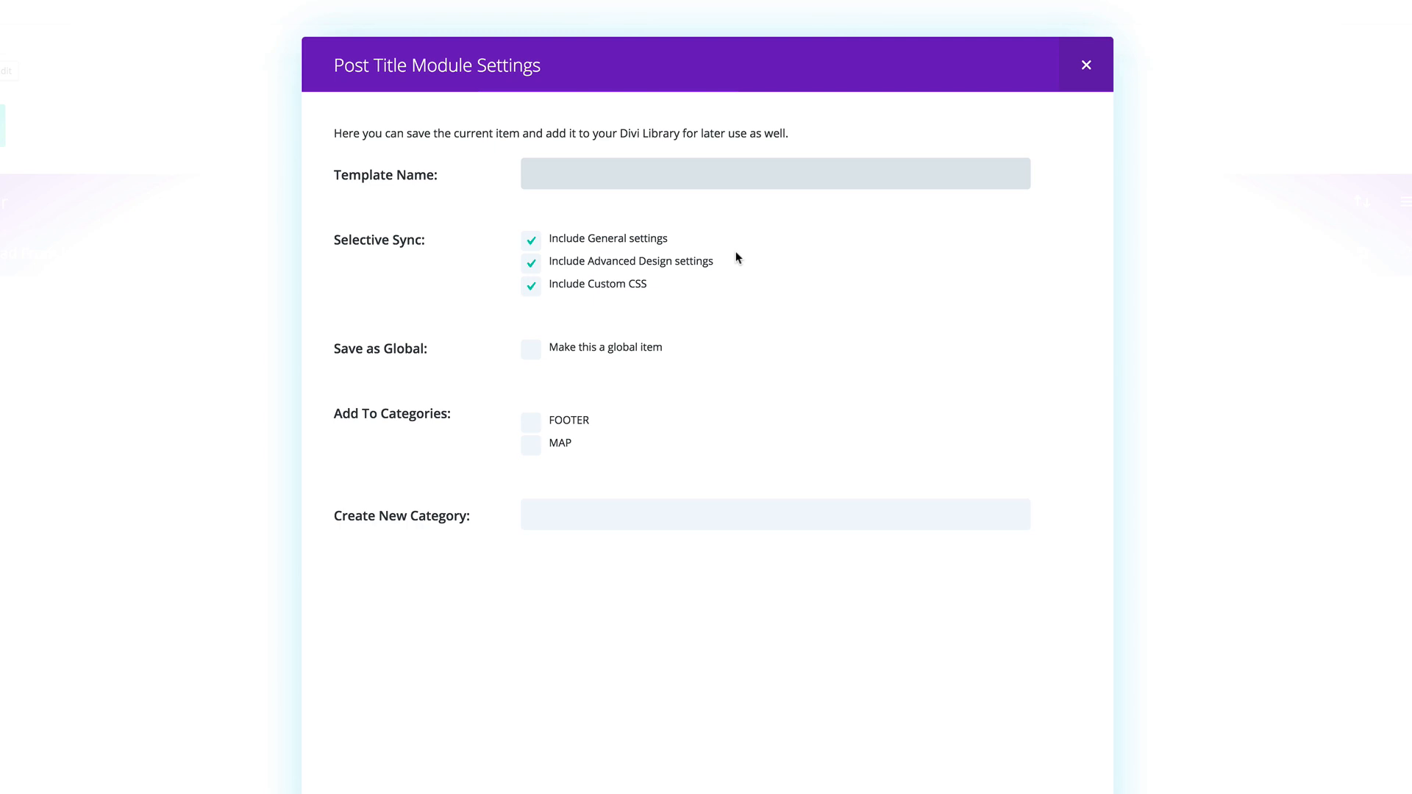
mouse_move(625, 180)
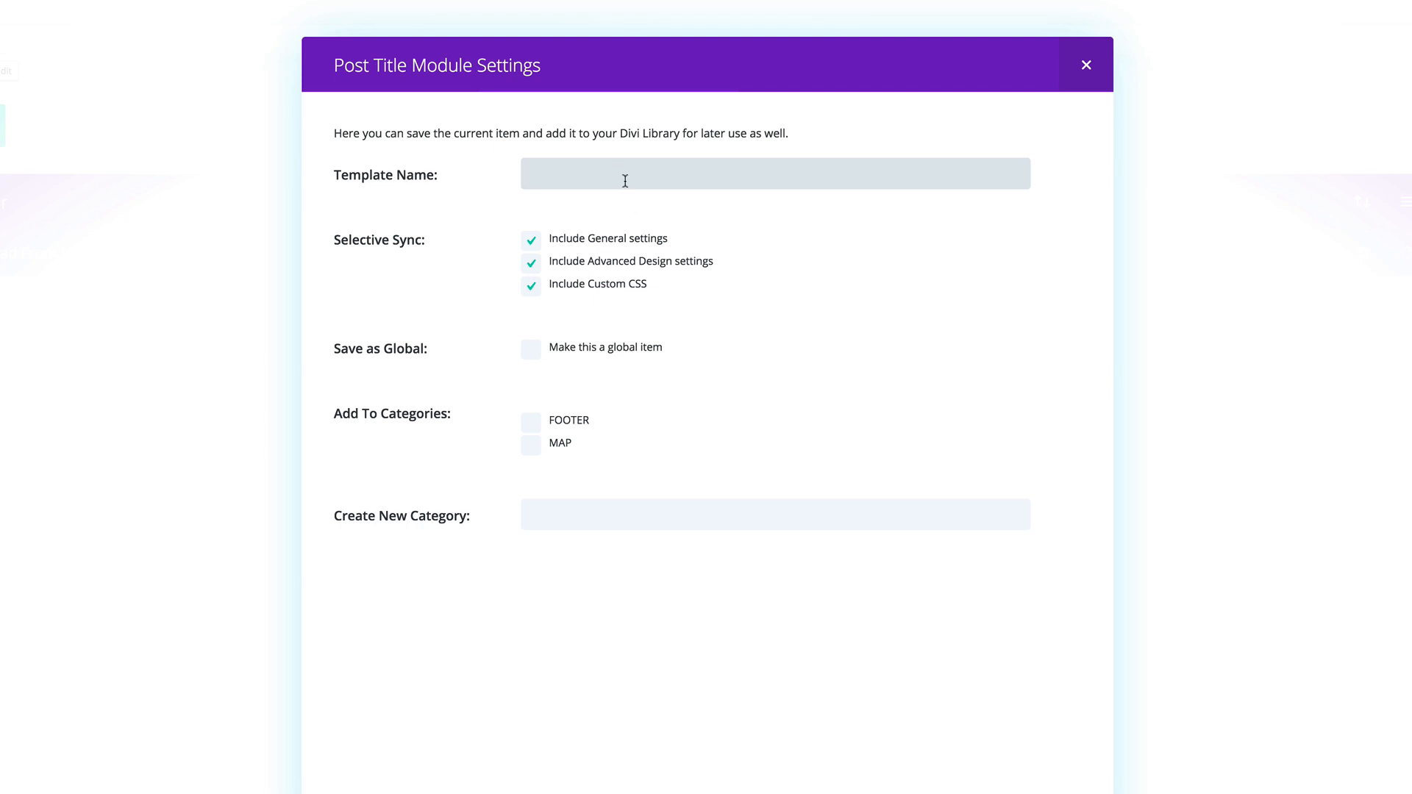
type("44")
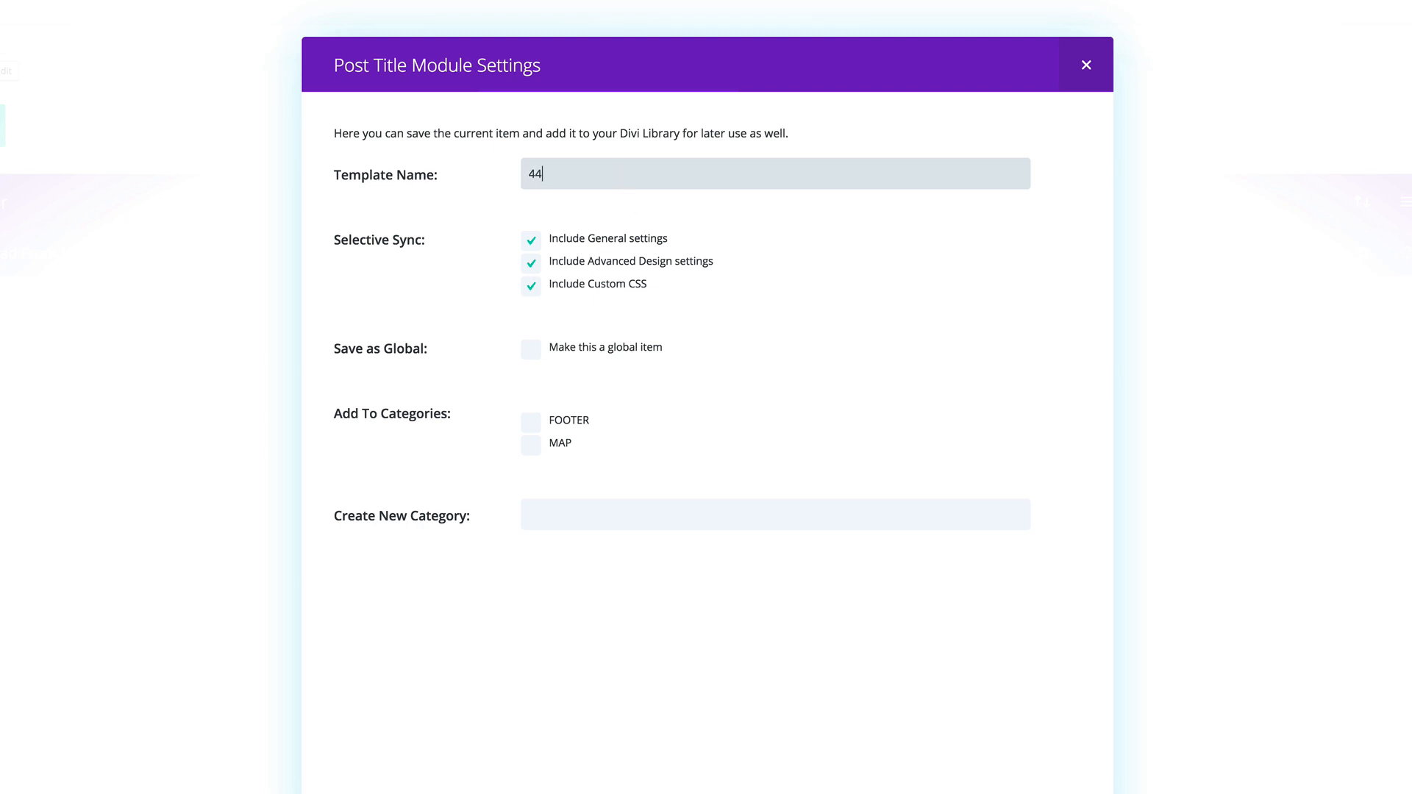
mouse_move(556, 174)
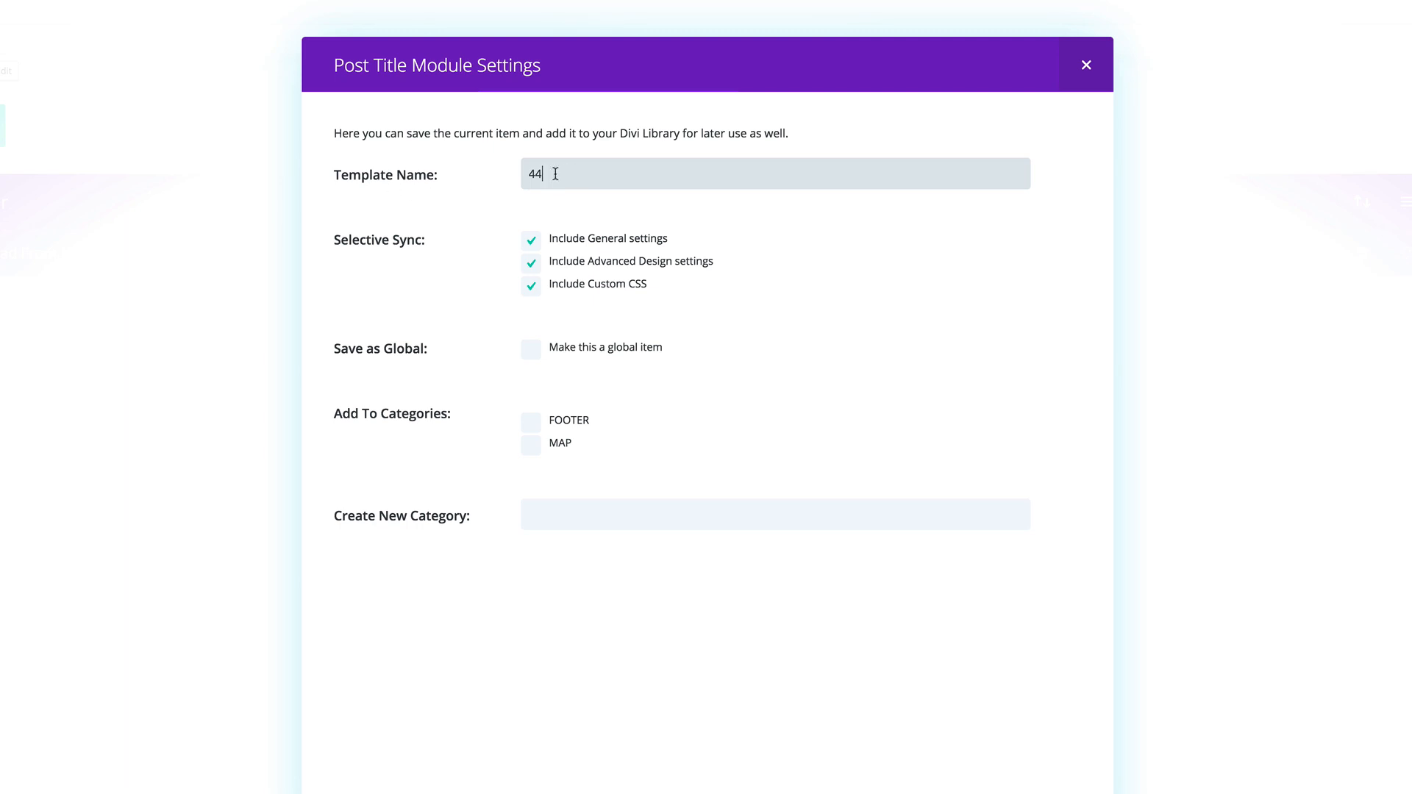
double_click(534, 174)
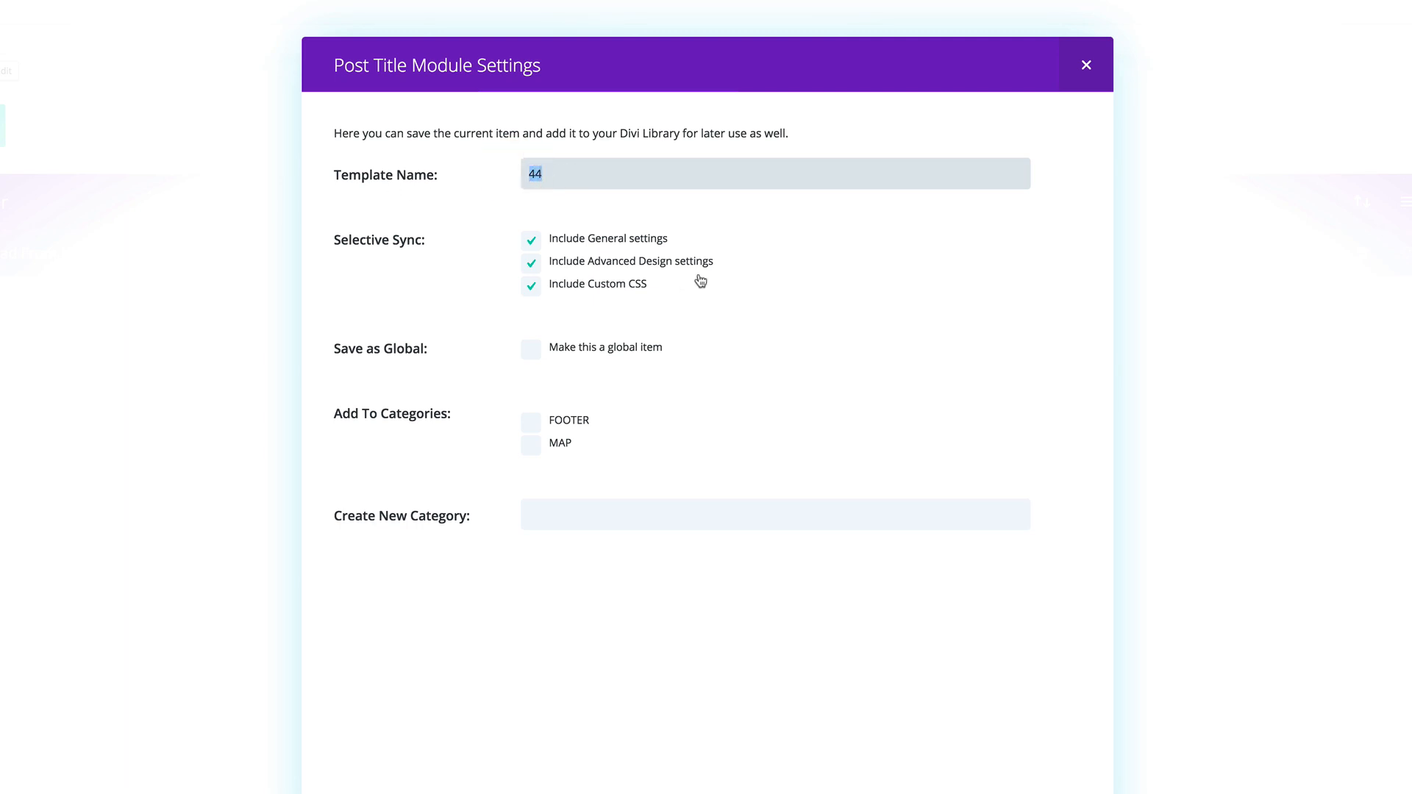
mouse_move(730, 269)
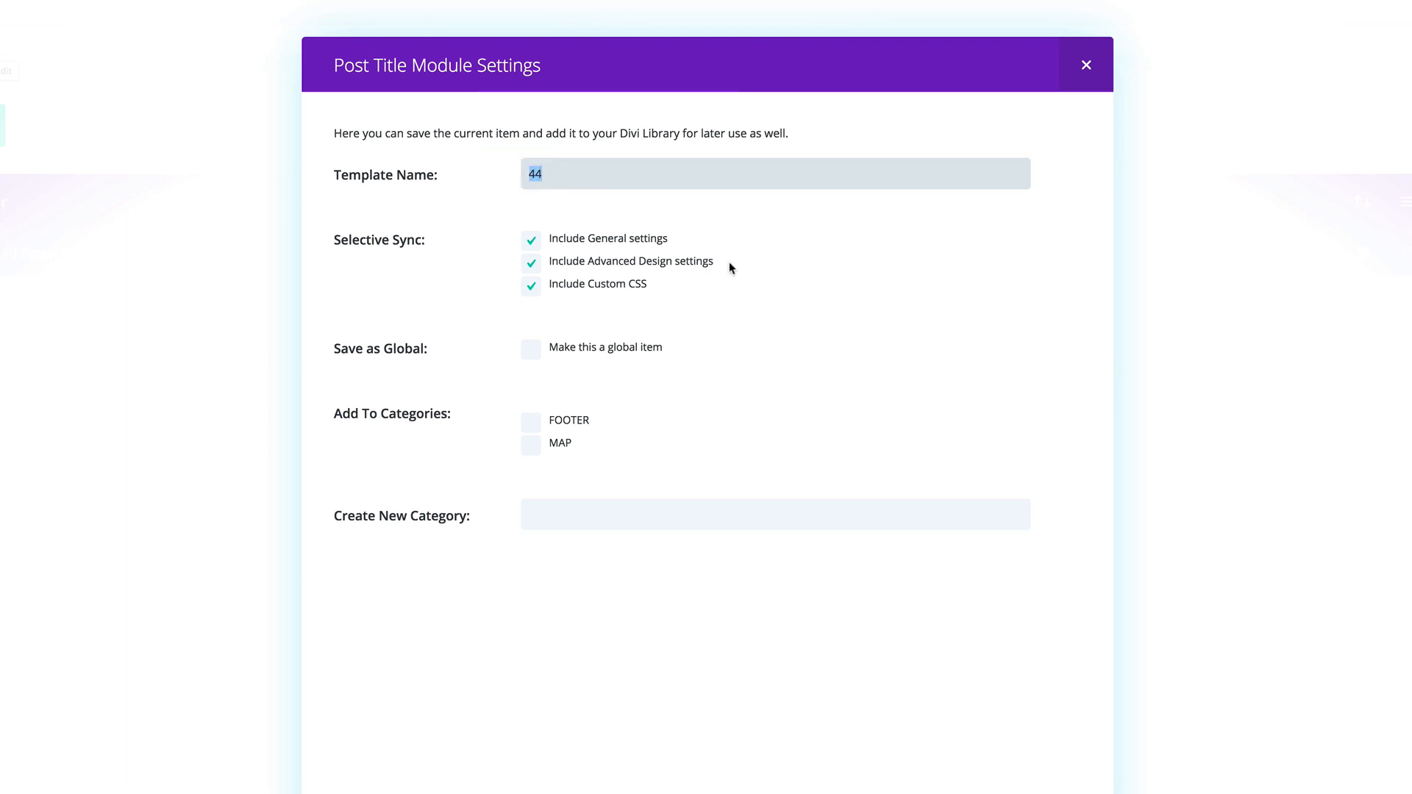
mouse_move(586, 255)
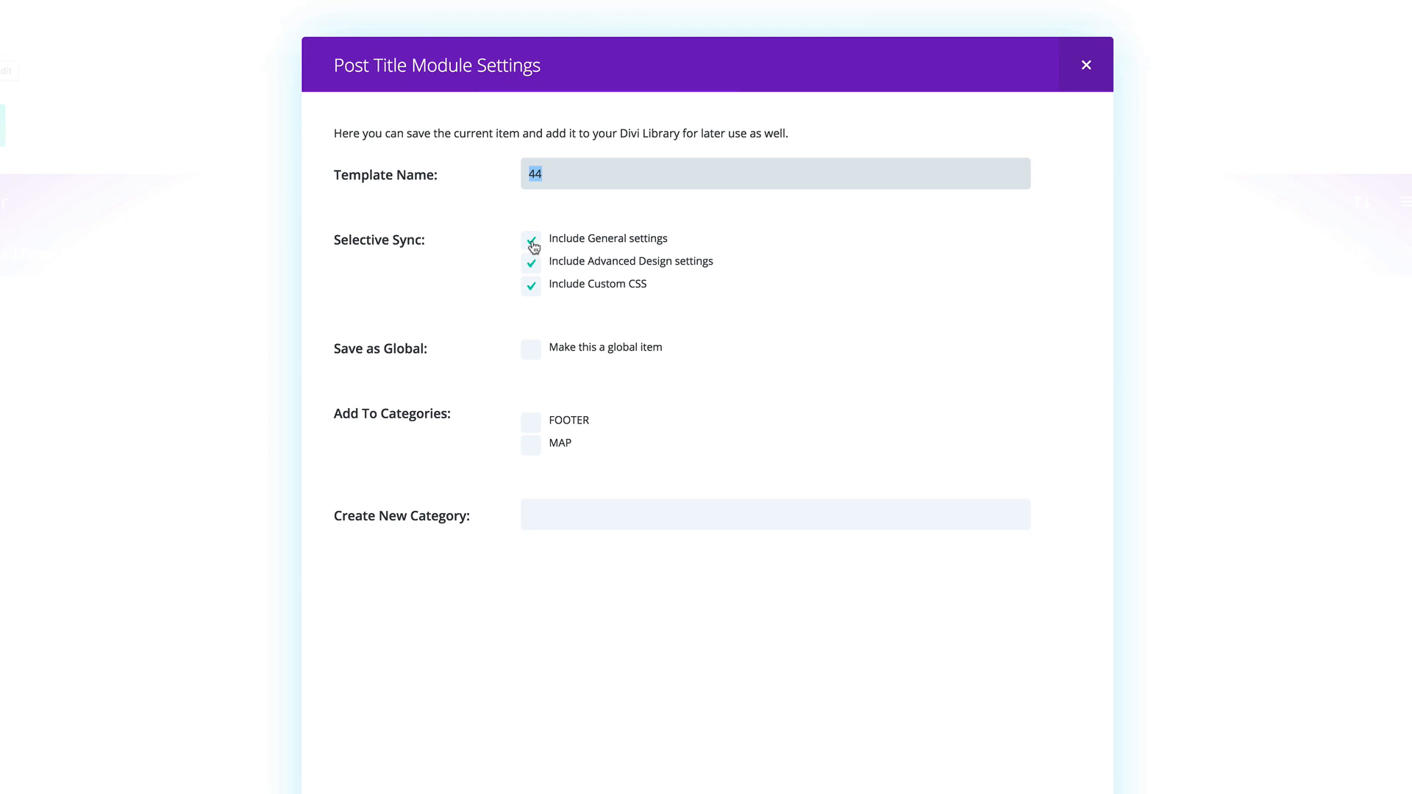
Step: Uncheck Include General settings so template 44 syncs only design settings and custom CSS
left_click(530, 245)
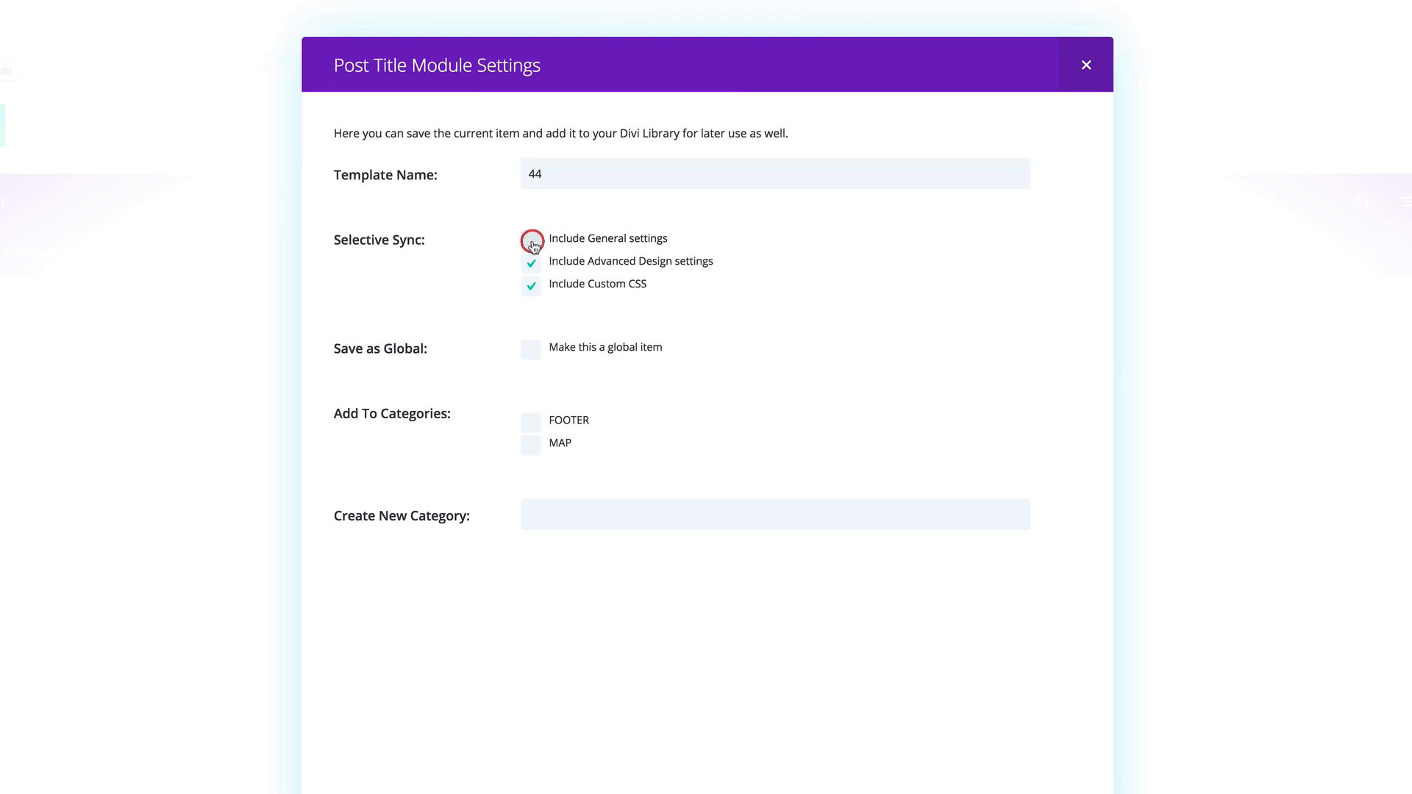
left_click(531, 237)
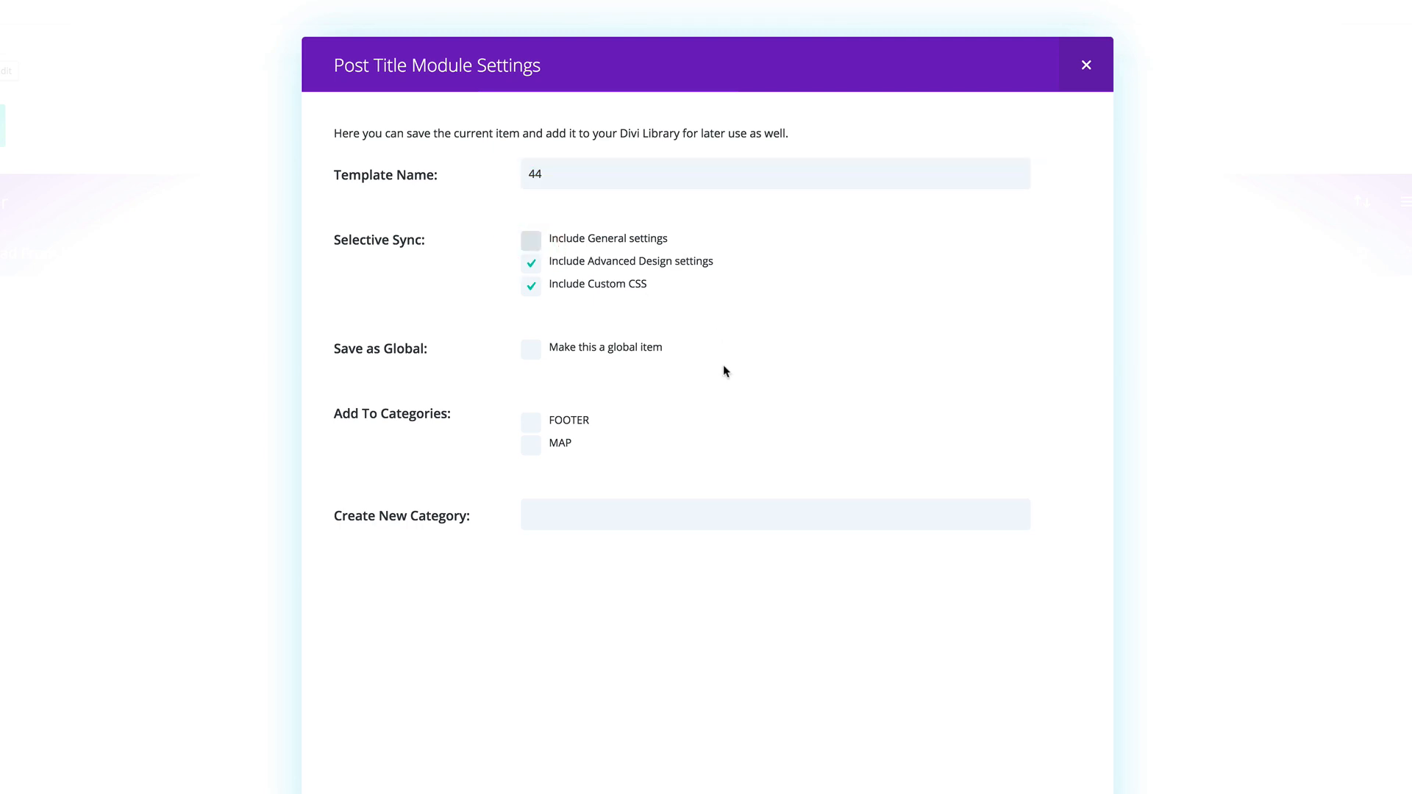
mouse_move(551, 209)
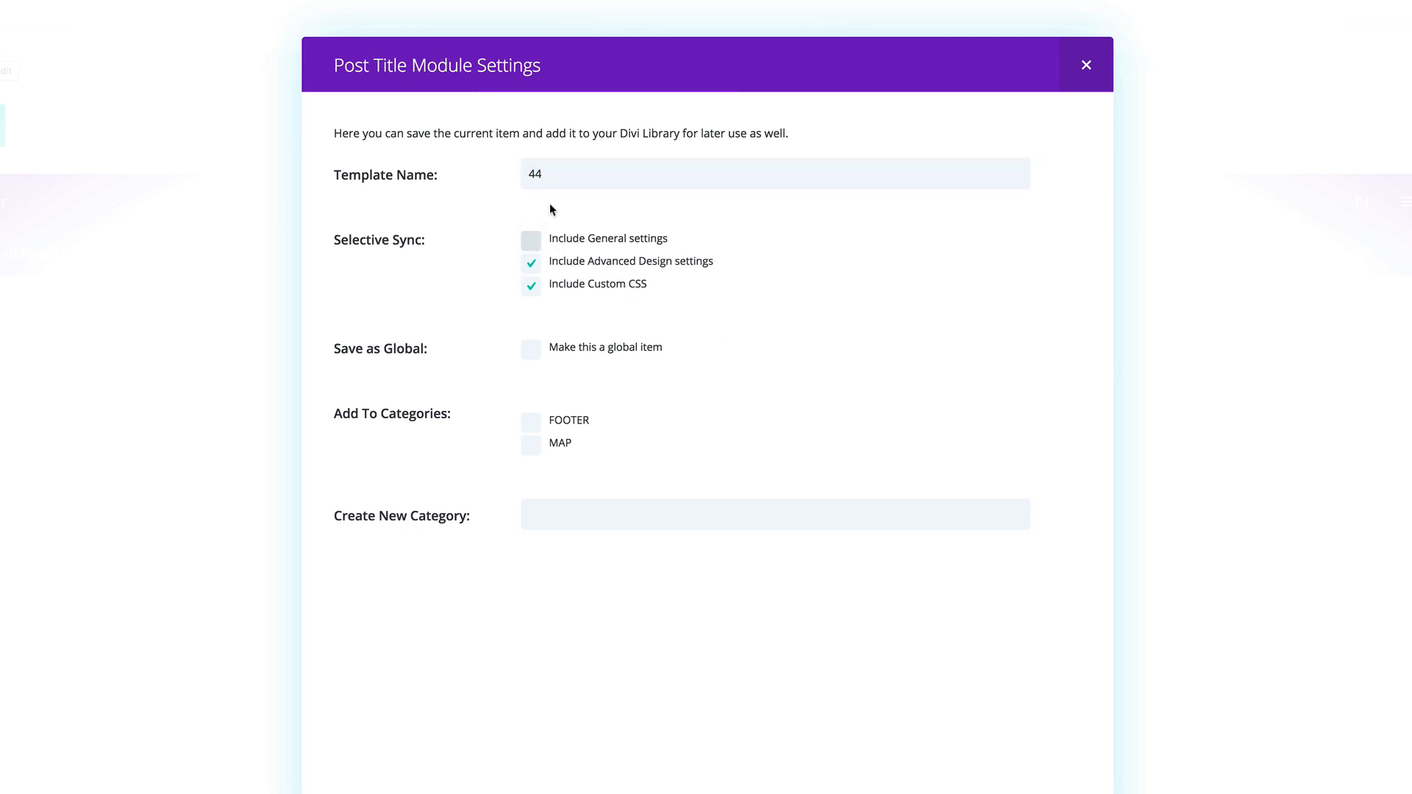
mouse_move(556, 170)
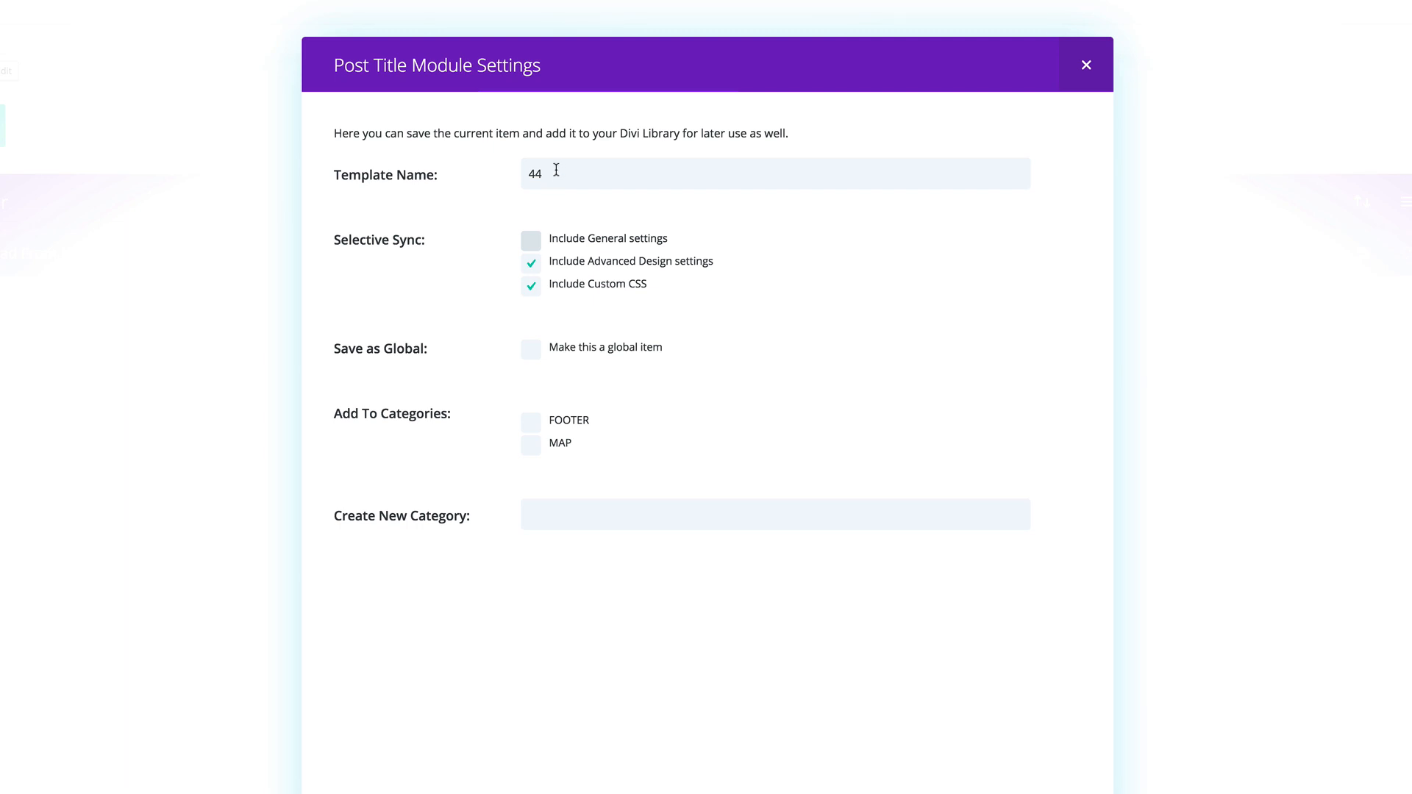
mouse_move(716, 617)
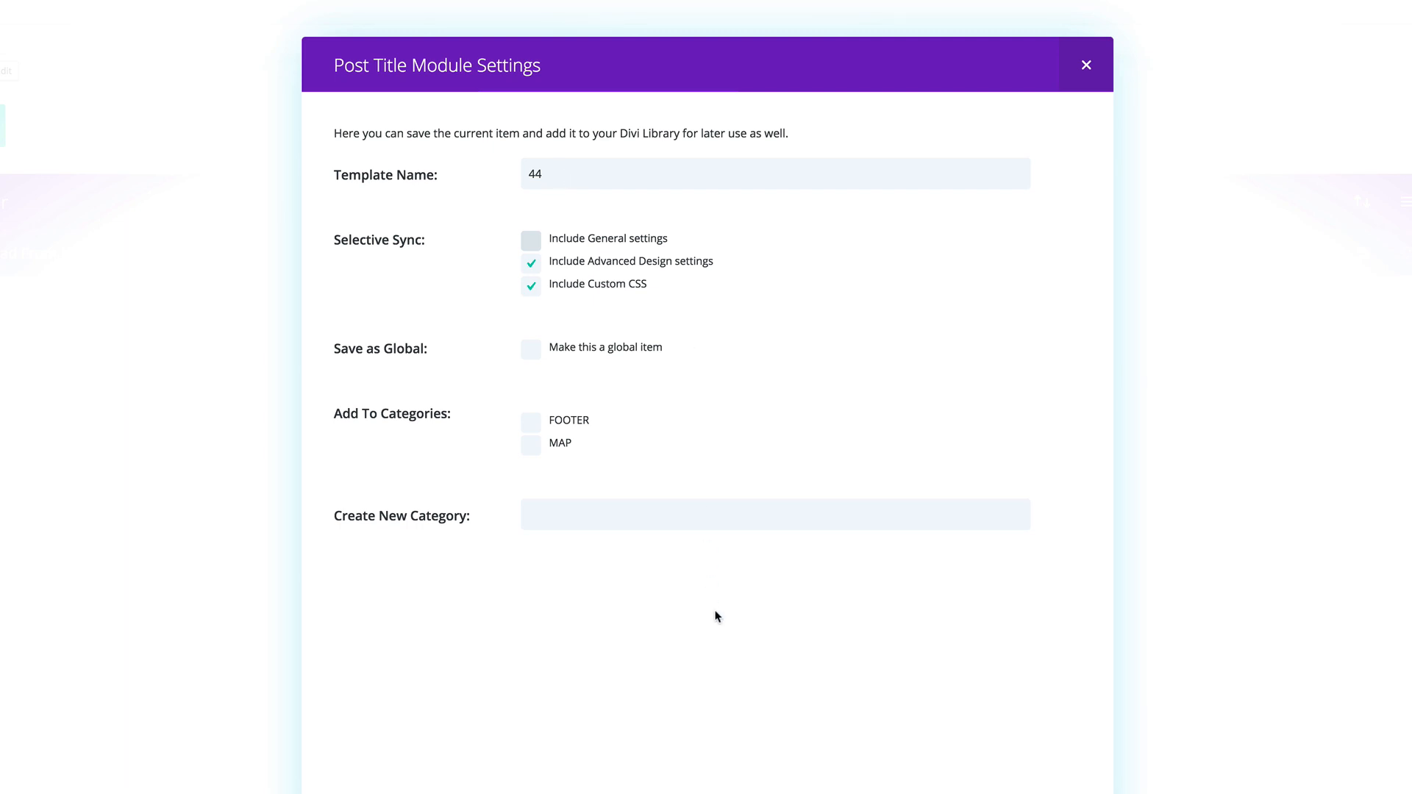
scroll("down", 3)
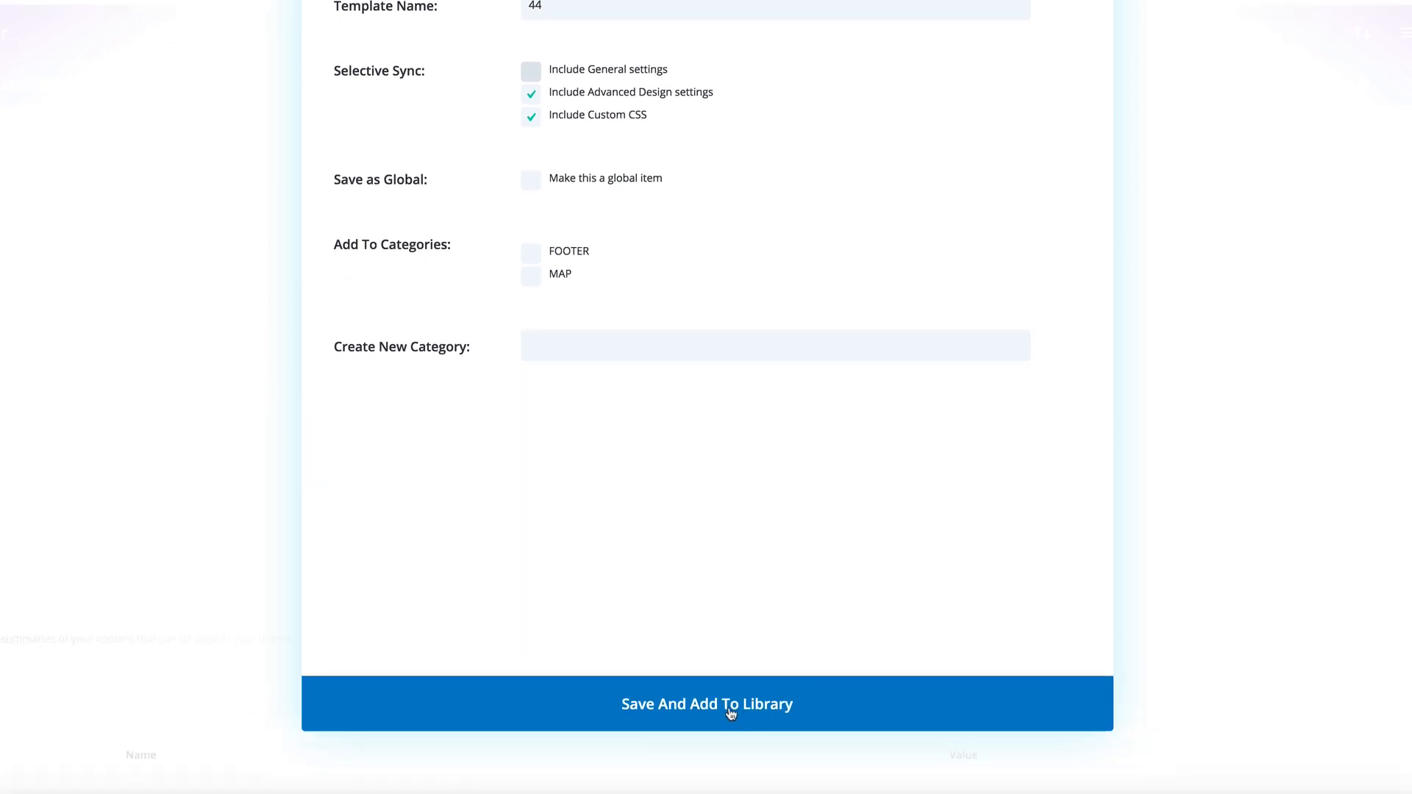
Step: Save template 44 to the library, update page 1, and view it live
left_click(707, 703)
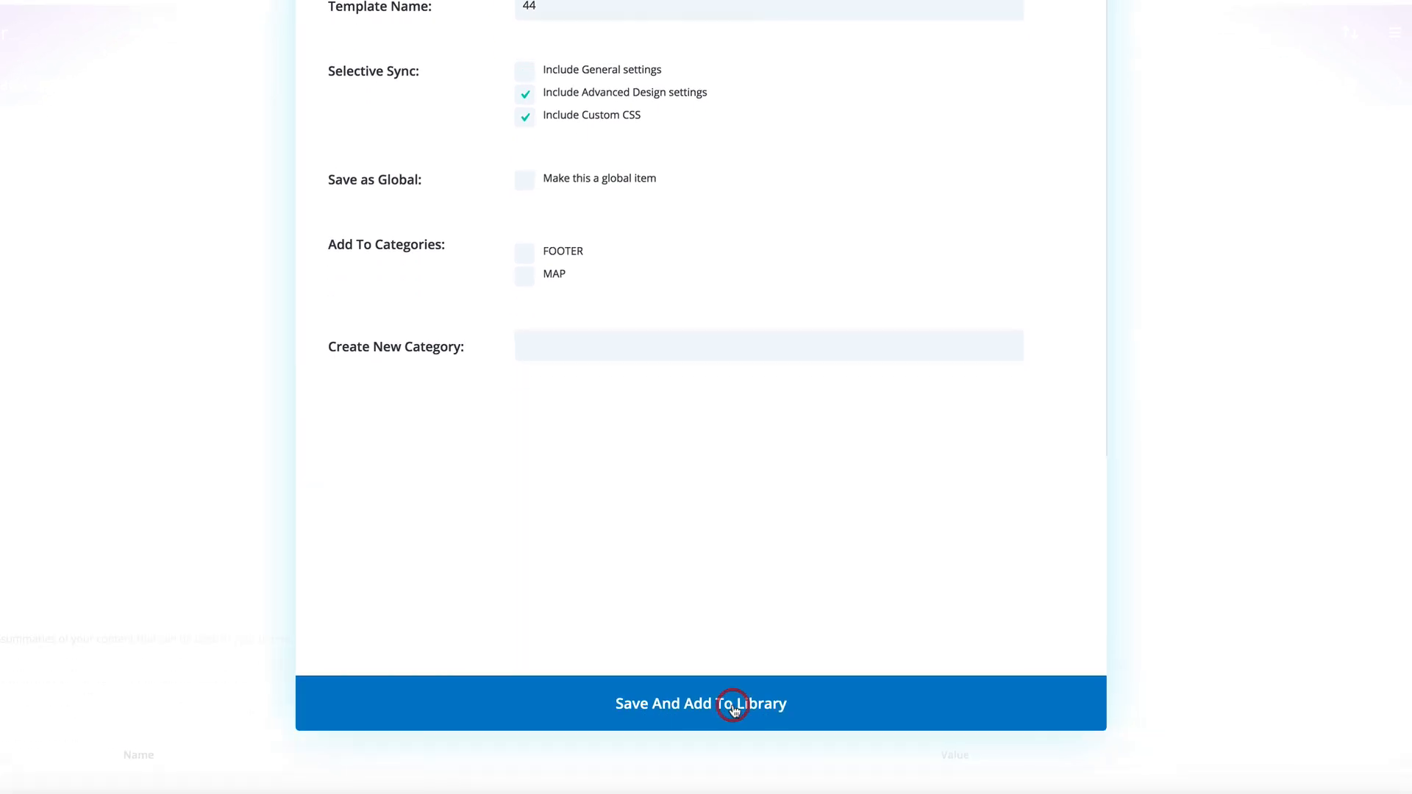
left_click(701, 703)
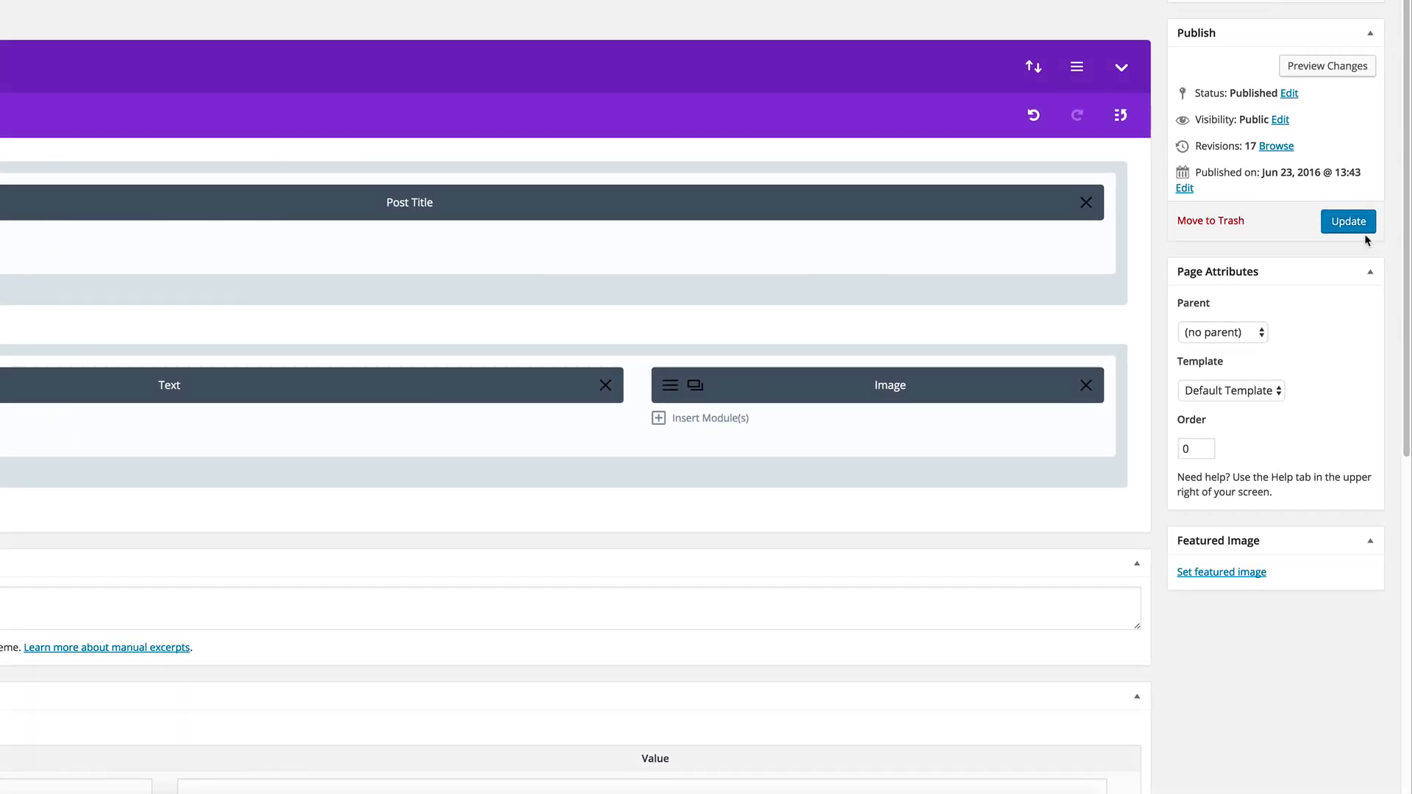
left_click(1348, 221)
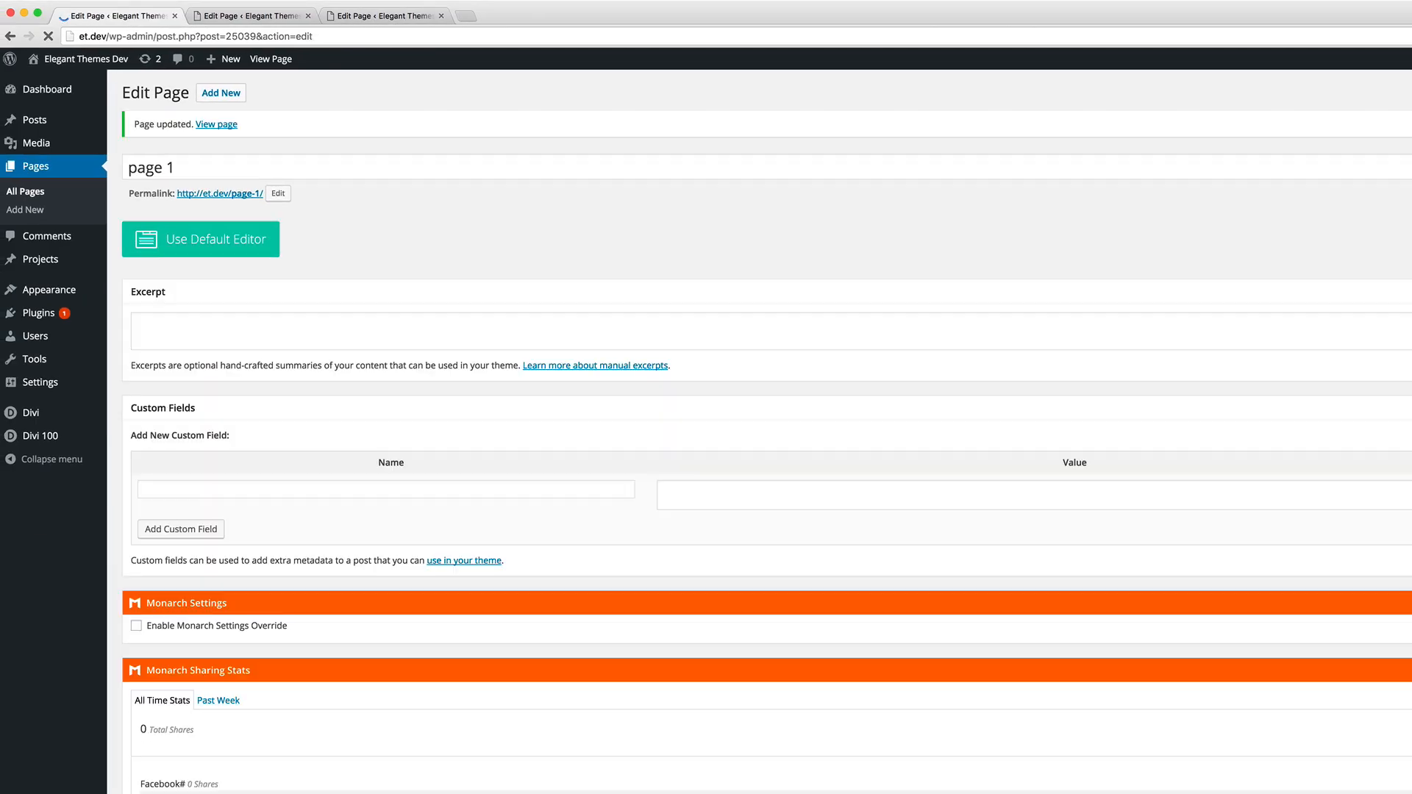
left_click(200, 238)
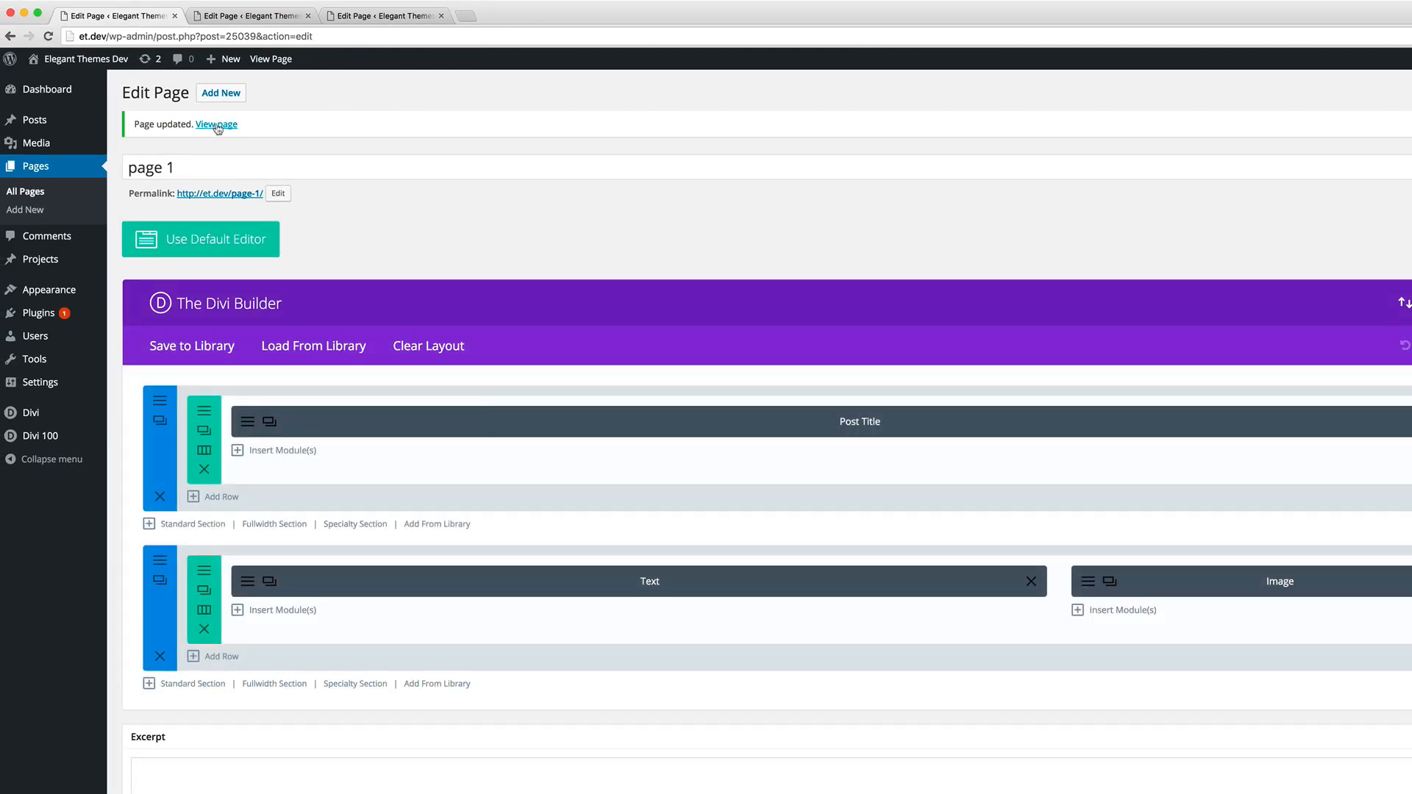
left_click(216, 123)
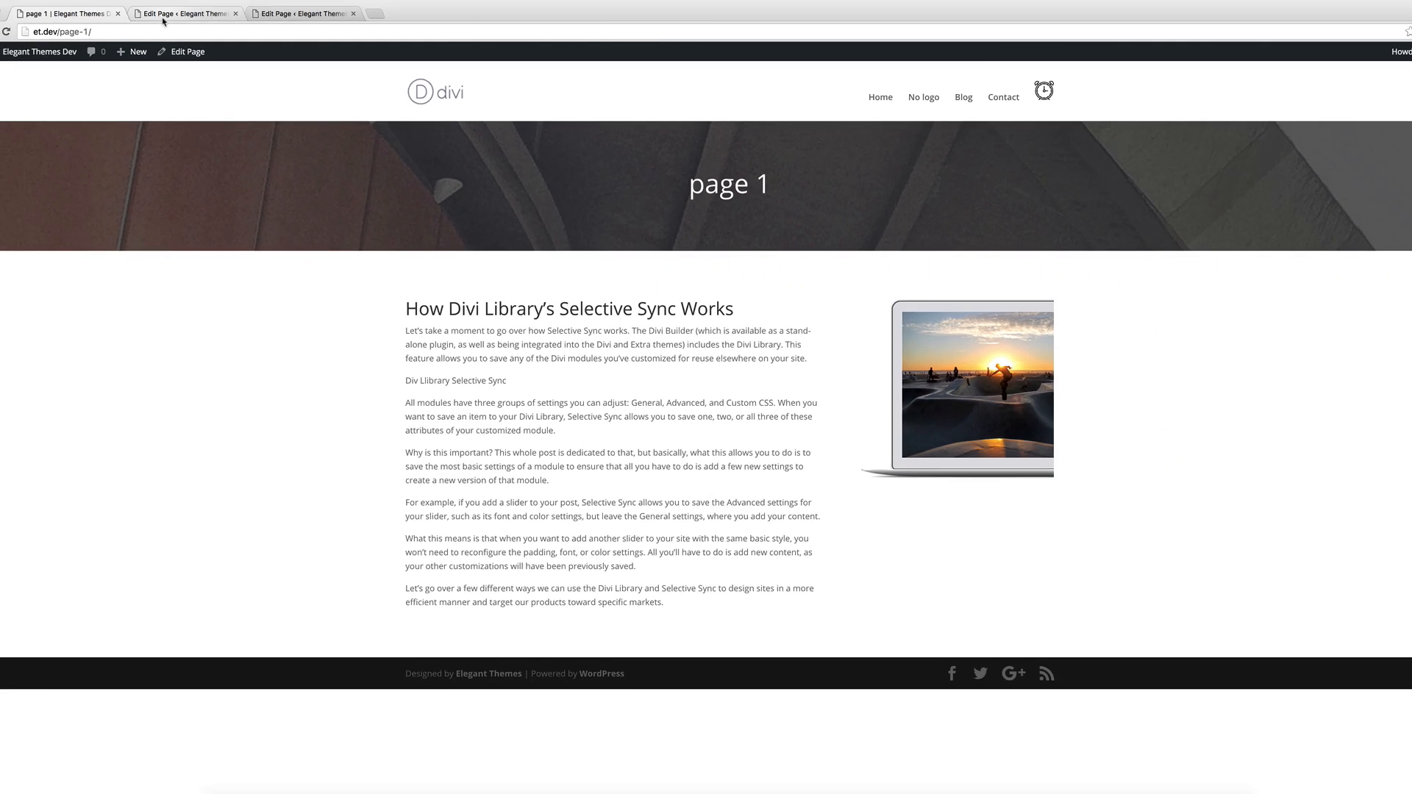
mouse_move(161, 13)
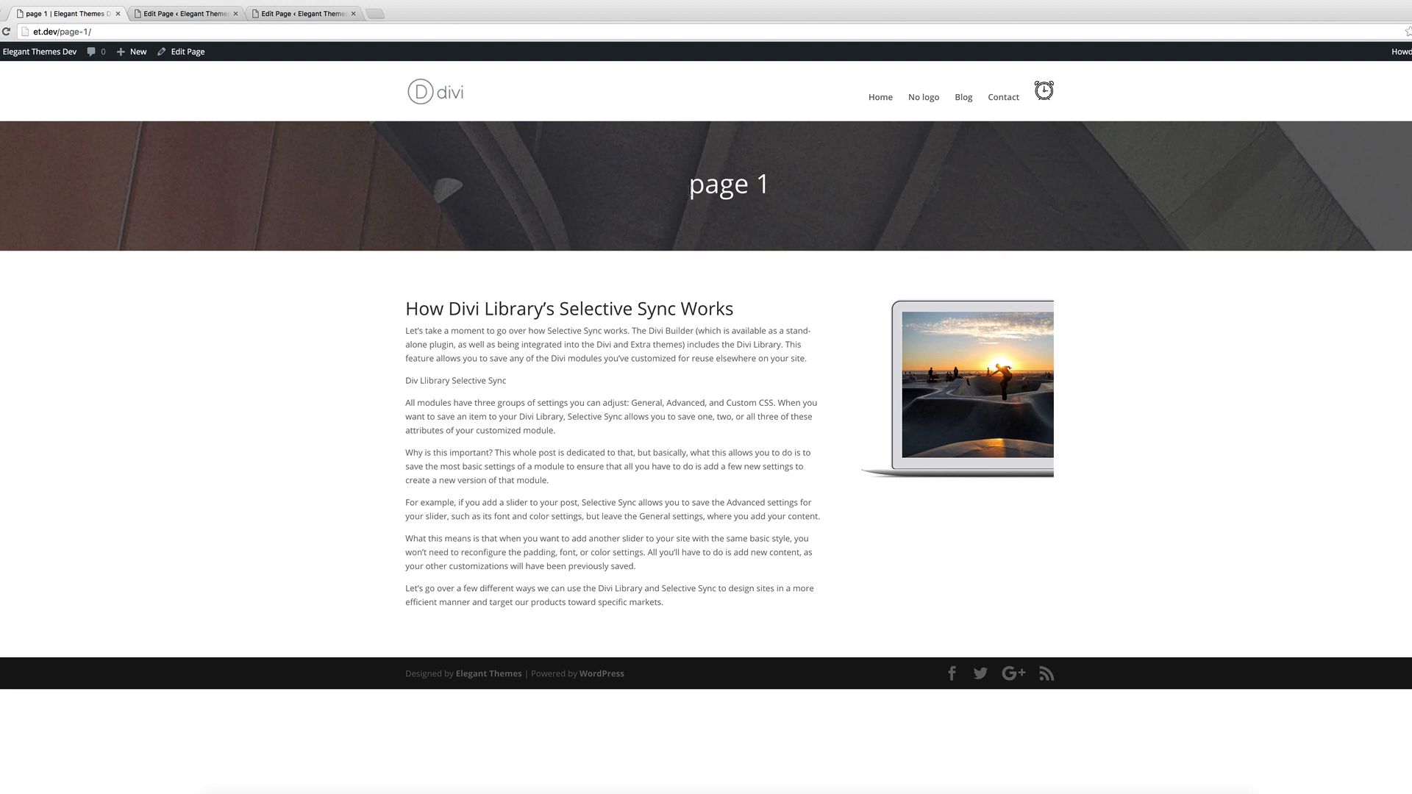
Step: Highlight the centered, light page 1 title on the live site
double_click(695, 184)
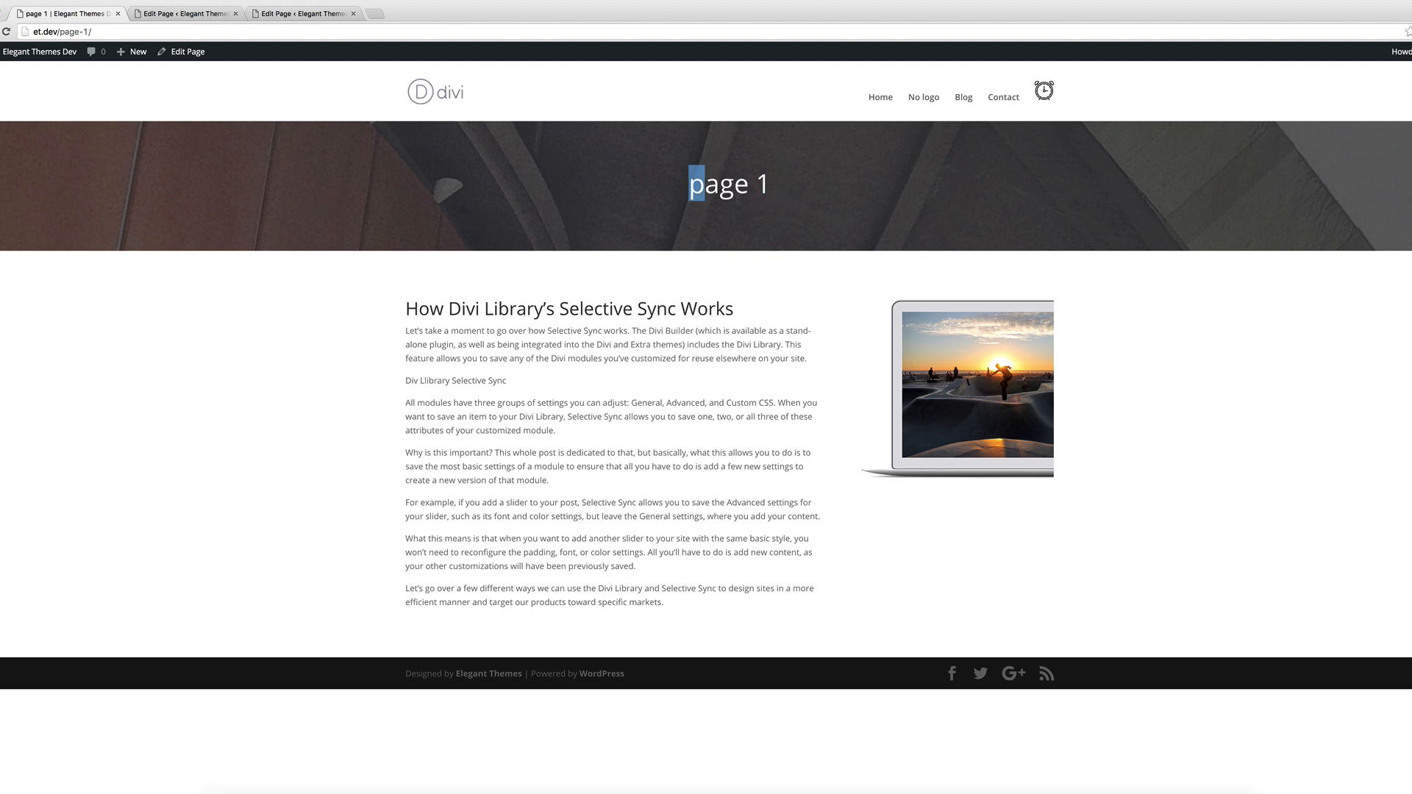
mouse_move(743, 213)
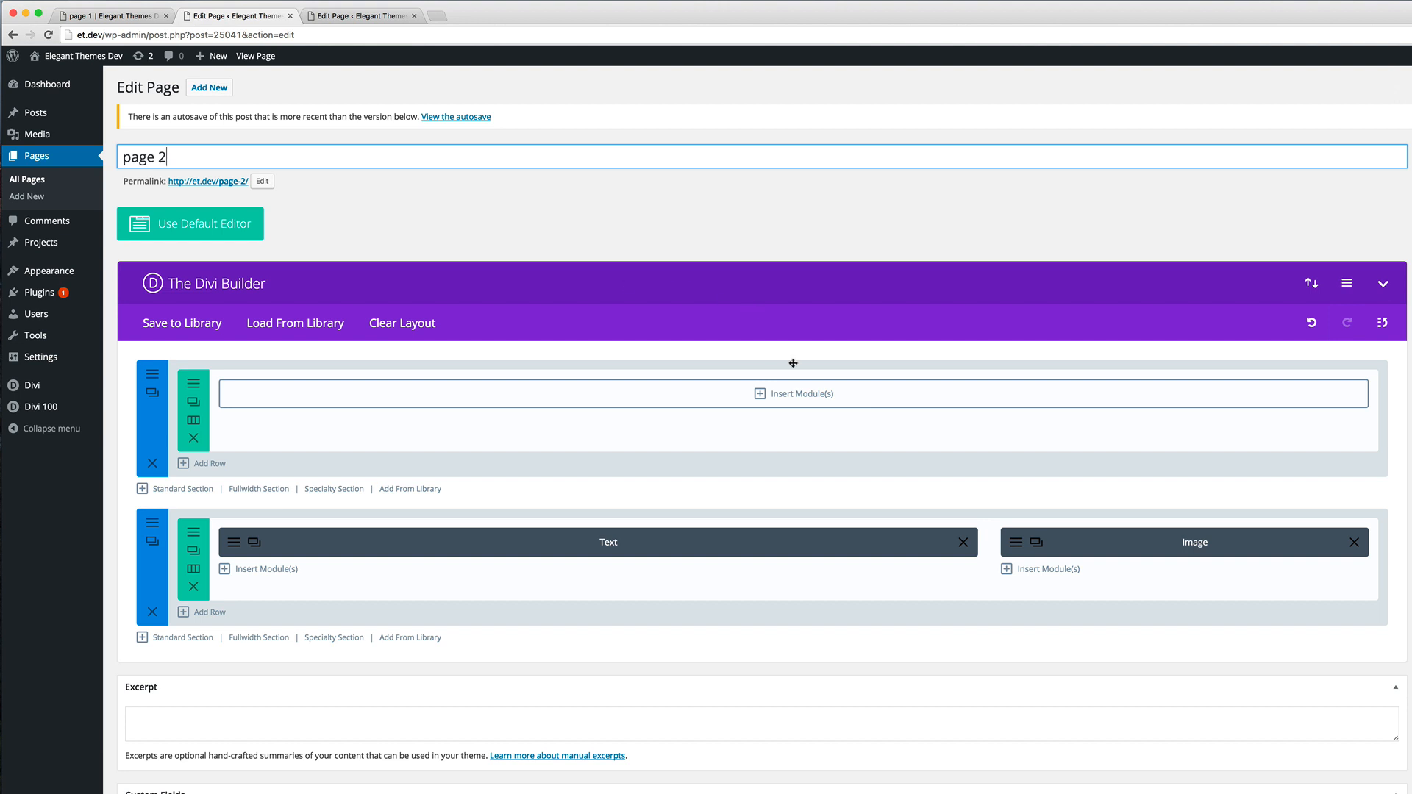
mouse_move(770, 397)
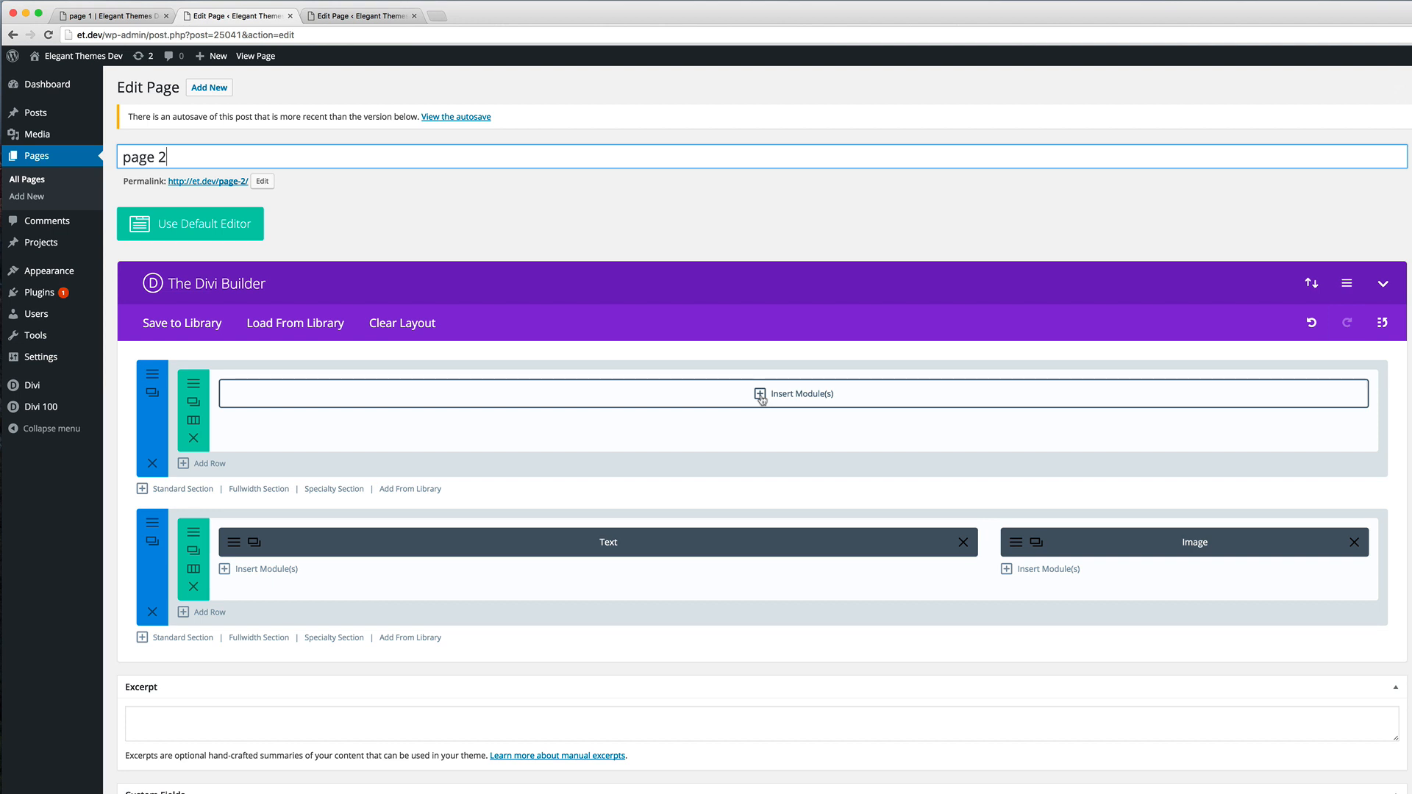
Step: Insert the saved 44 Post Title template from the library into page 2's empty row
left_click(794, 393)
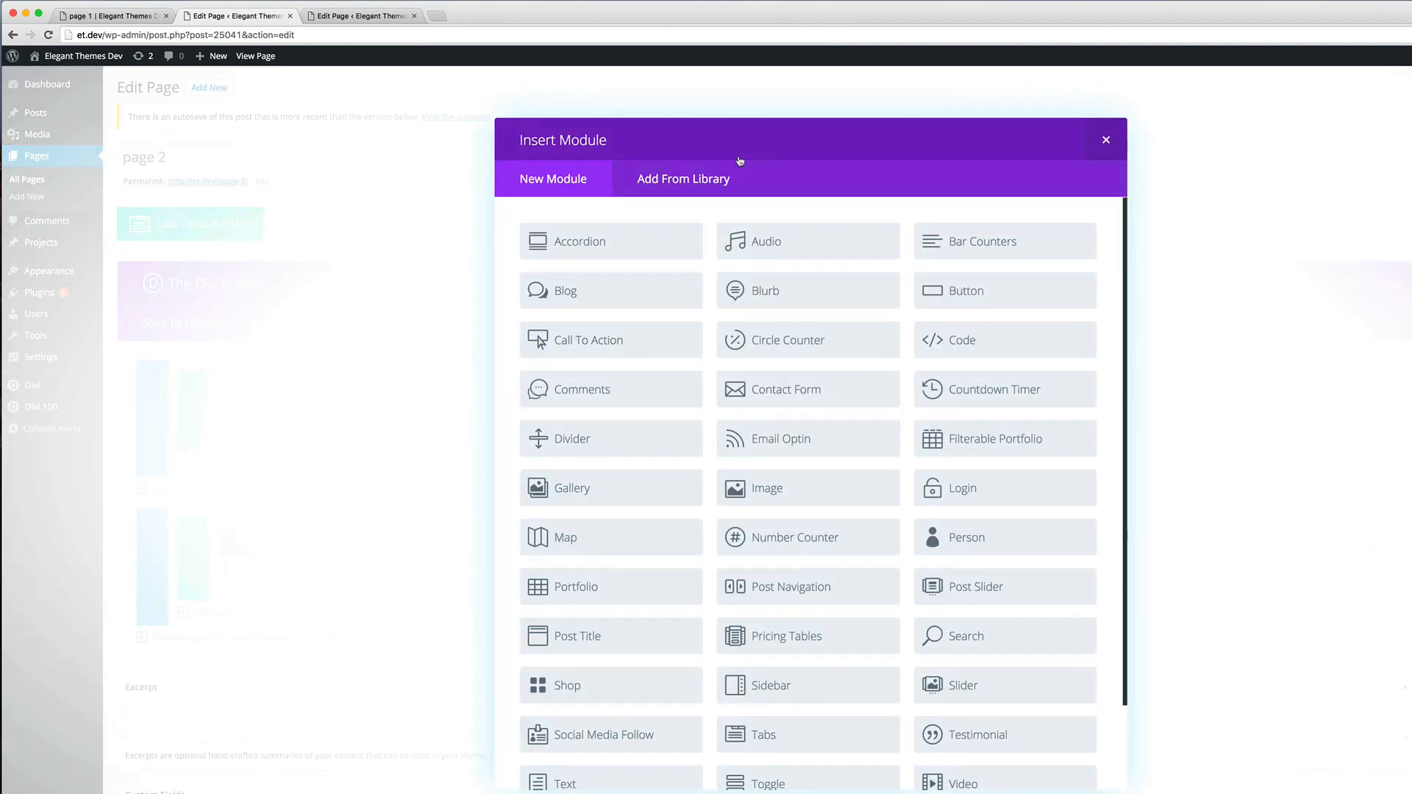
left_click(683, 178)
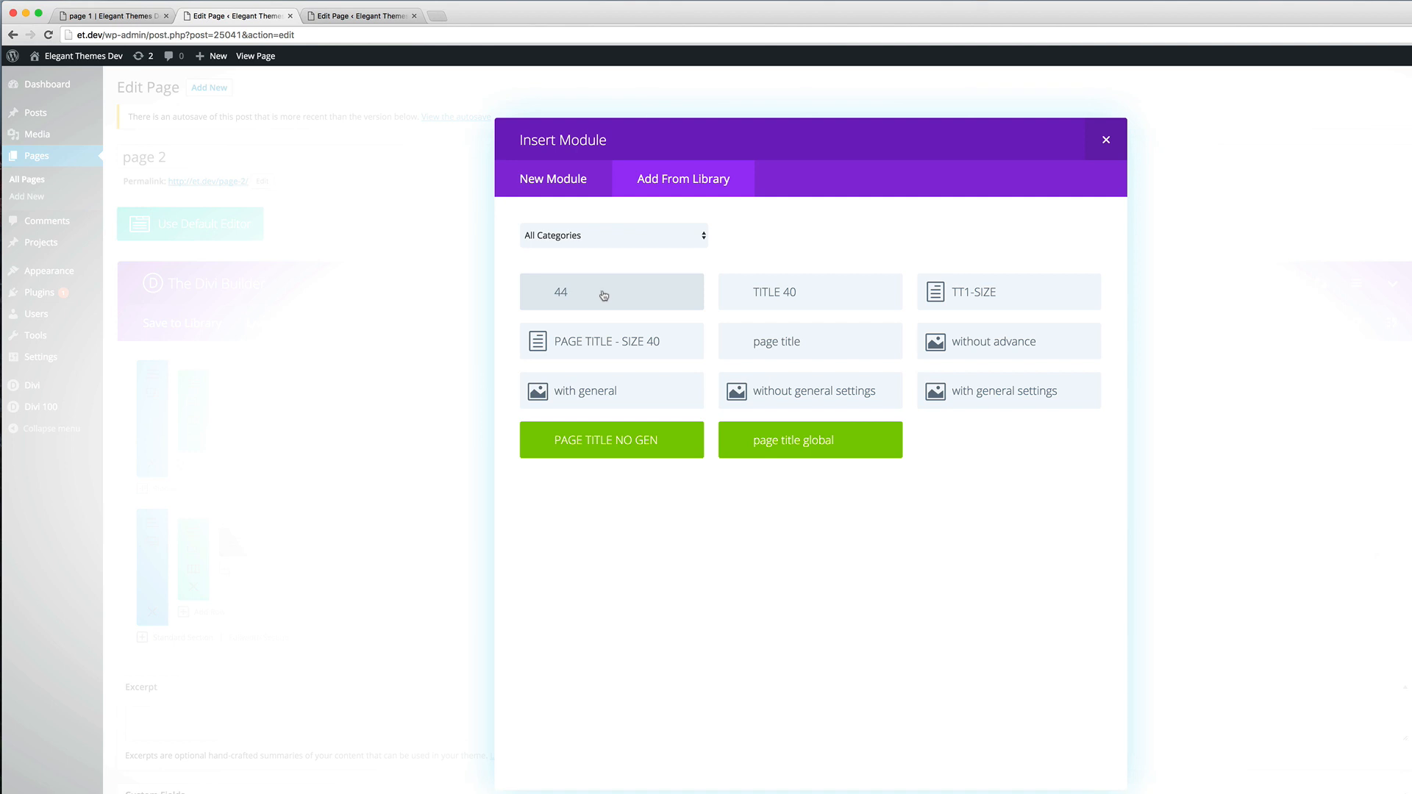
left_click(1106, 140)
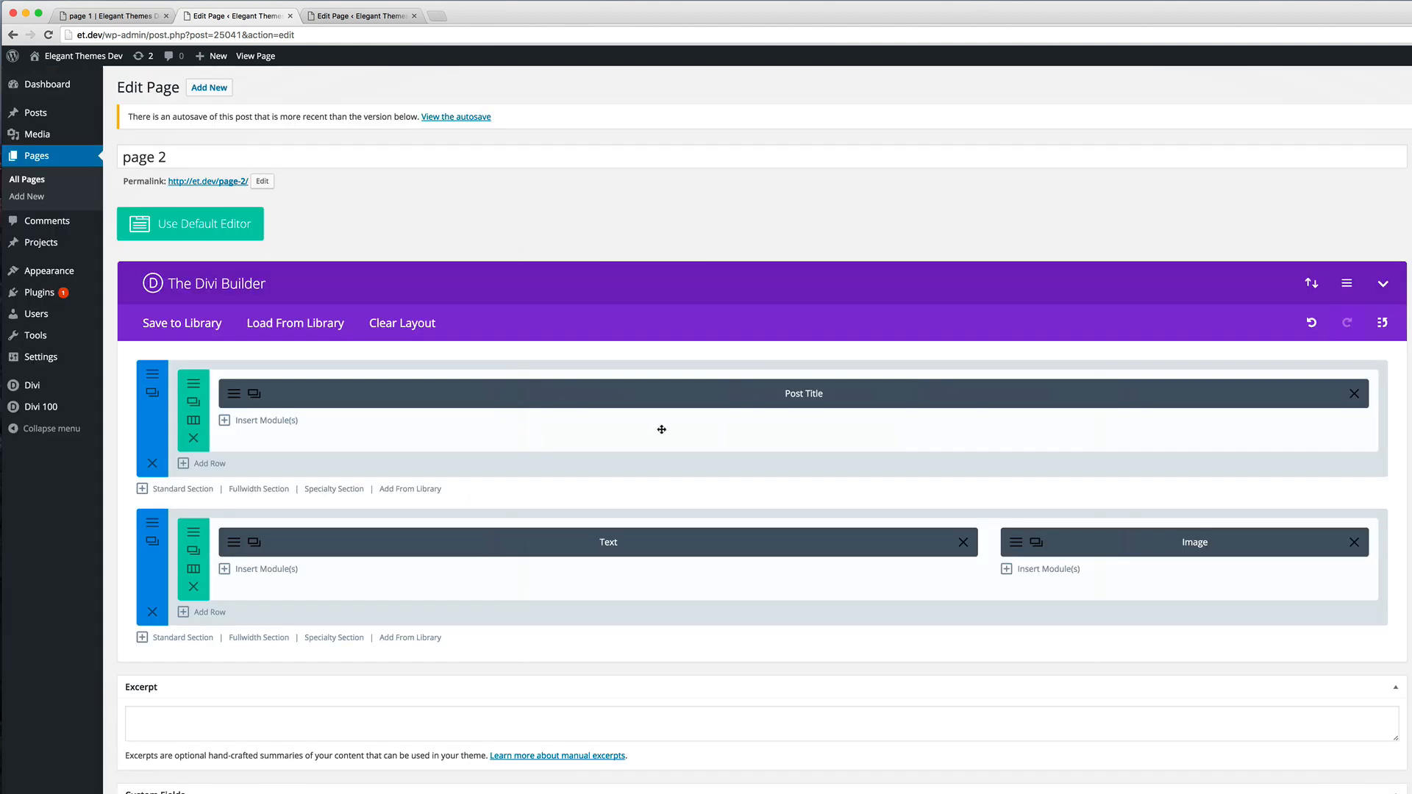
mouse_move(525, 424)
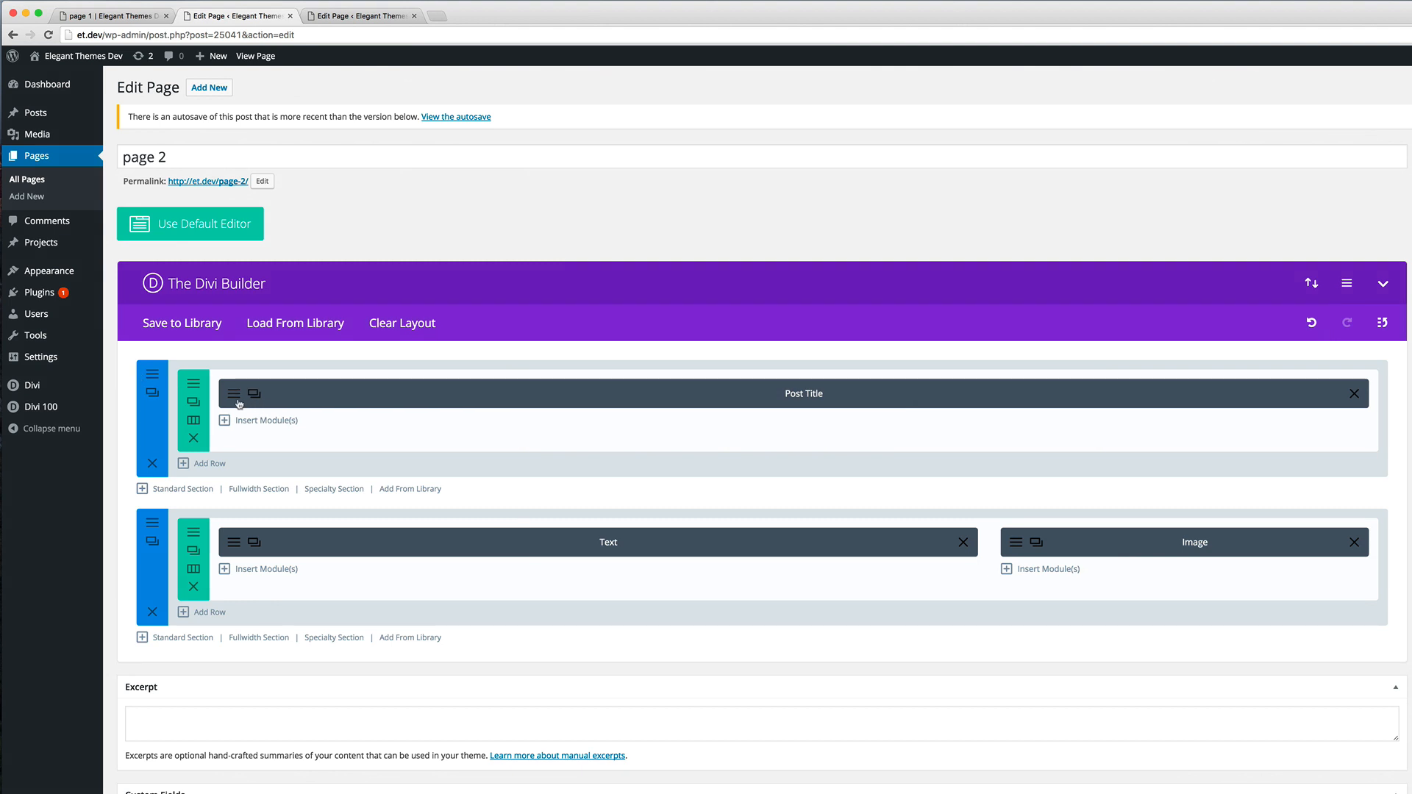
Step: Open page 2's Post Title settings and review its design and general options
left_click(233, 393)
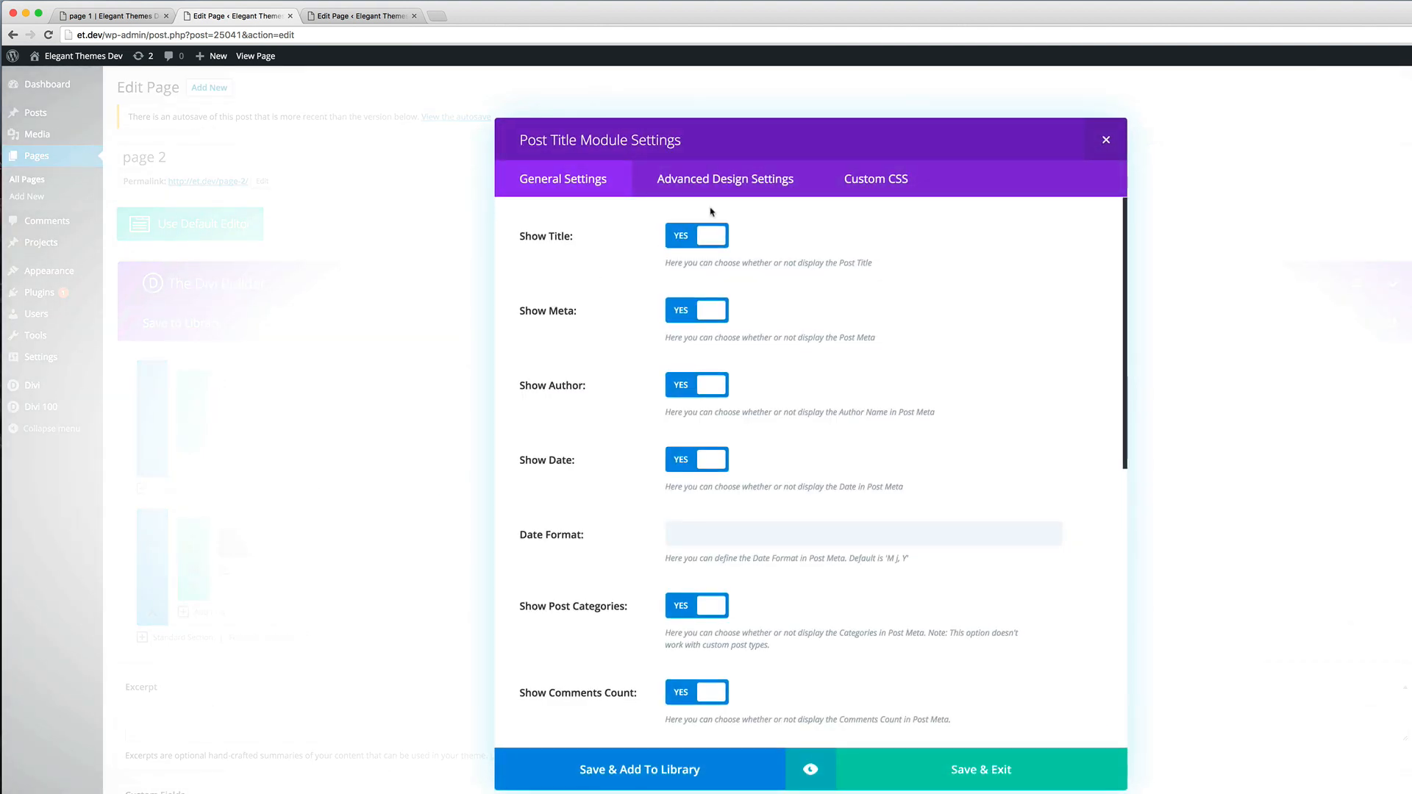
left_click(723, 178)
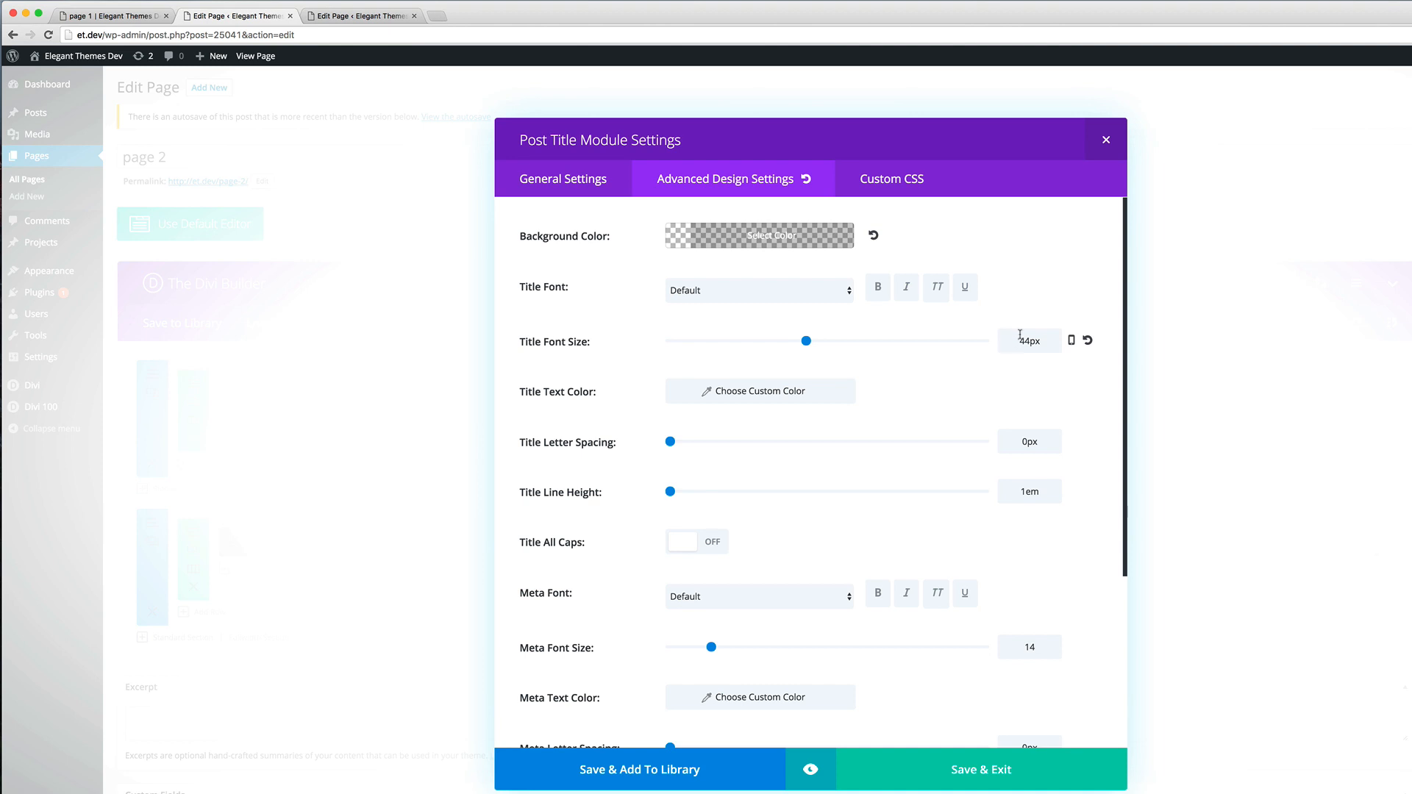
left_click(562, 178)
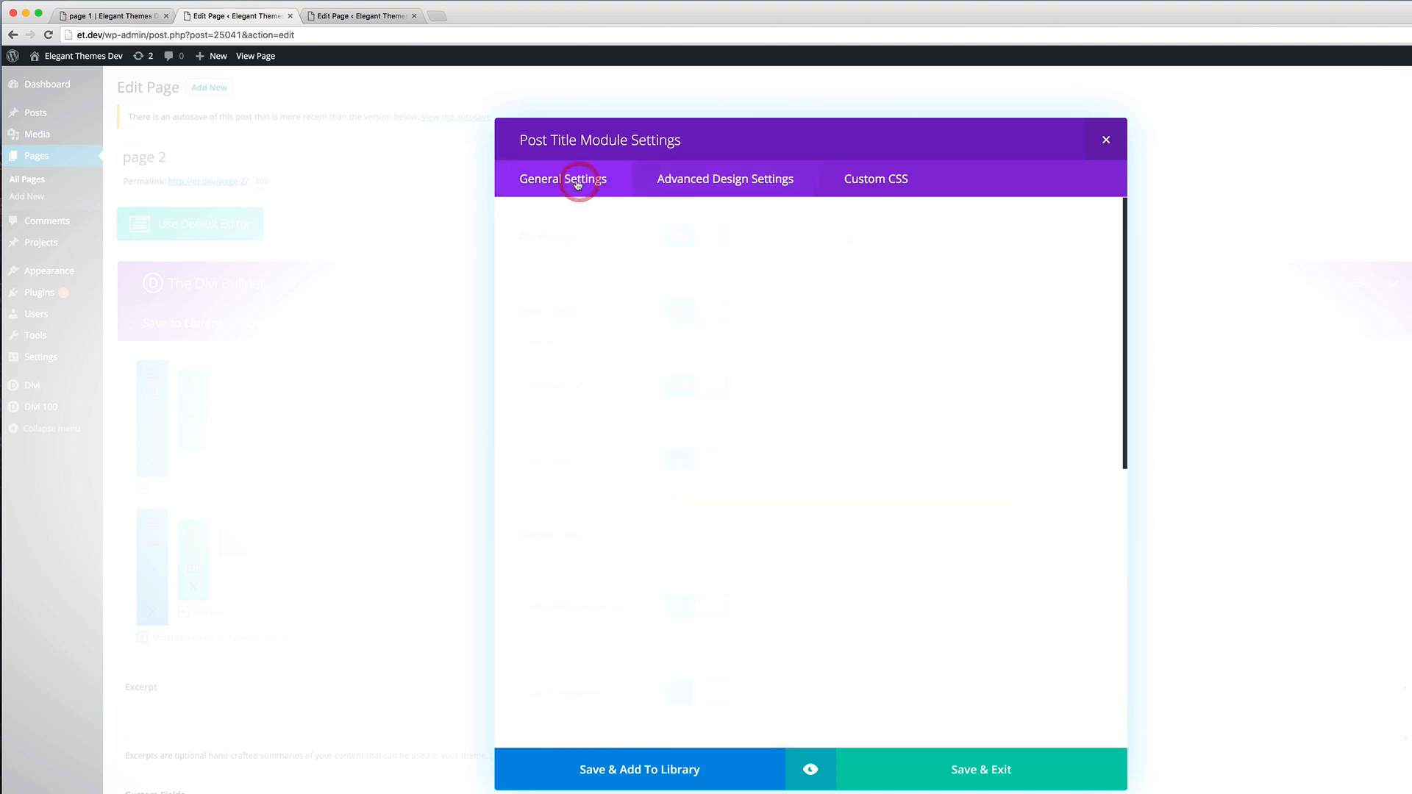
left_click(562, 178)
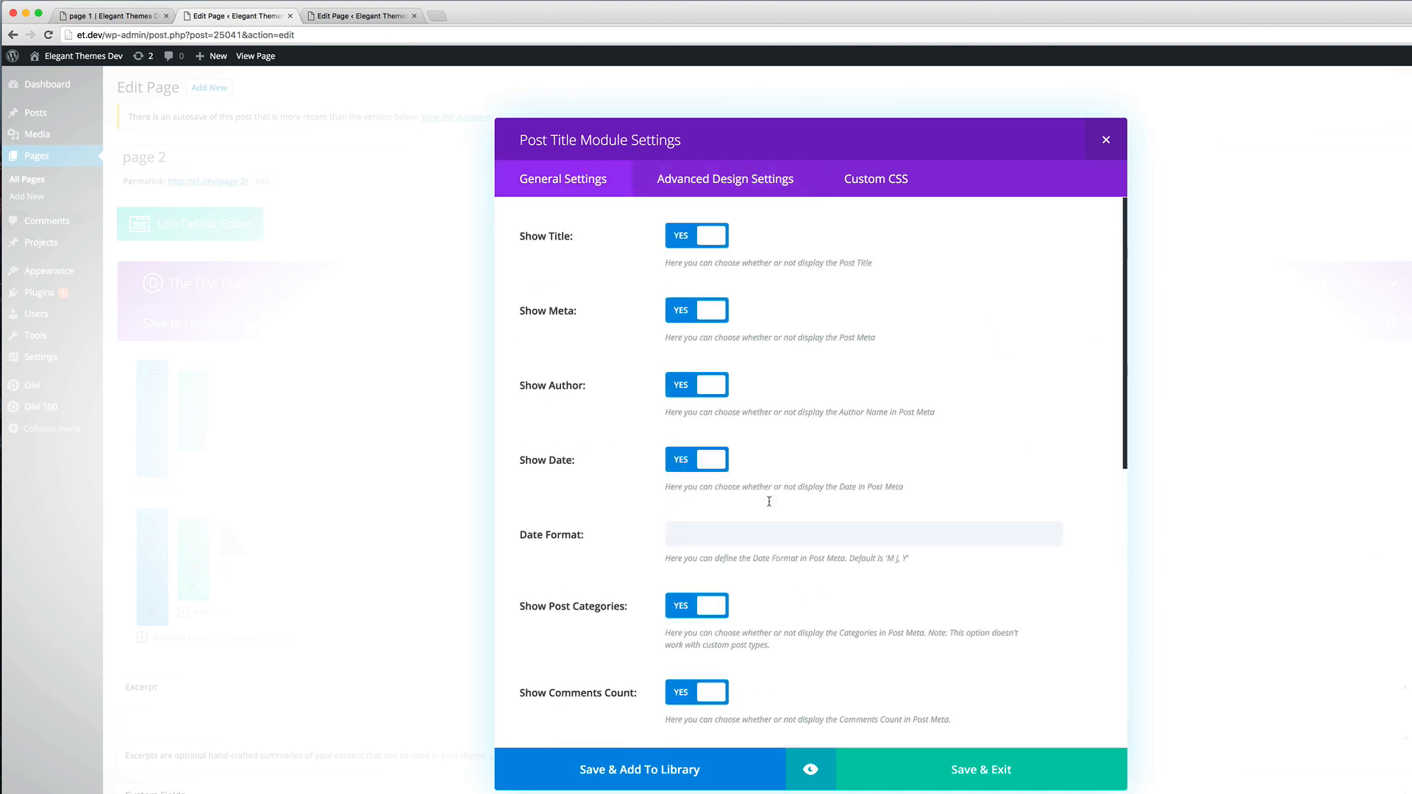
left_click(723, 178)
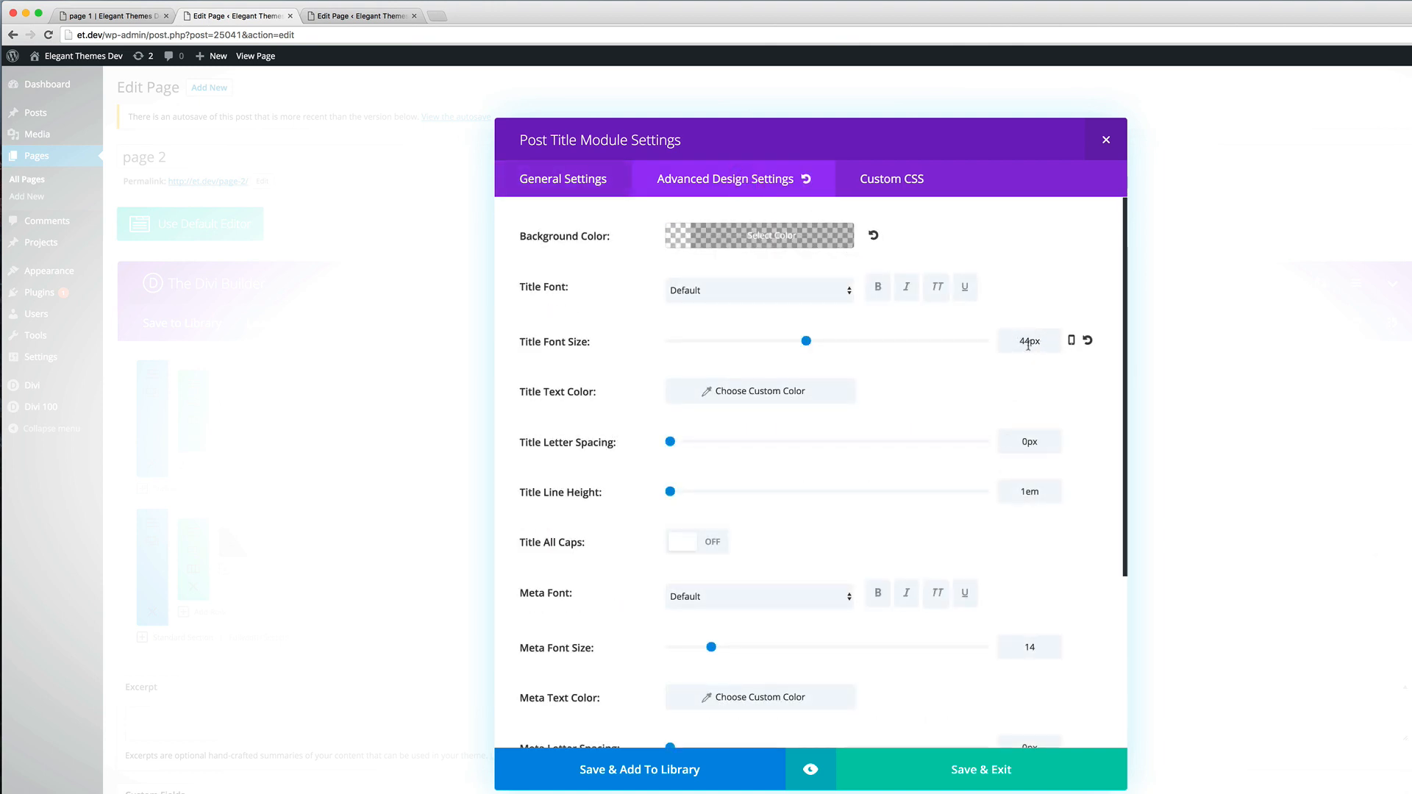
left_click(562, 178)
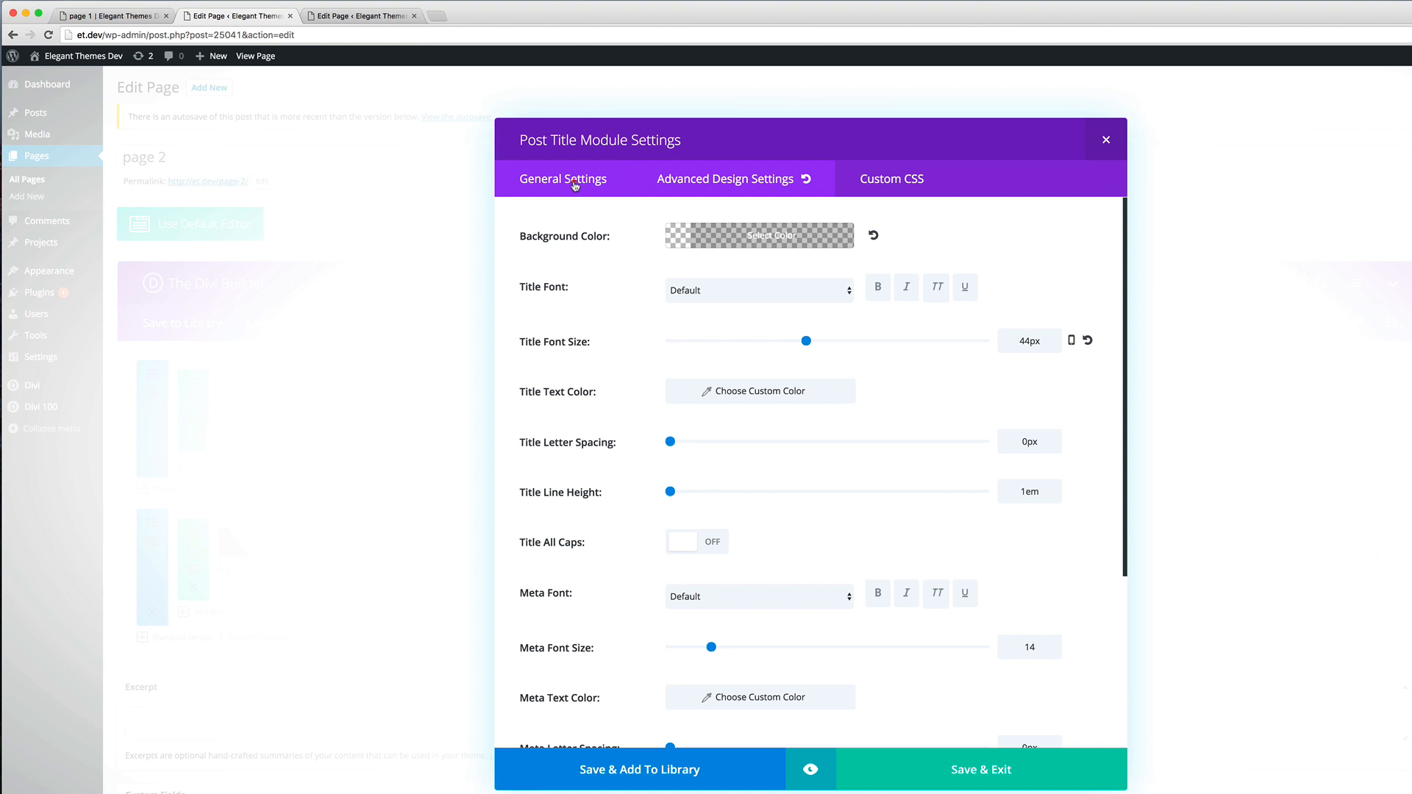
Step: Hide date, categories, comments count and featured image; centre the text and make it Light
left_click(562, 178)
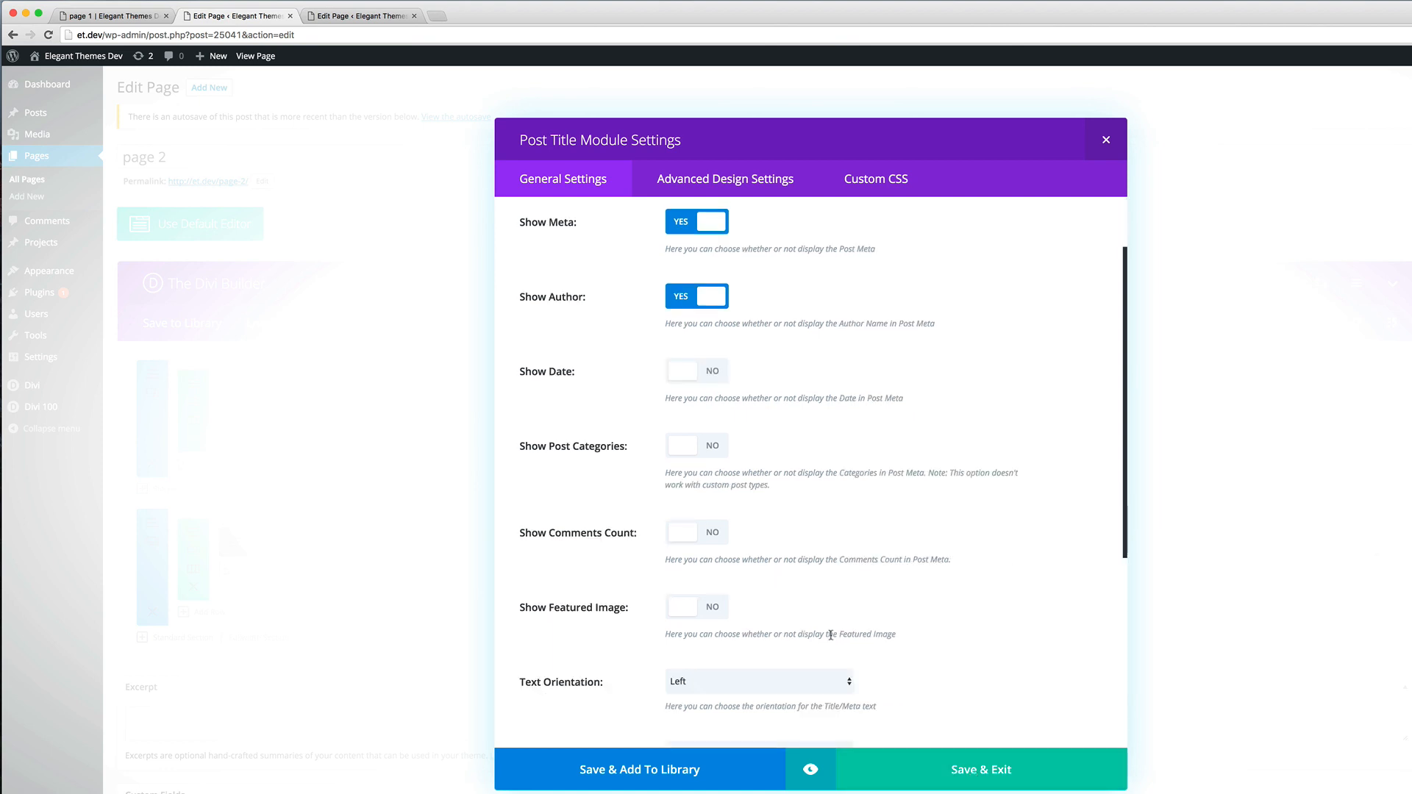
left_click(759, 681)
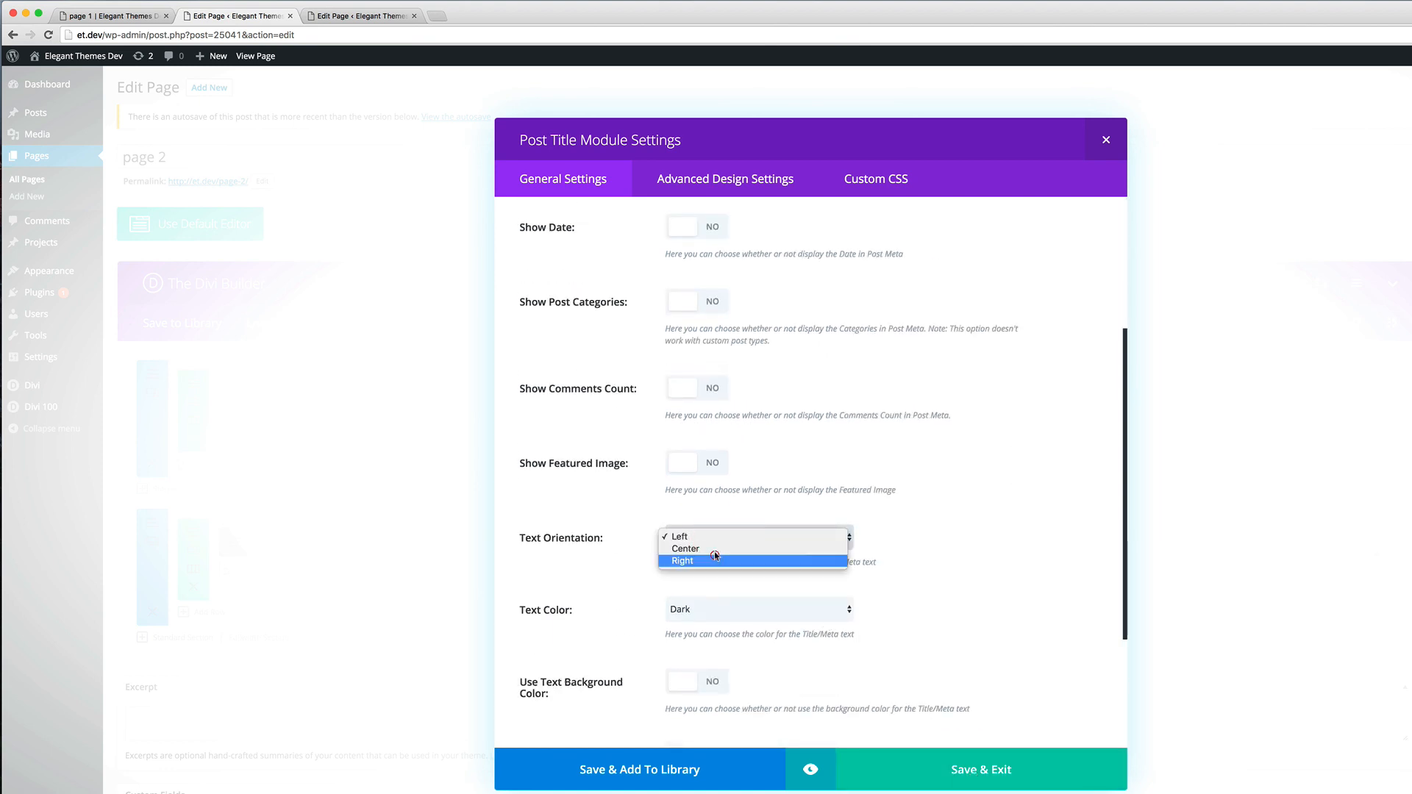
left_click(684, 548)
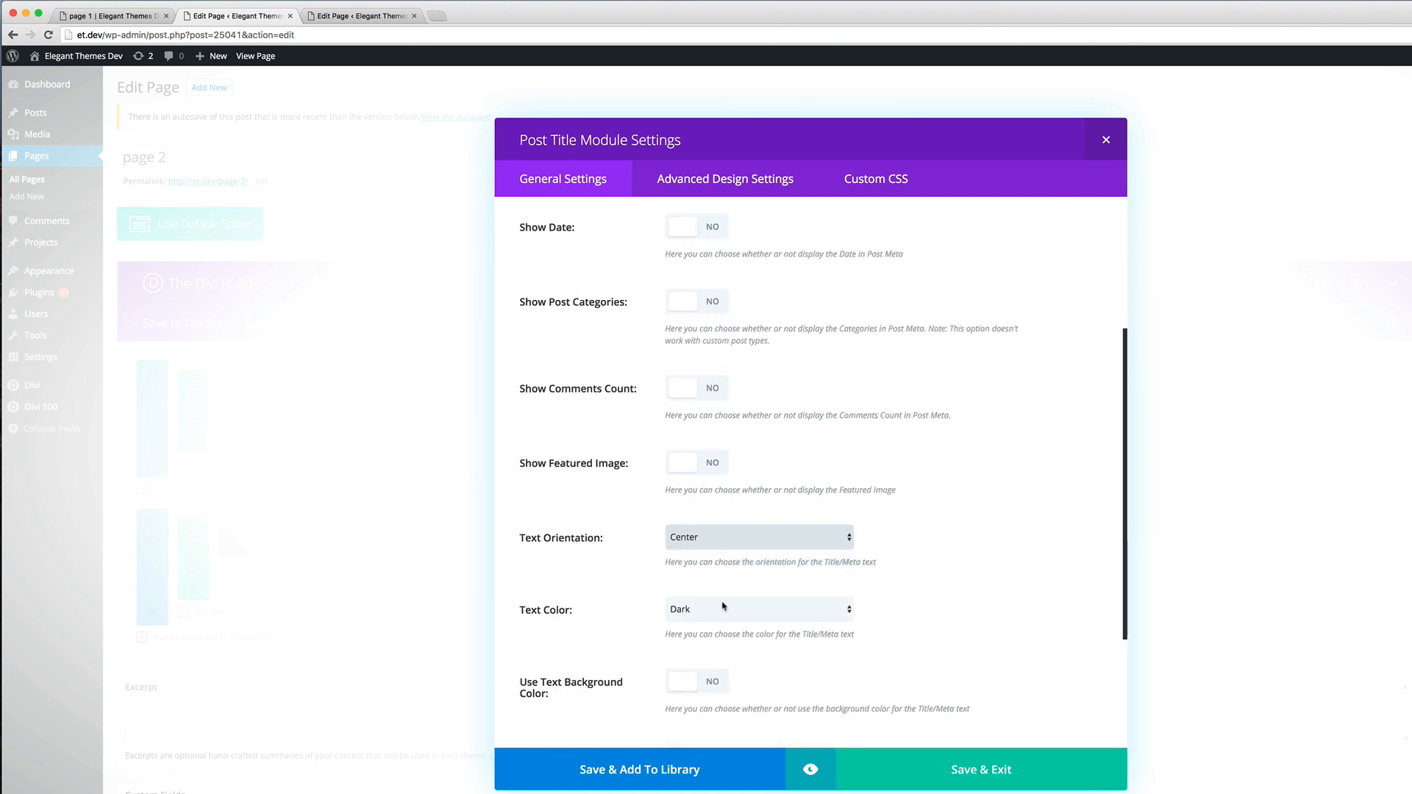
left_click(757, 609)
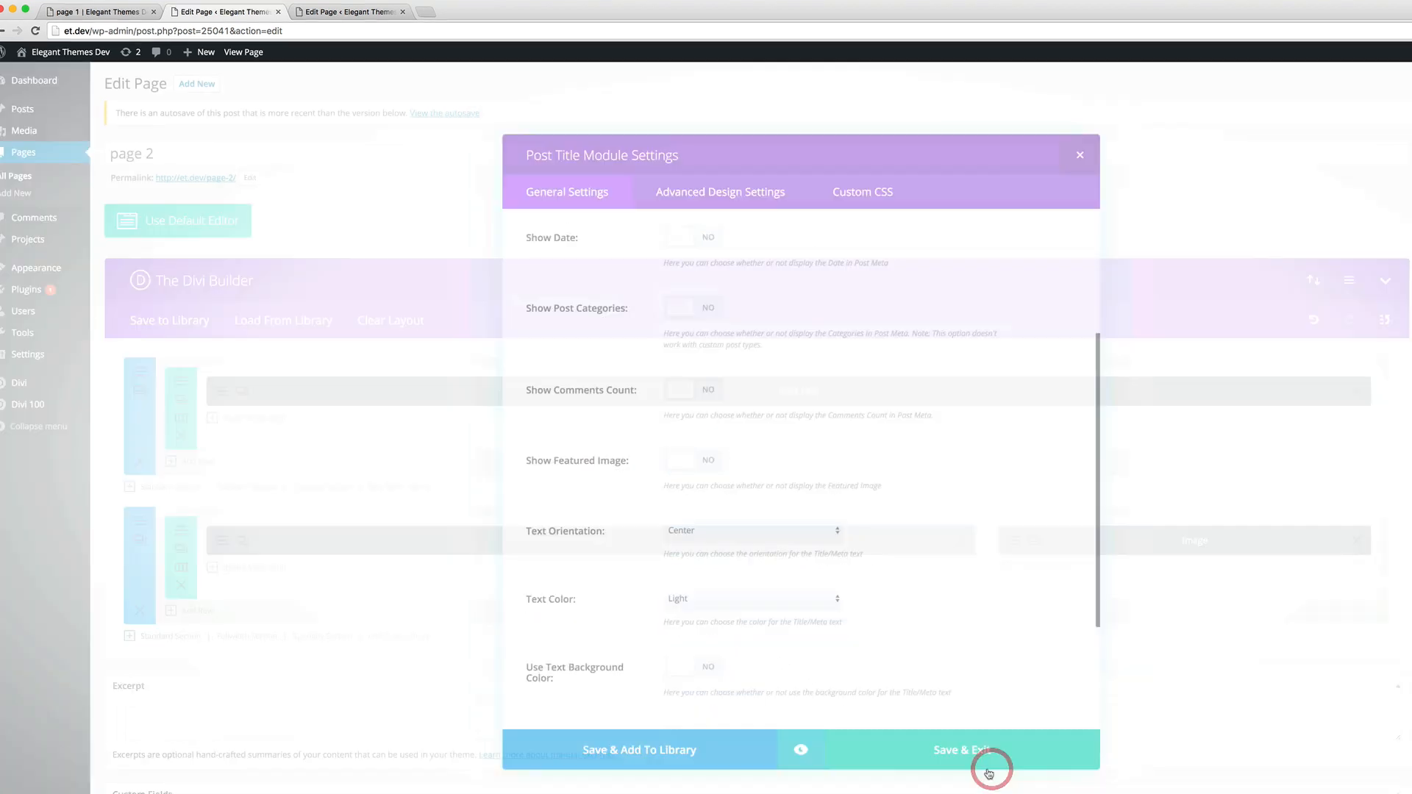
Step: Save the Post Title module changes and view the updated page 2 live
left_click(961, 750)
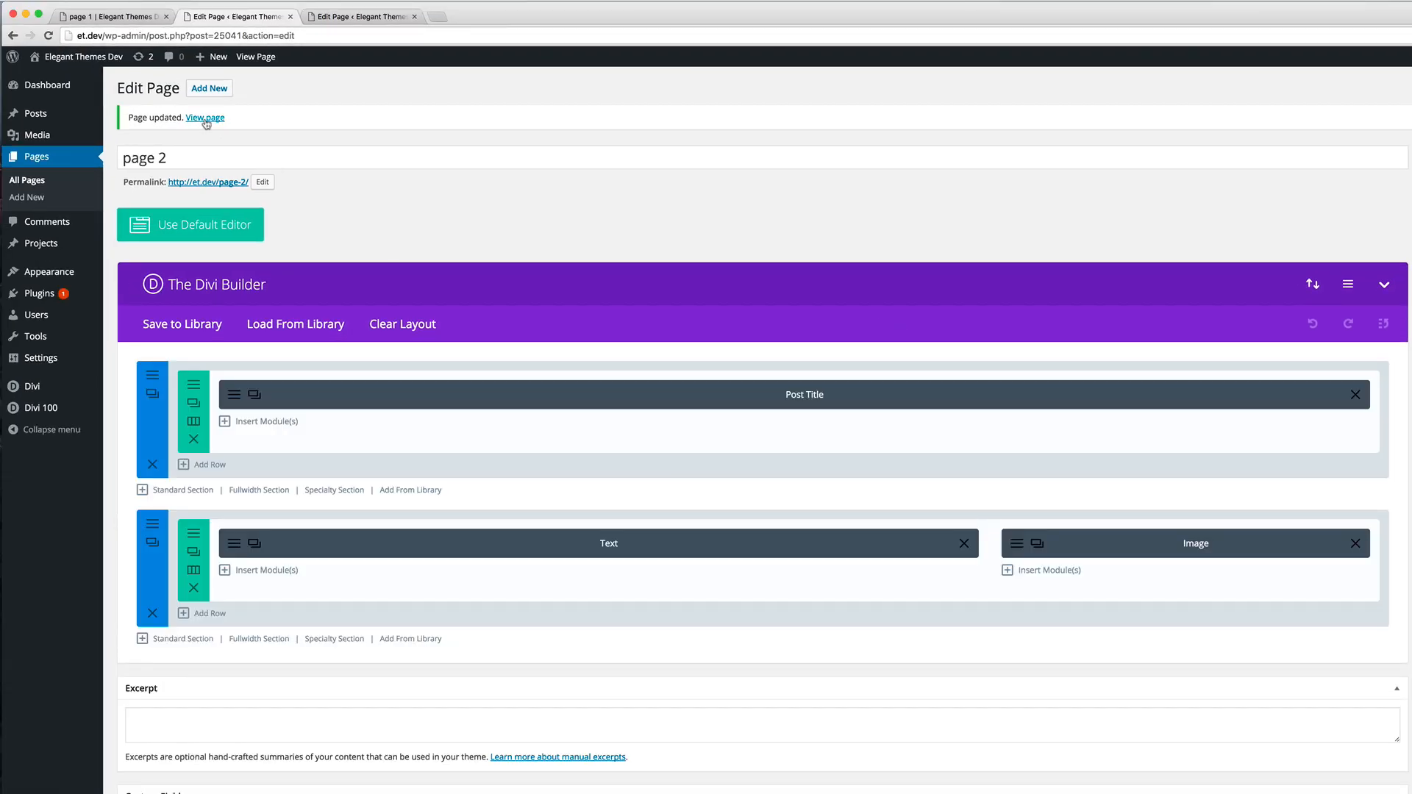
left_click(205, 118)
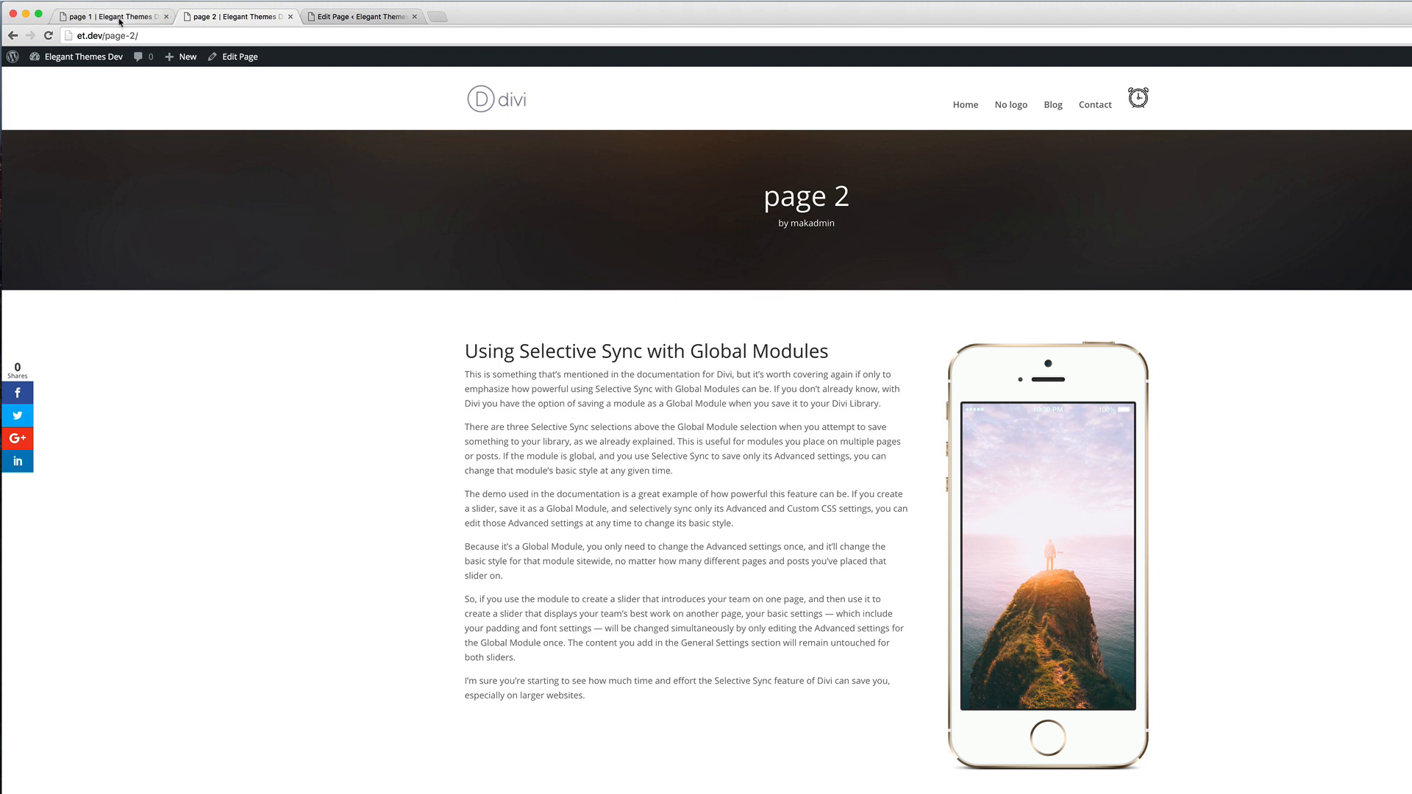
mouse_move(113, 16)
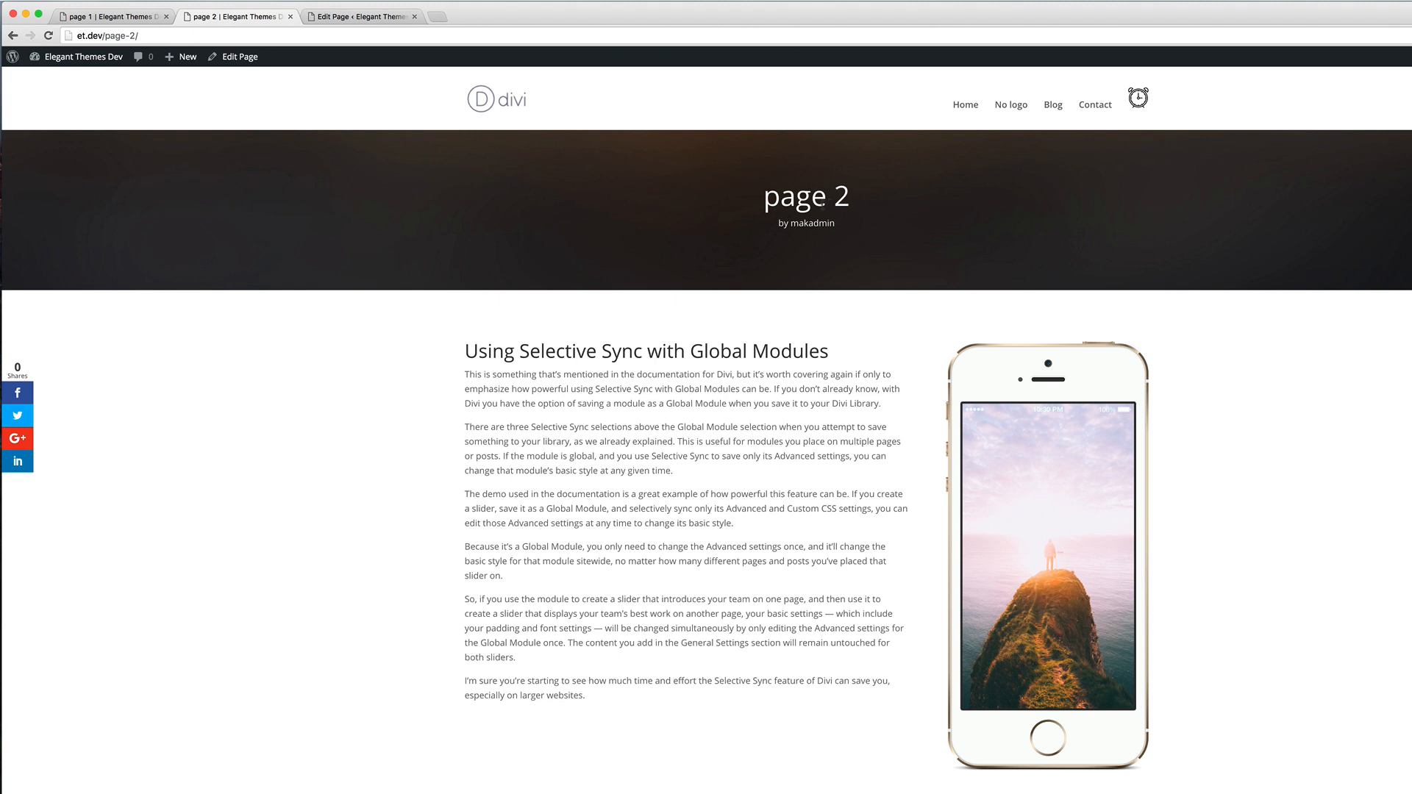
mouse_move(392, 490)
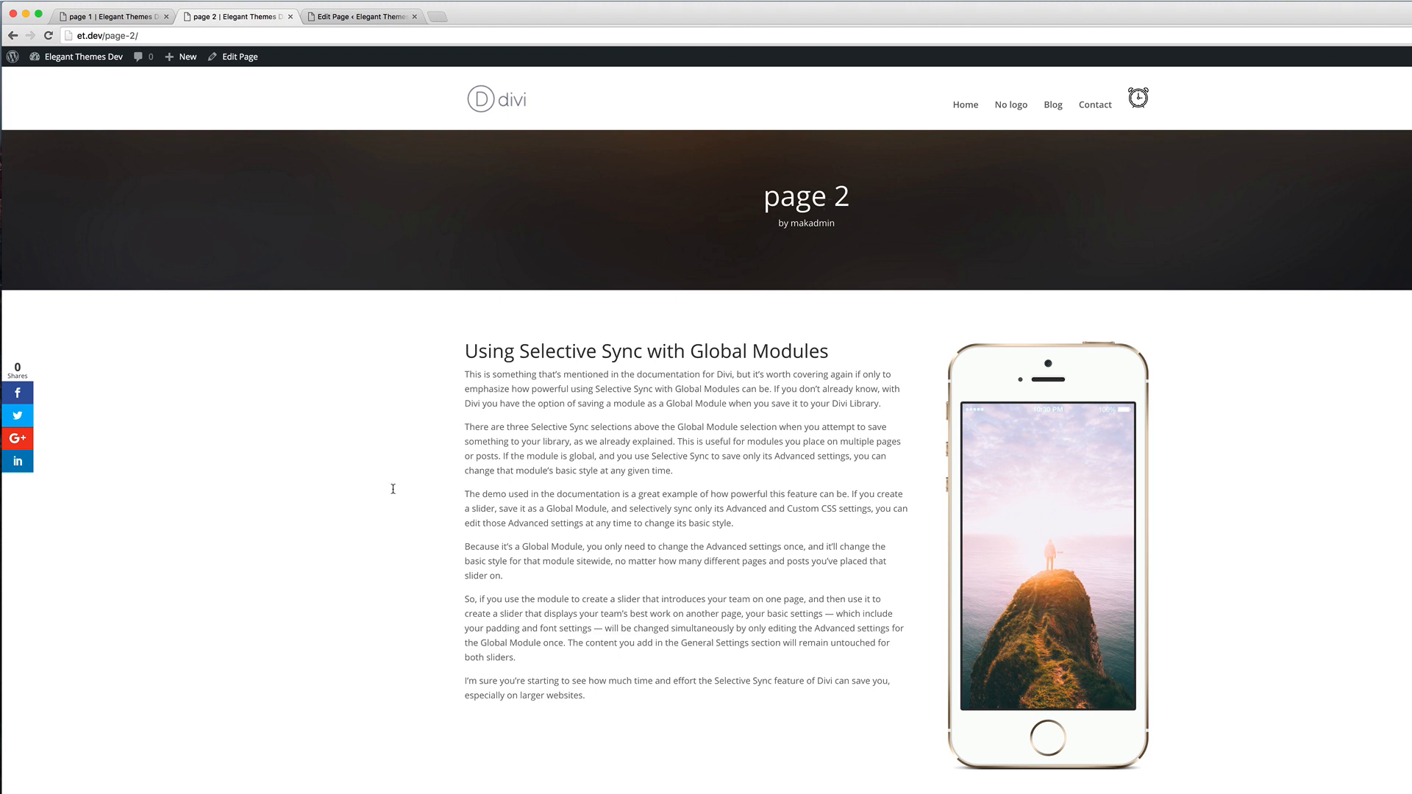
mouse_move(113, 358)
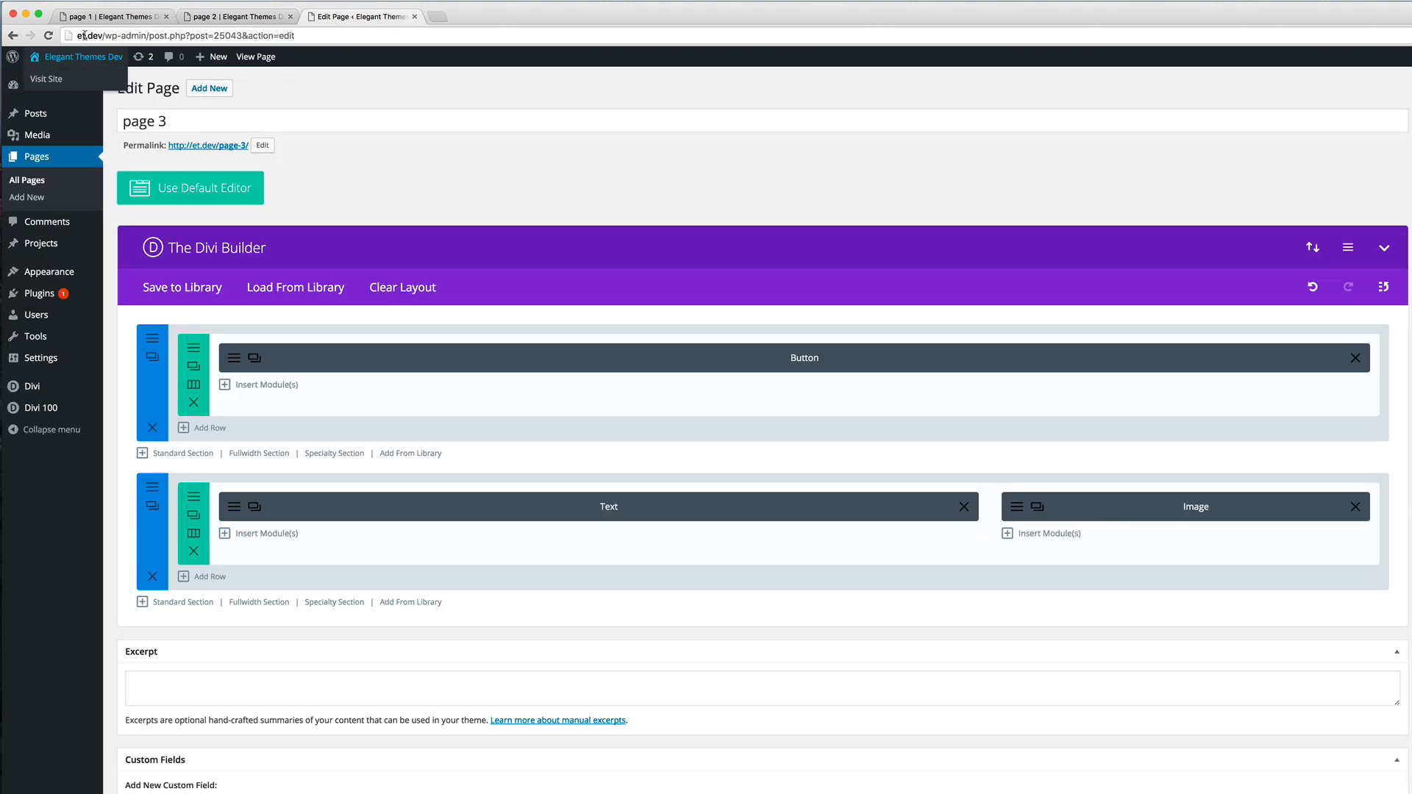
Step: Reload page 3's editor and replace the top-row Button with the library's saved Post Title module
left_click(48, 36)
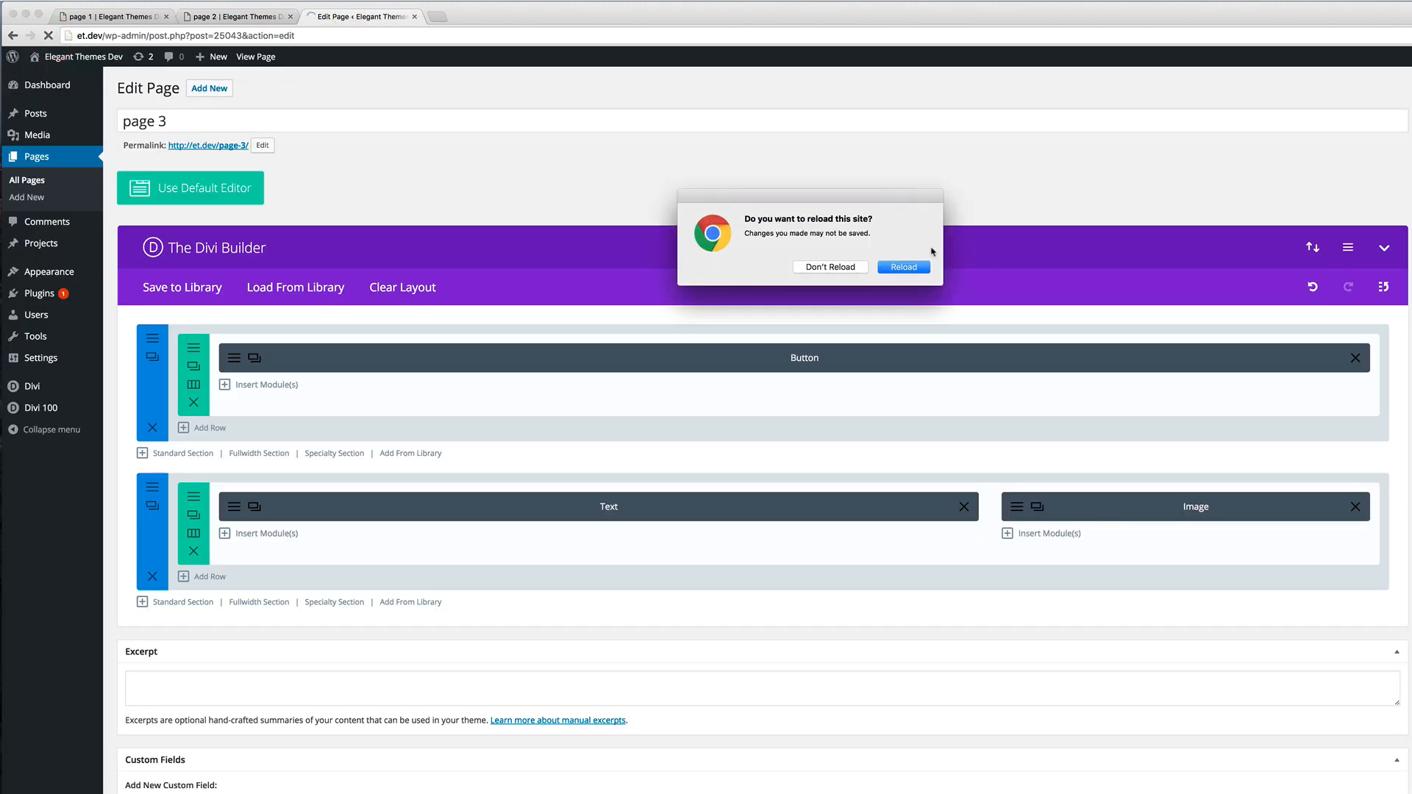
left_click(902, 266)
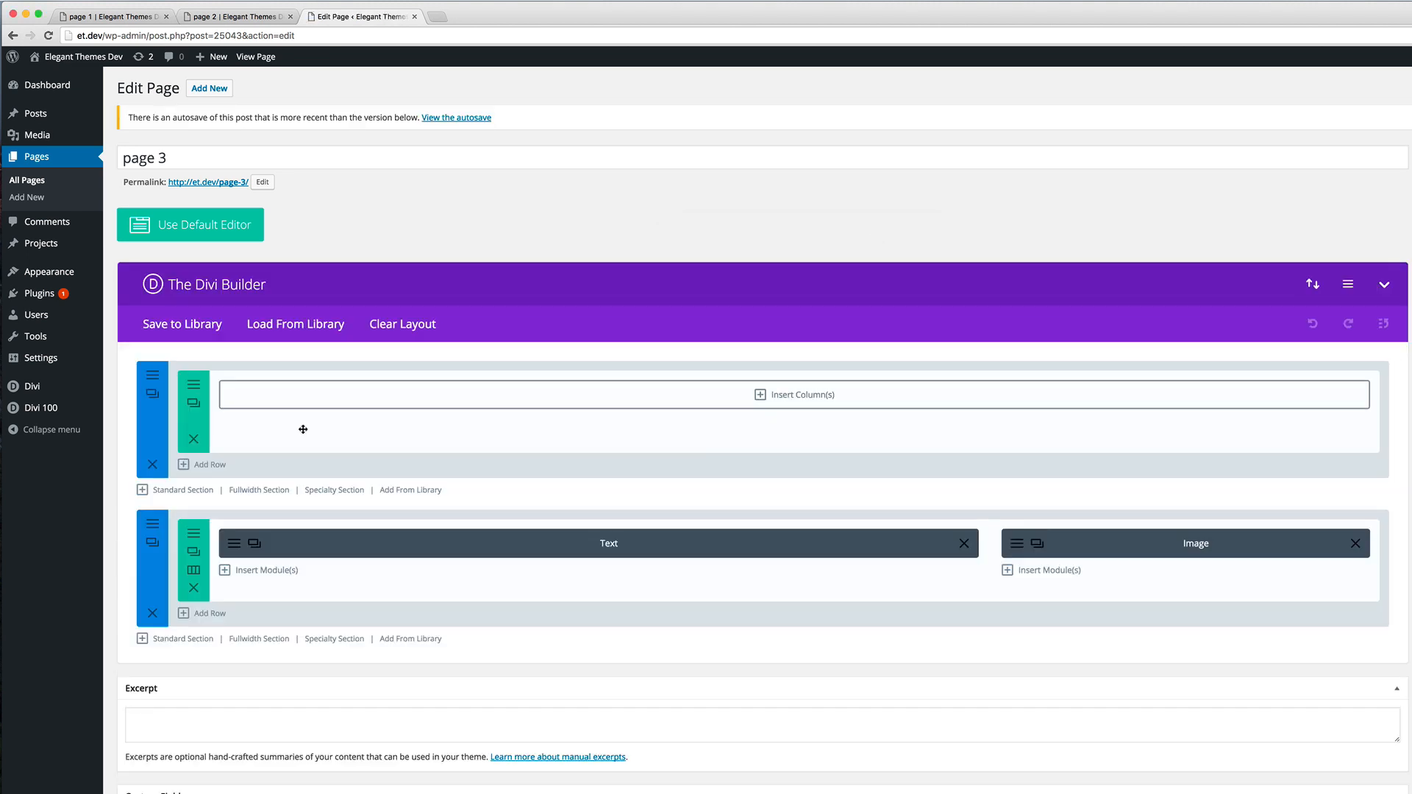
mouse_move(761, 397)
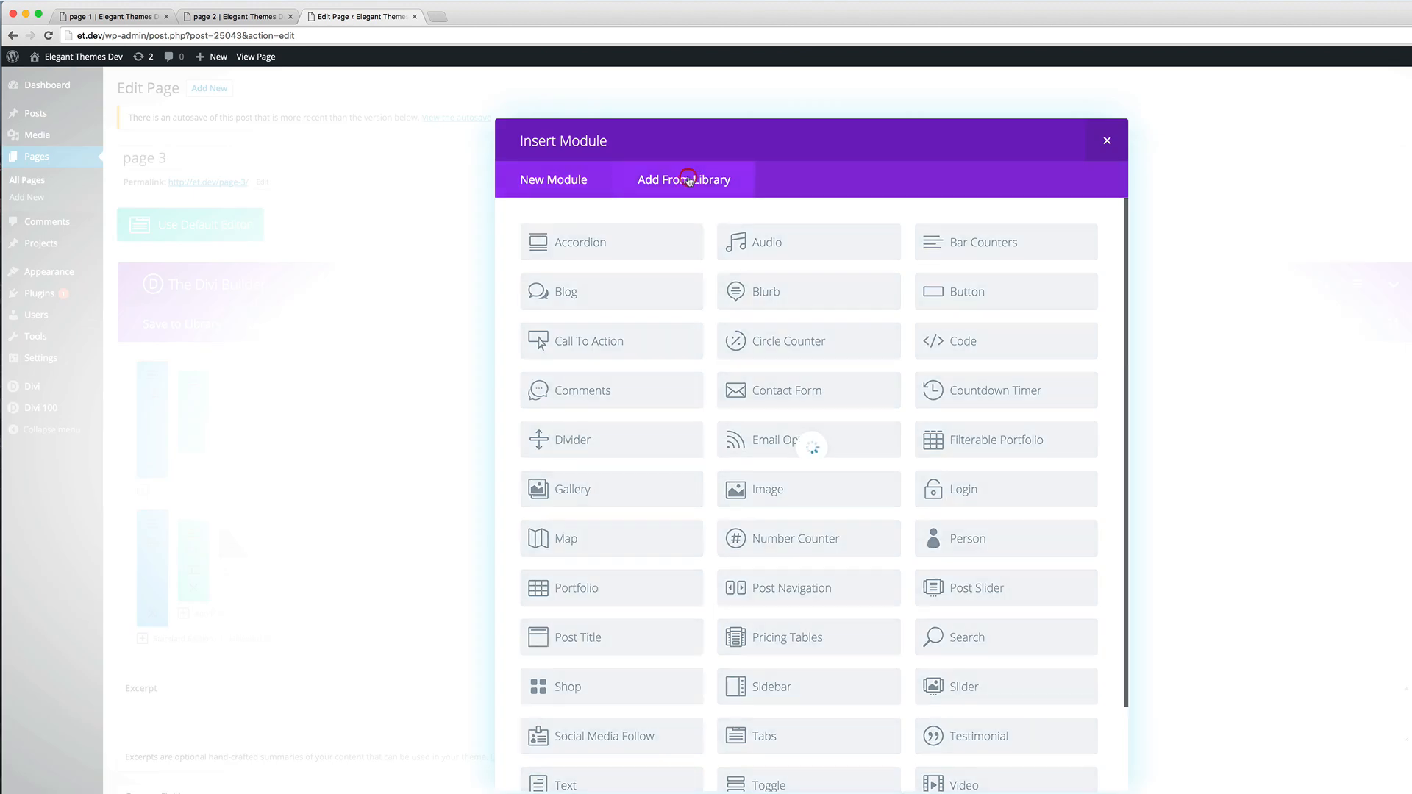
left_click(685, 180)
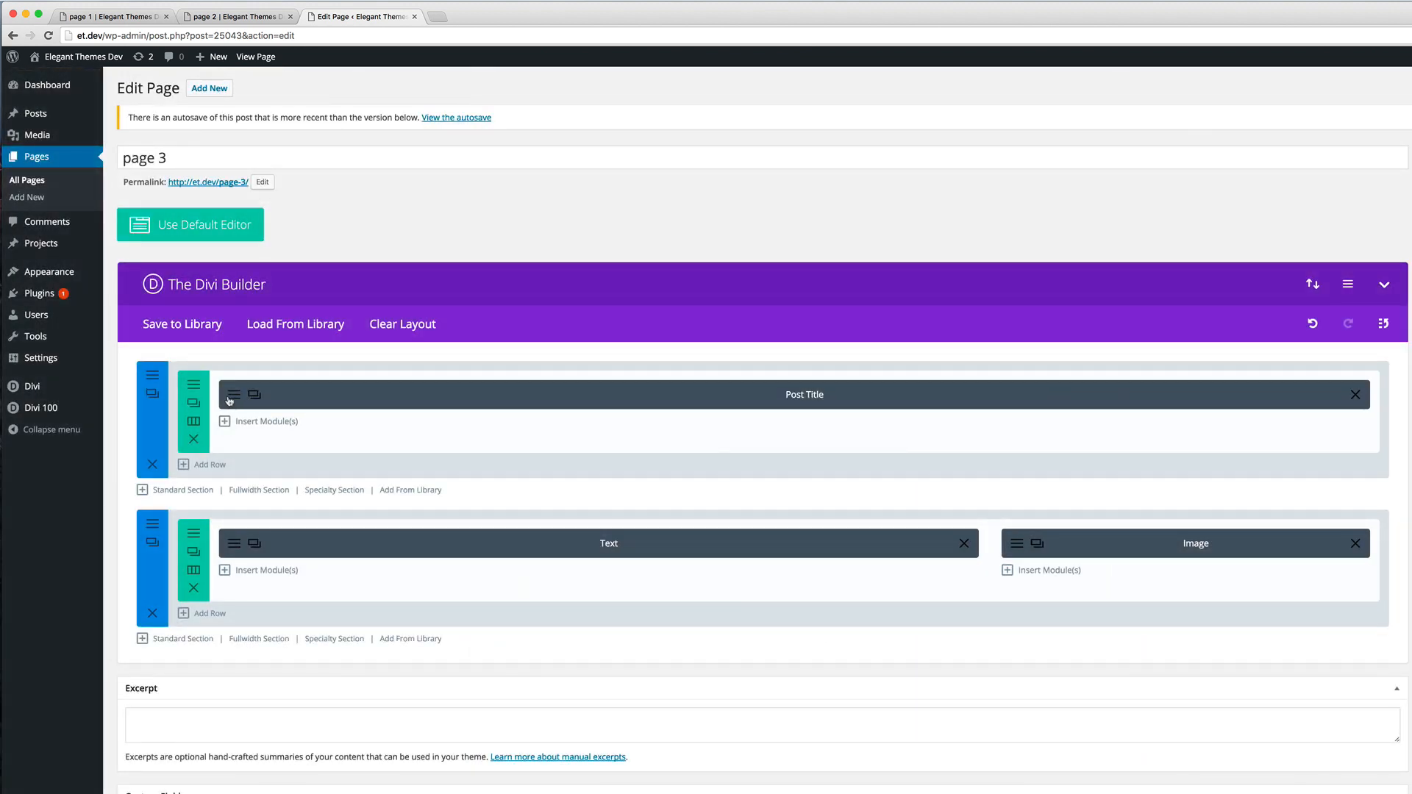
left_click(233, 394)
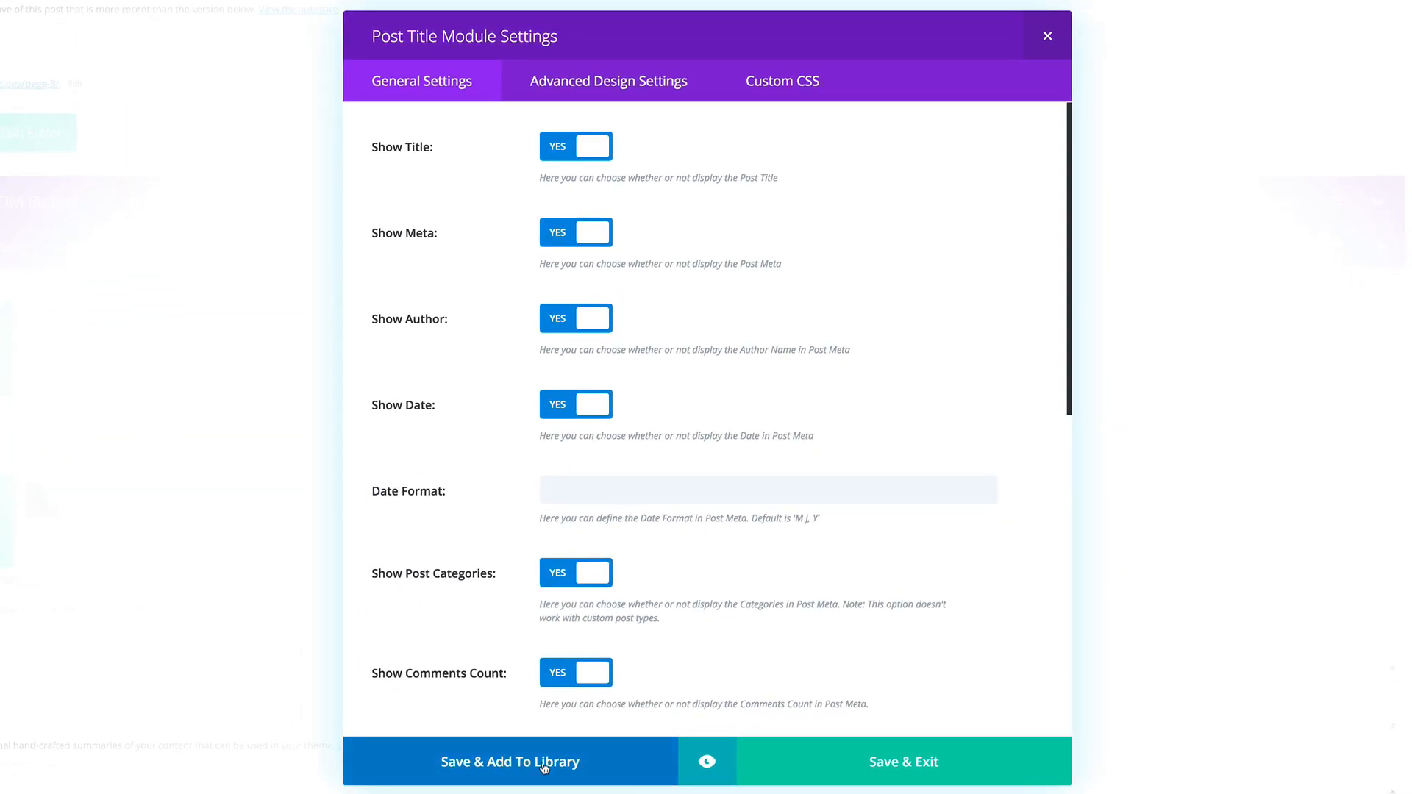
Step: Start saving the Post Title to the library as a global item, keeping general settings synced
left_click(510, 762)
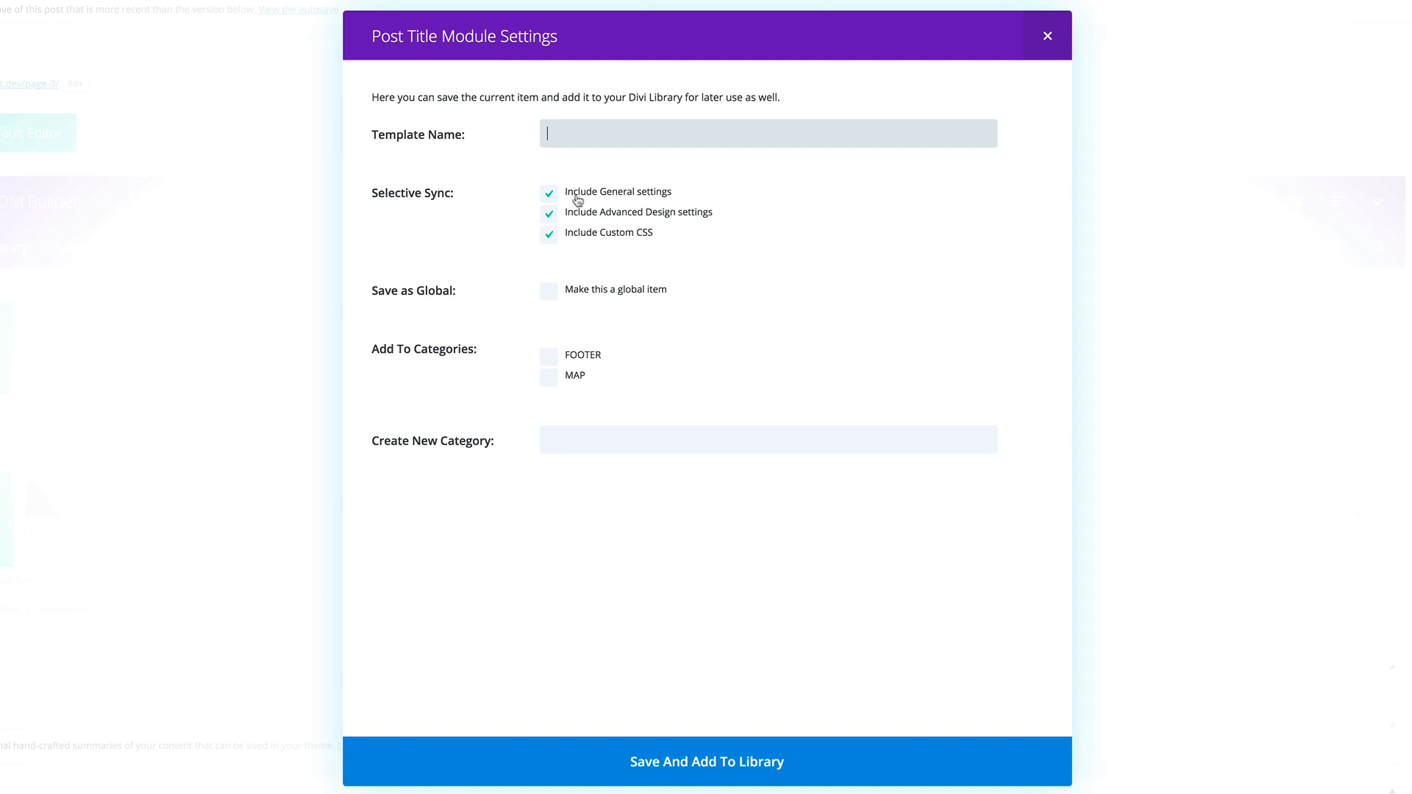
mouse_move(587, 181)
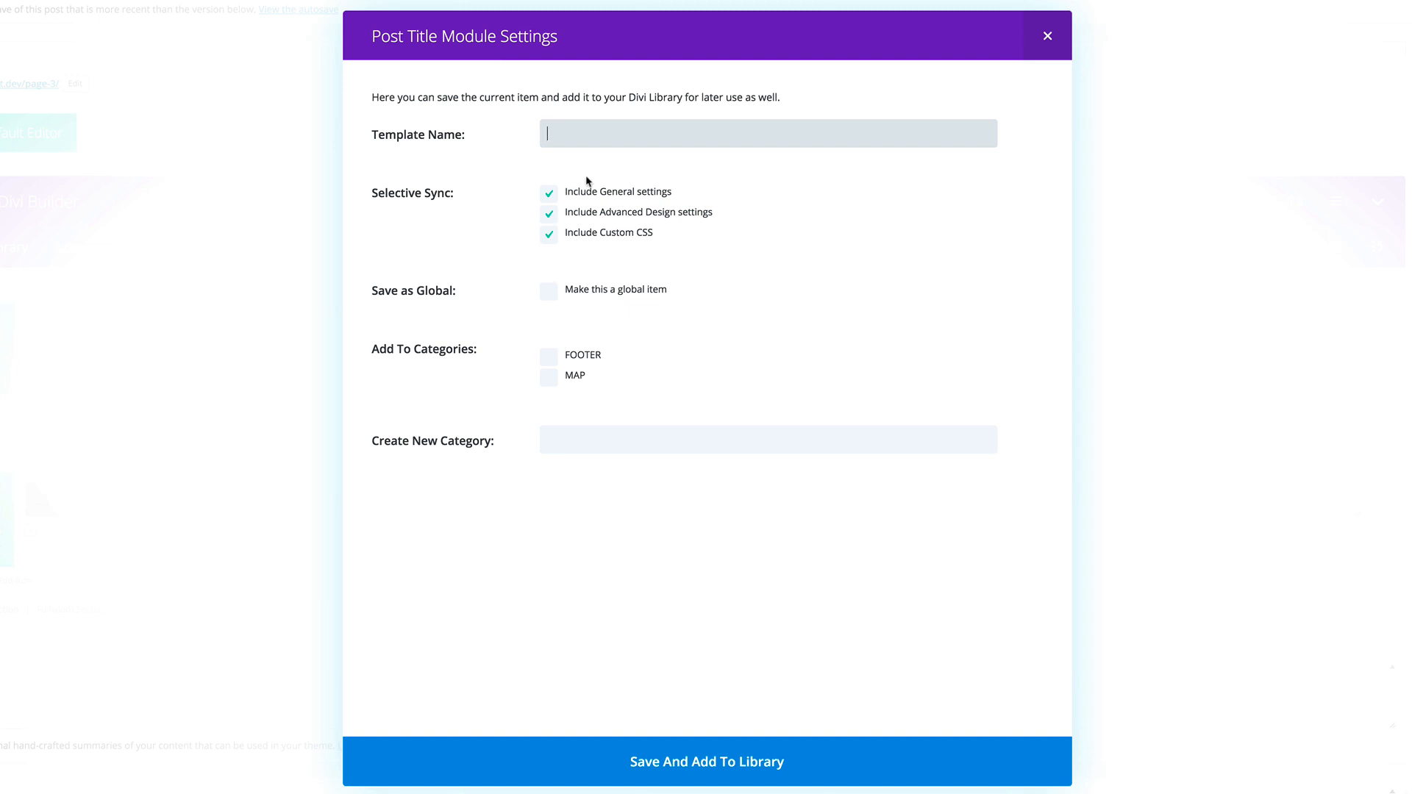
mouse_move(534, 201)
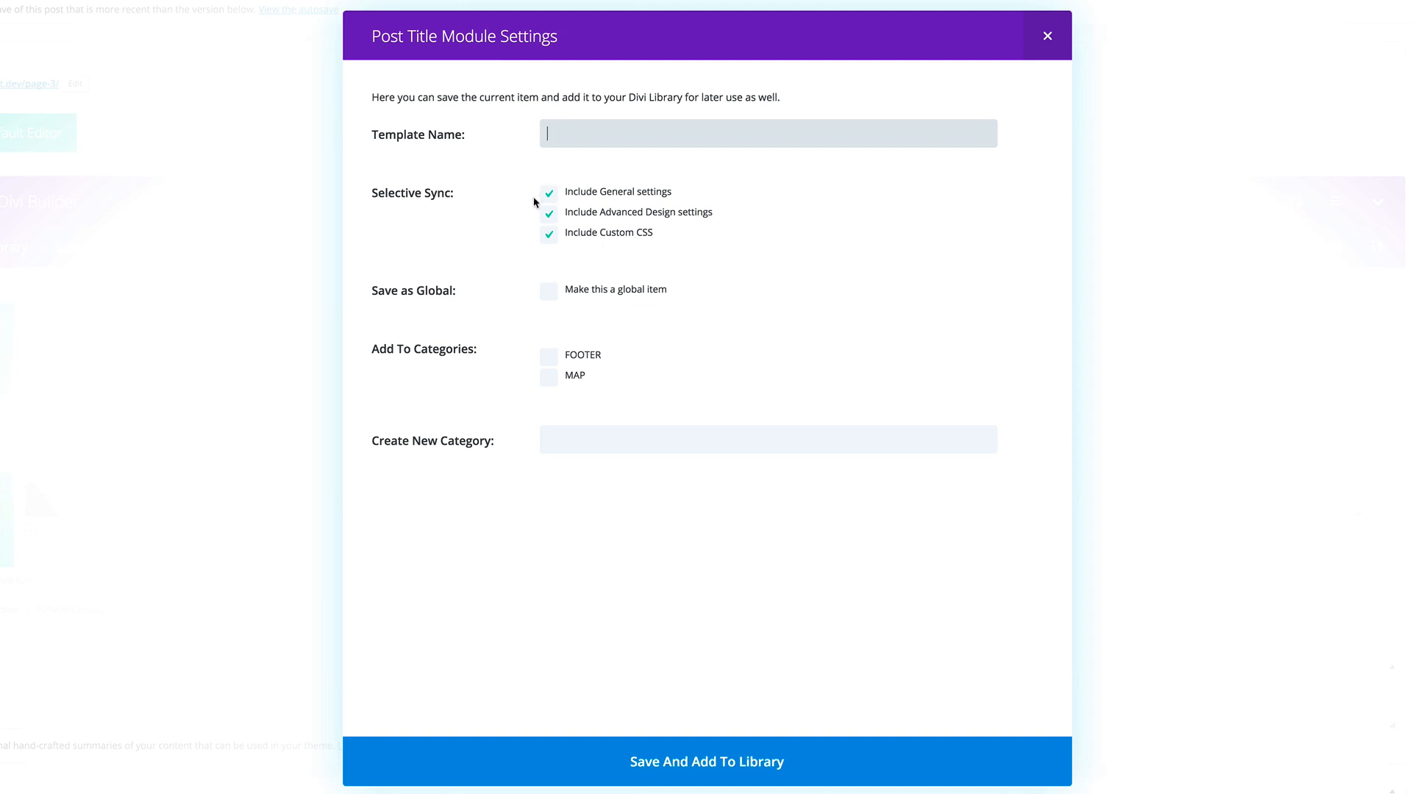
left_click(547, 192)
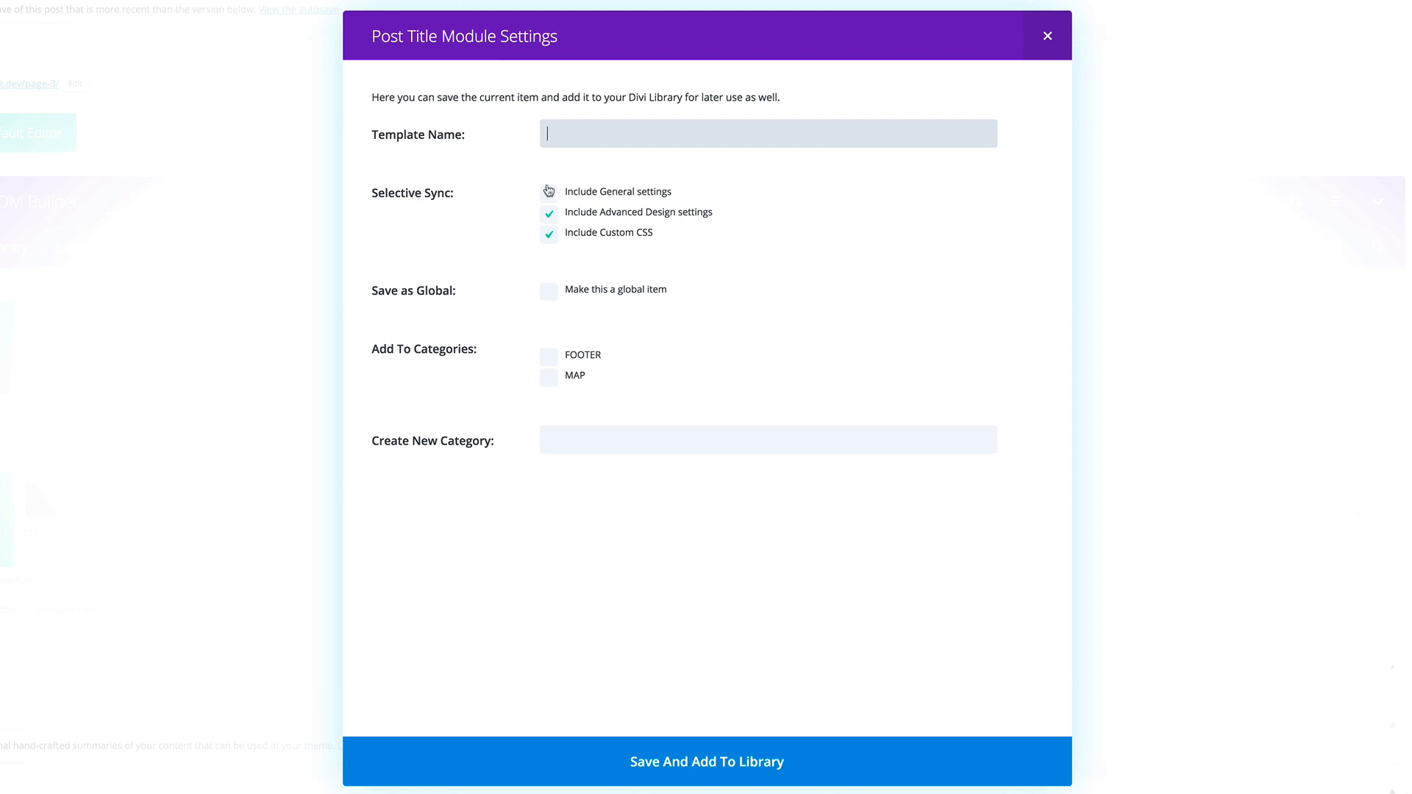
left_click(547, 290)
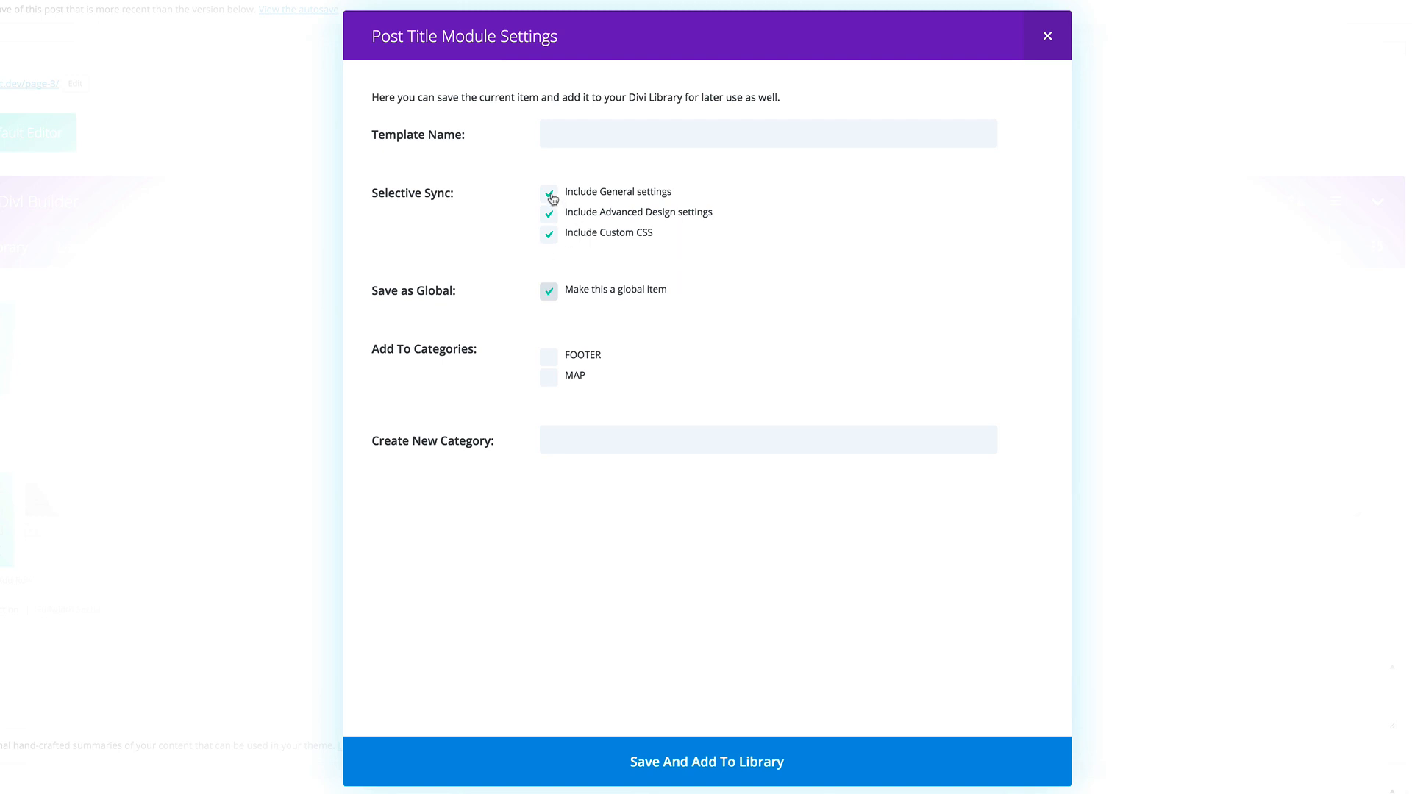
left_click(549, 191)
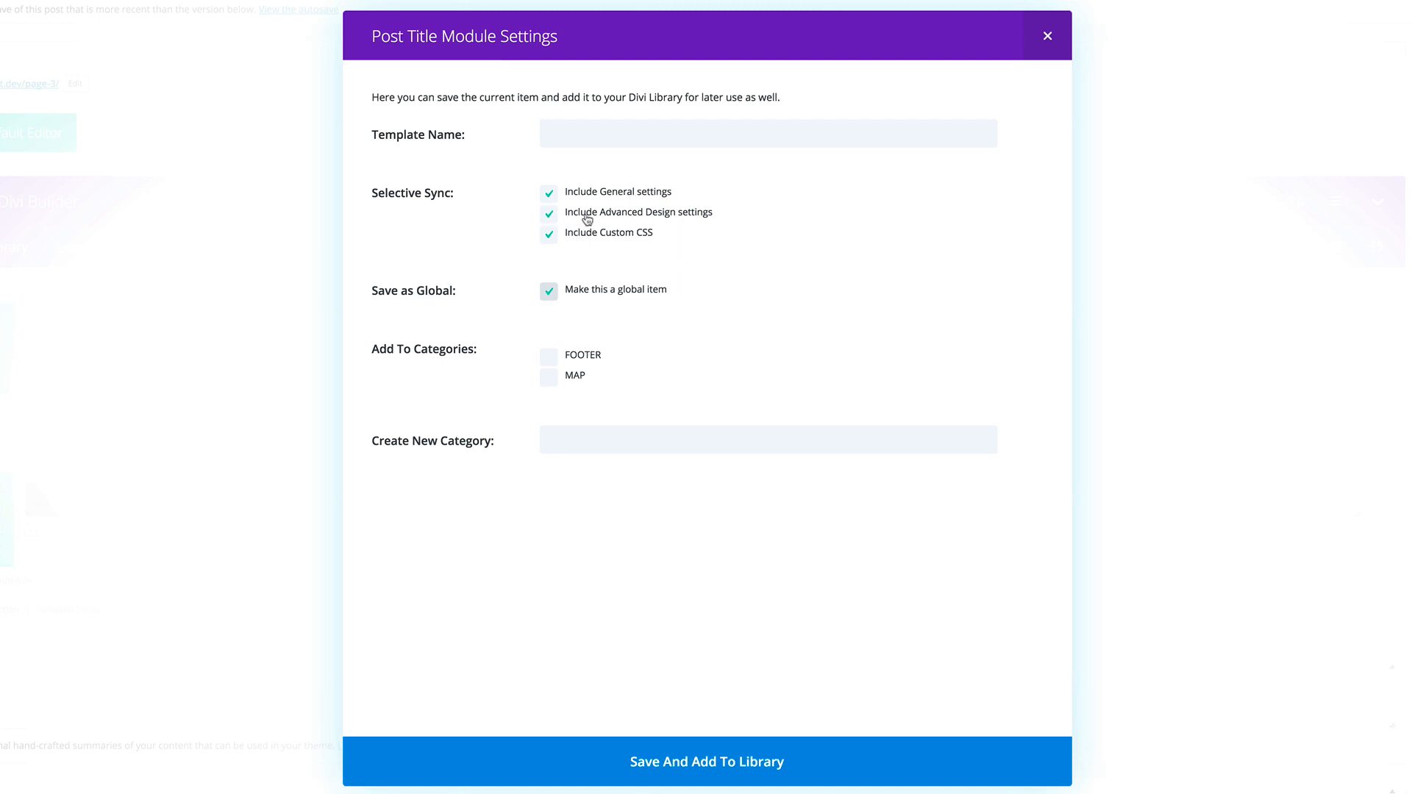
mouse_move(781, 286)
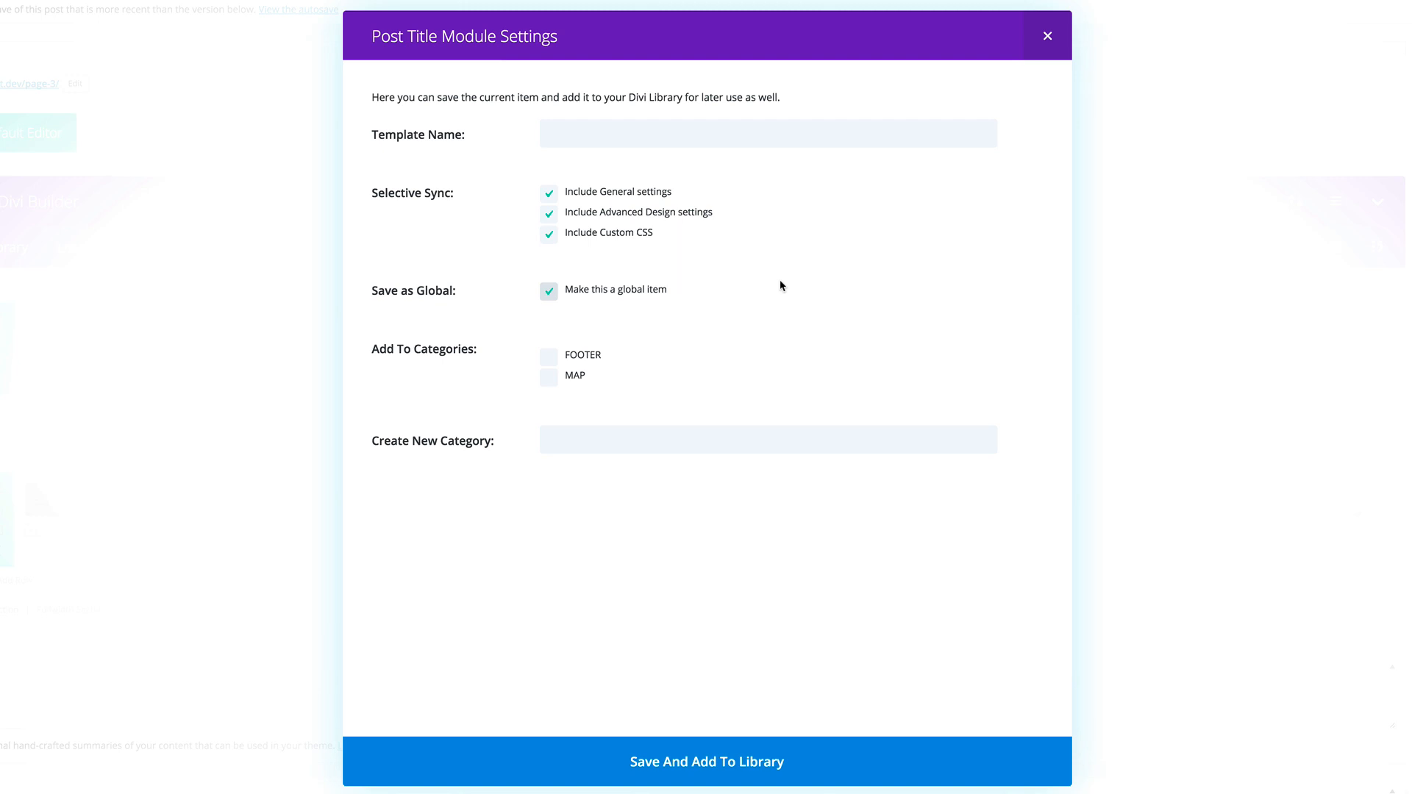